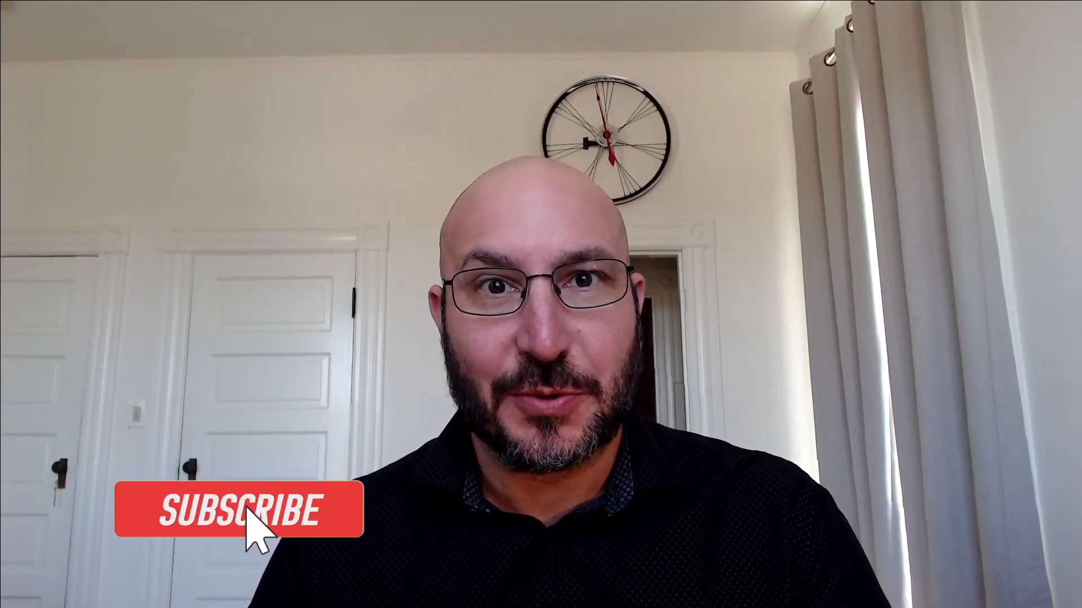
# Go from Retrosheet's Site Map to Game Logs and scroll the 1871–2022 archive links.
pyautogui.click(241, 510)
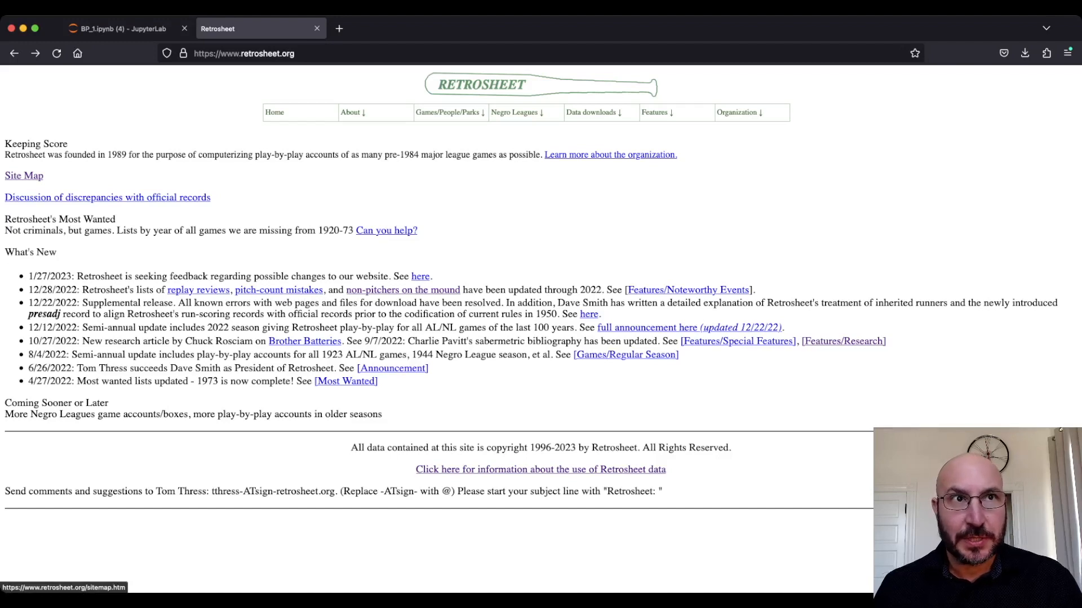
pyautogui.click(23, 175)
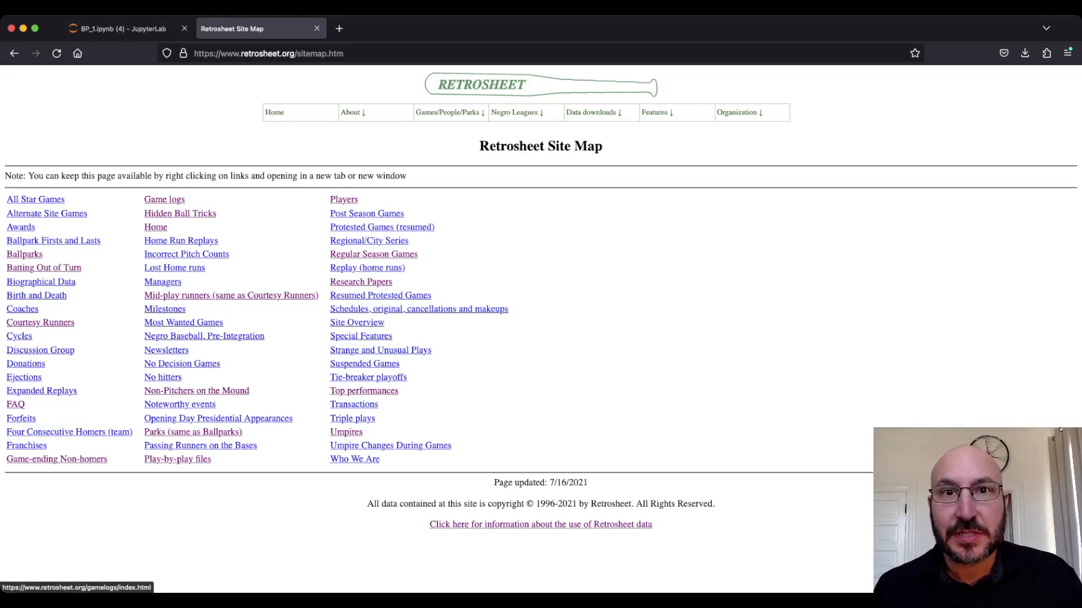
pyautogui.click(164, 199)
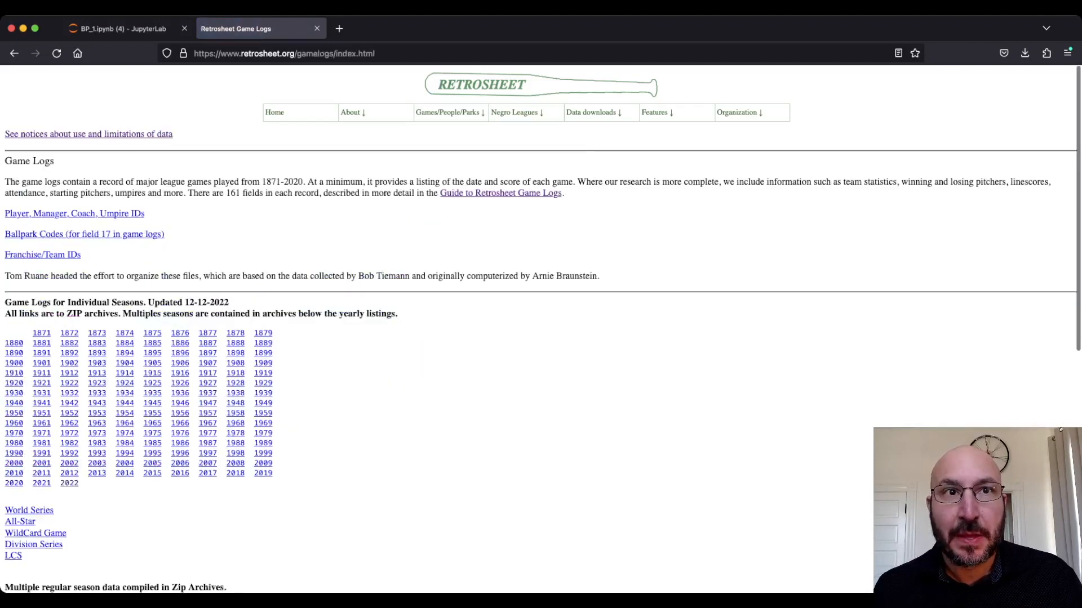
pyautogui.scroll(-3)
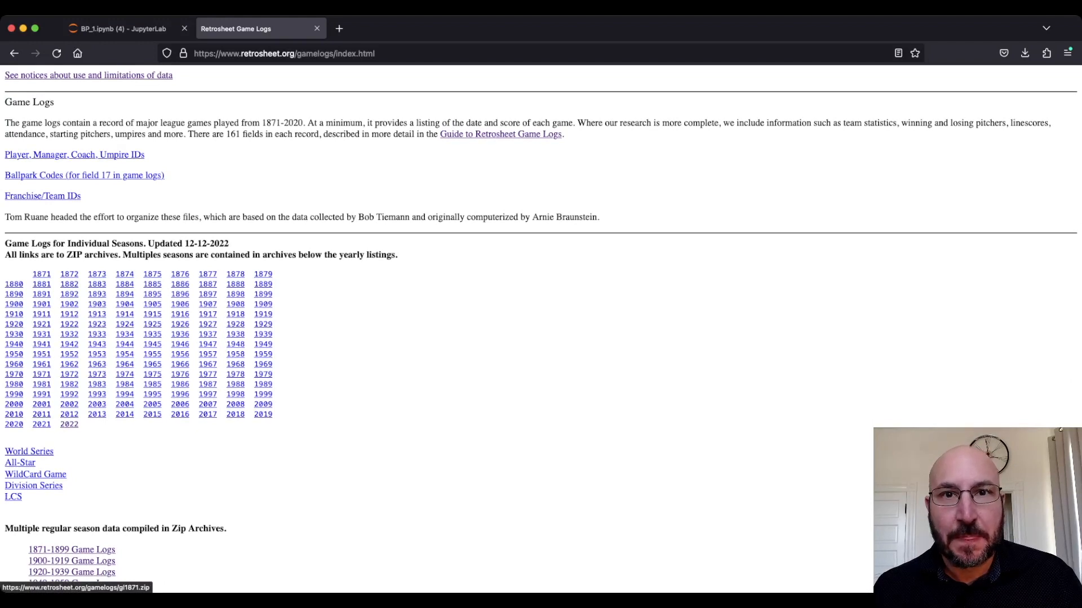
pyautogui.moveTo(151, 313)
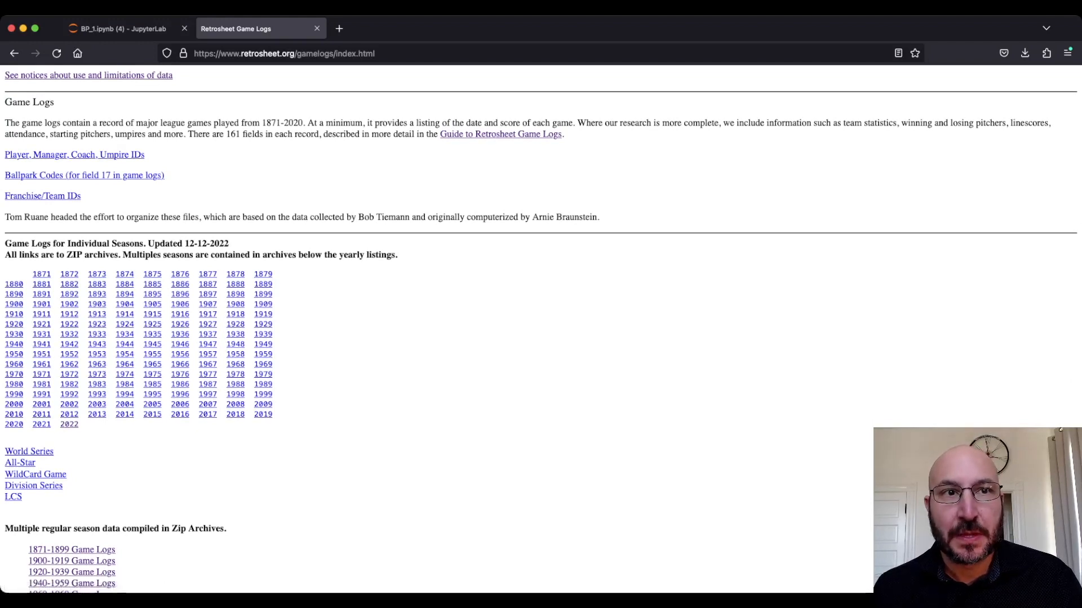
pyautogui.scroll(-3)
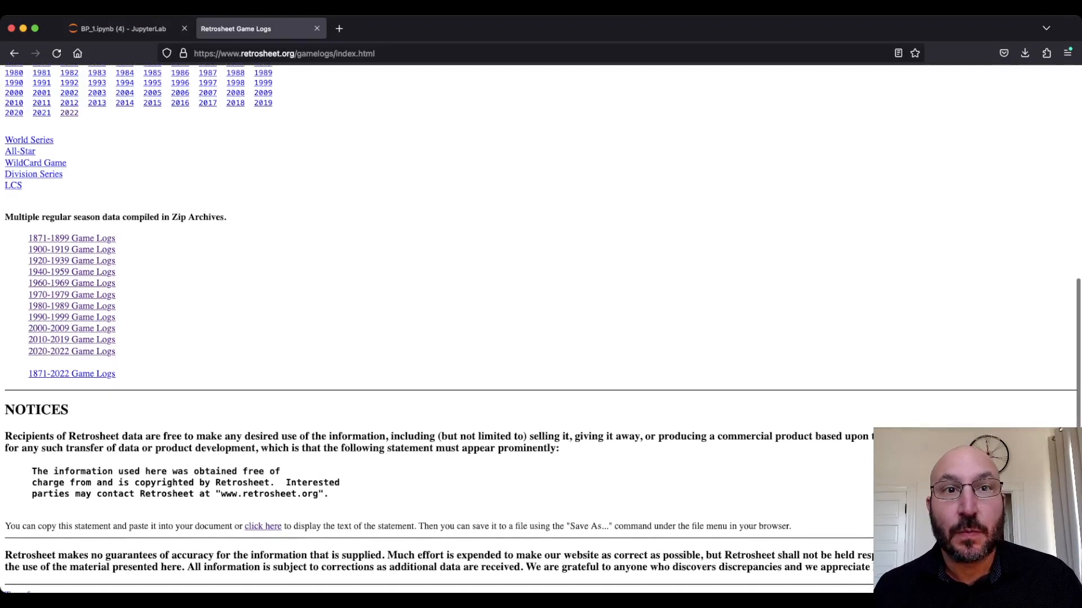
pyautogui.scroll(-3)
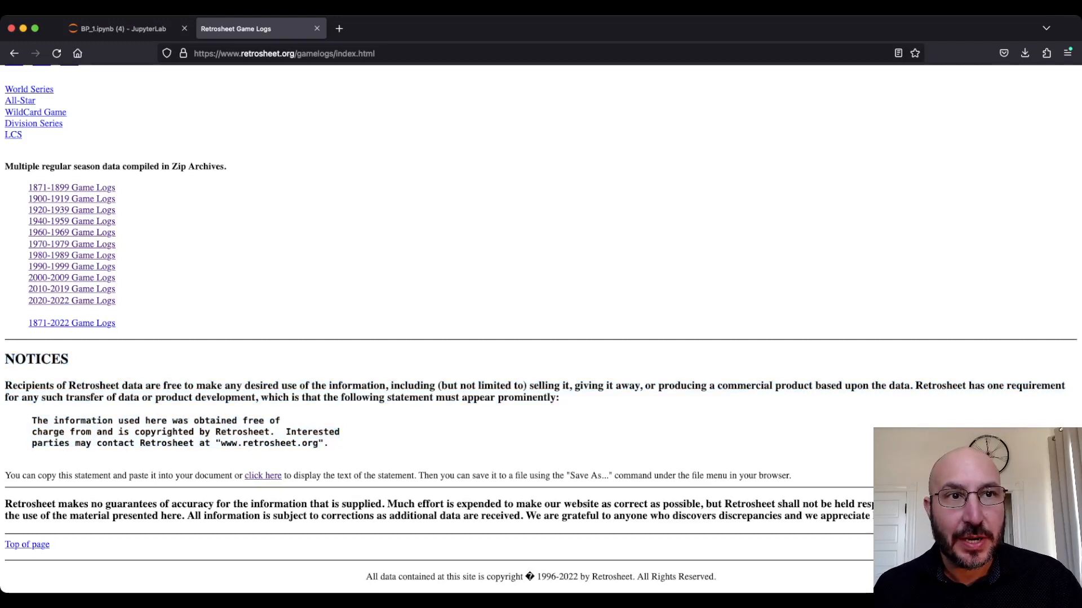
pyautogui.moveTo(32, 421); pyautogui.dragTo(328, 443)
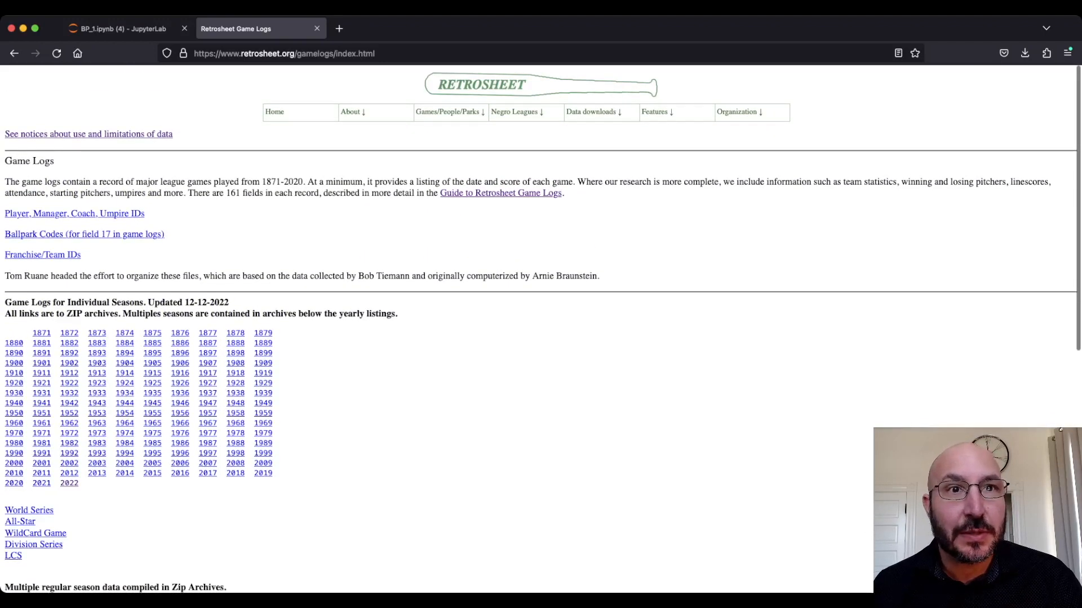
pyautogui.moveTo(41, 483)
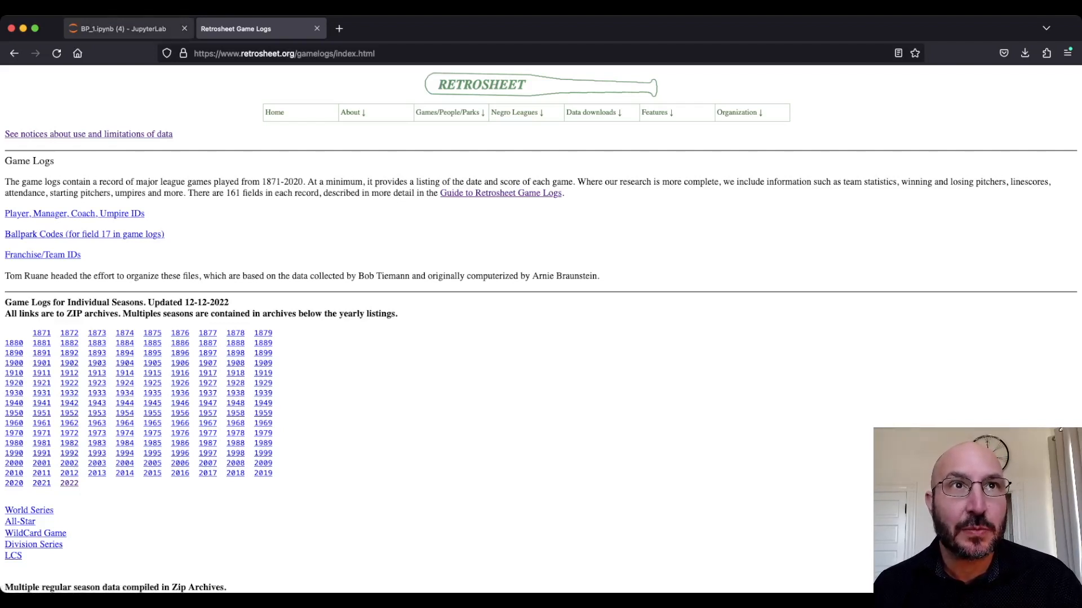
# Return to BP_1 and scroll past the df.head() output to the numbered columns.
pyautogui.click(121, 28)
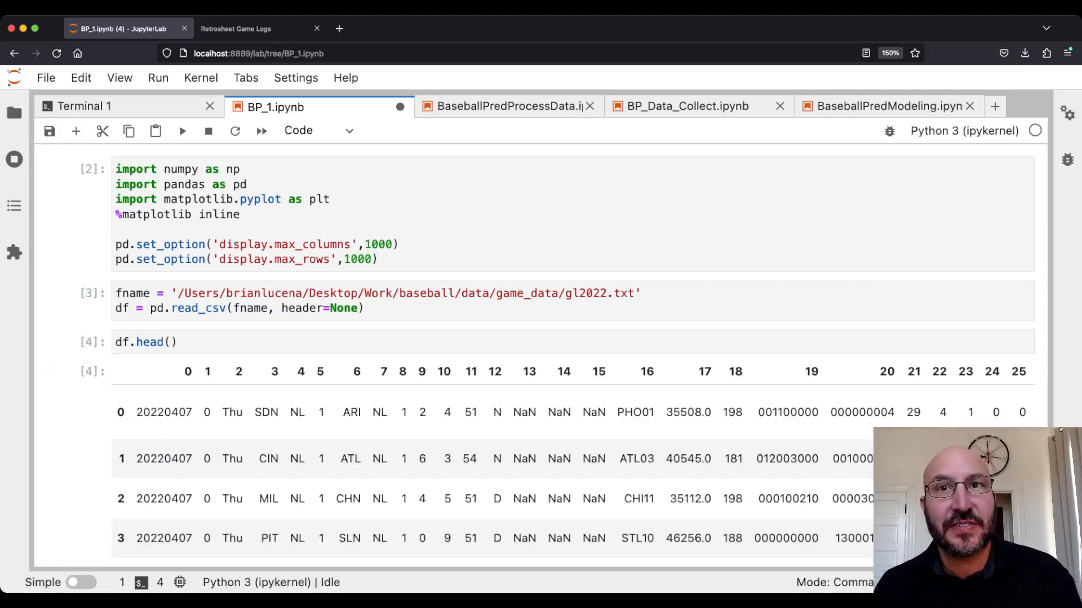
pyautogui.scroll(-3)
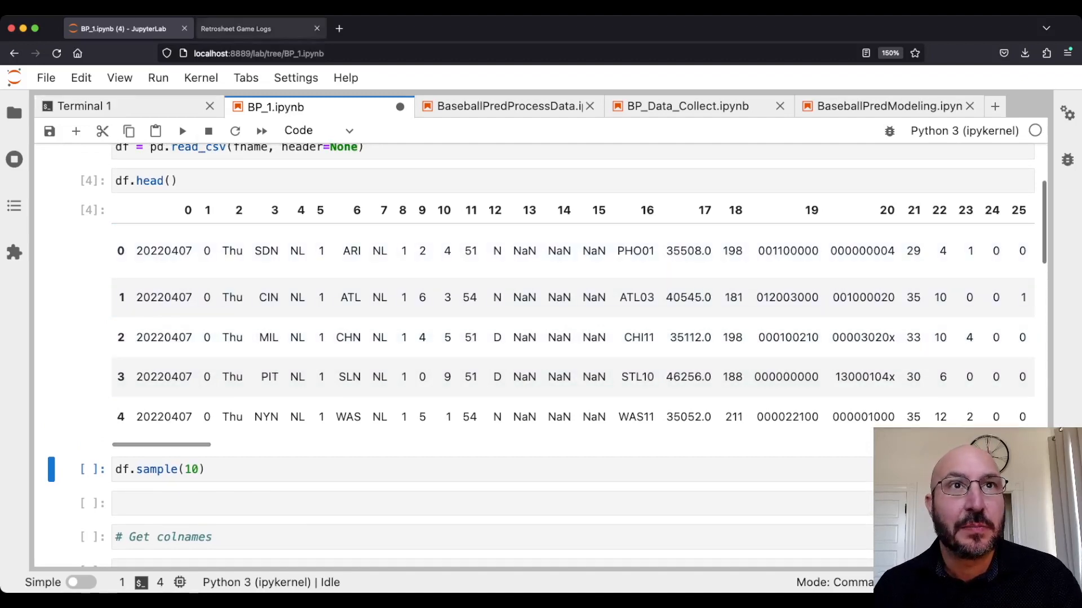
# View the Guide to Retrosheet Game Logs (glfields.txt), then go back to BP_1.
pyautogui.click(234, 28)
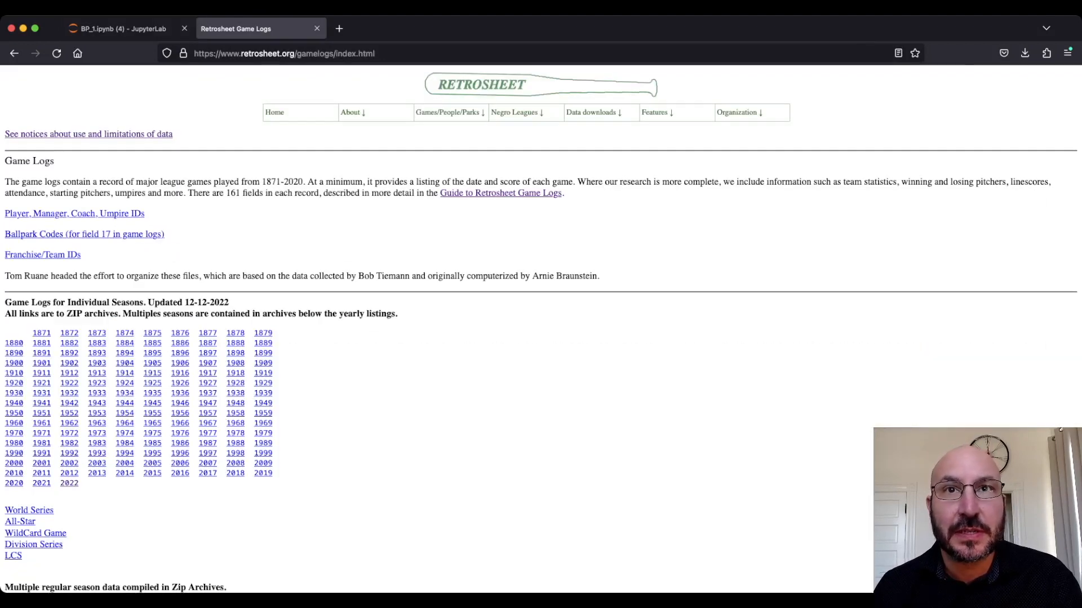
pyautogui.click(500, 193)
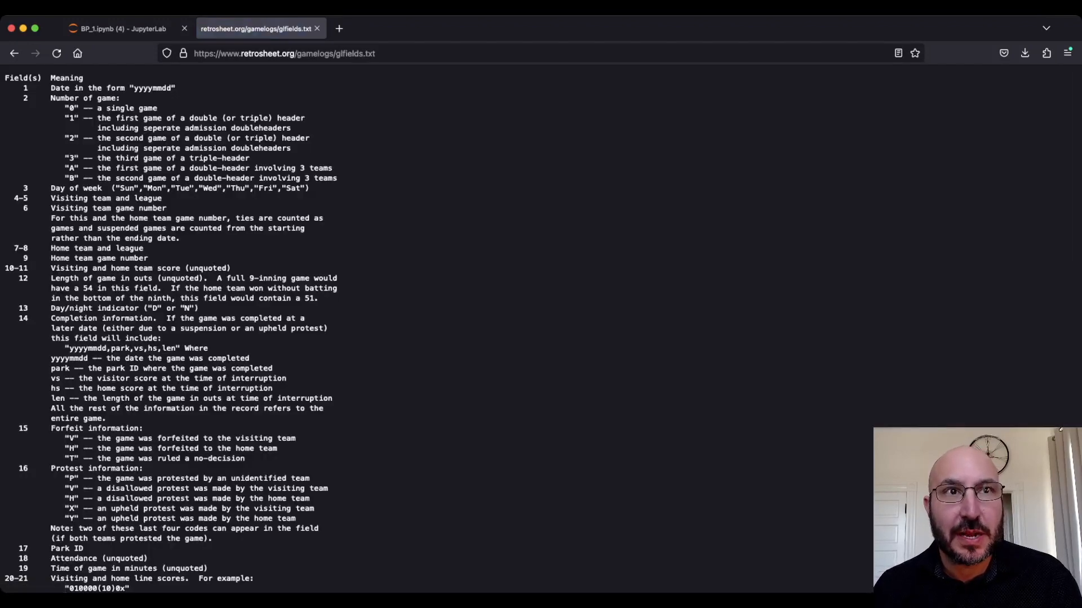
pyautogui.scroll(-3)
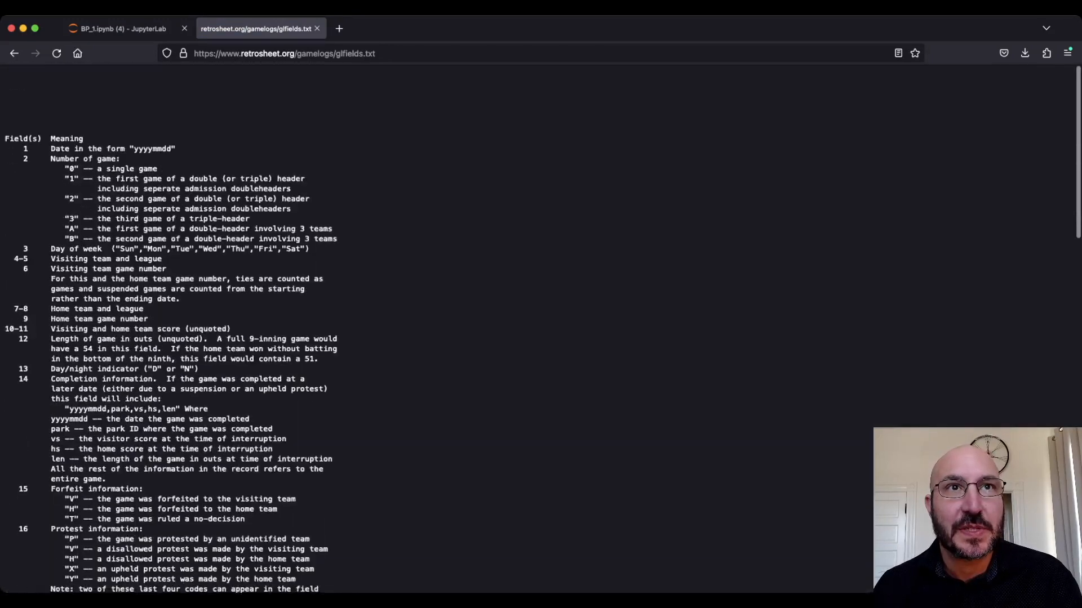
pyautogui.click(118, 28)
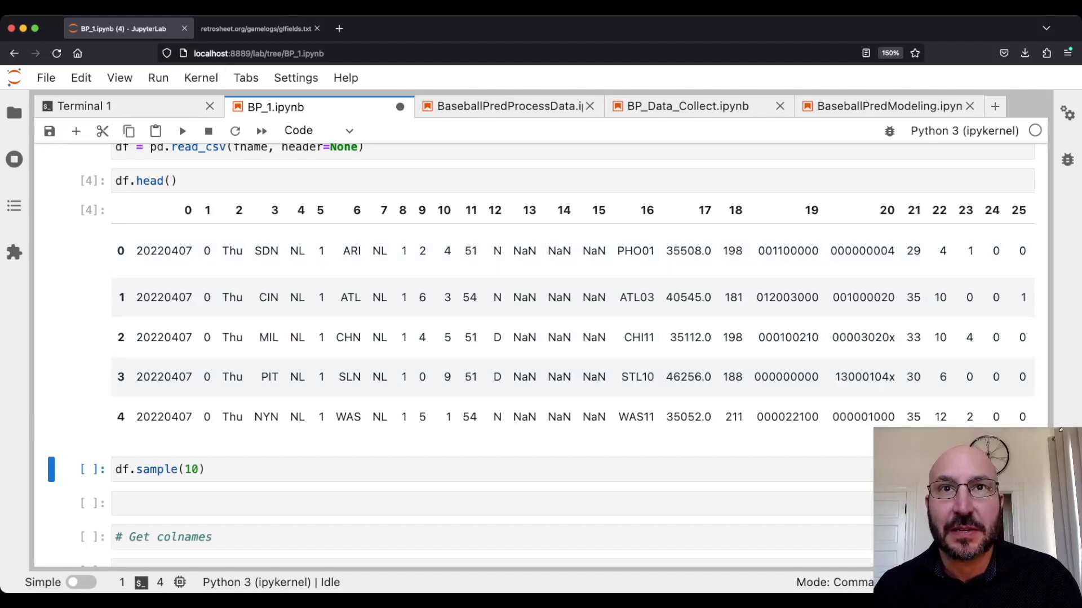
# Bring the colnames list from BaseballPredProcessData into BP_1 and run it.
pyautogui.click(507, 107)
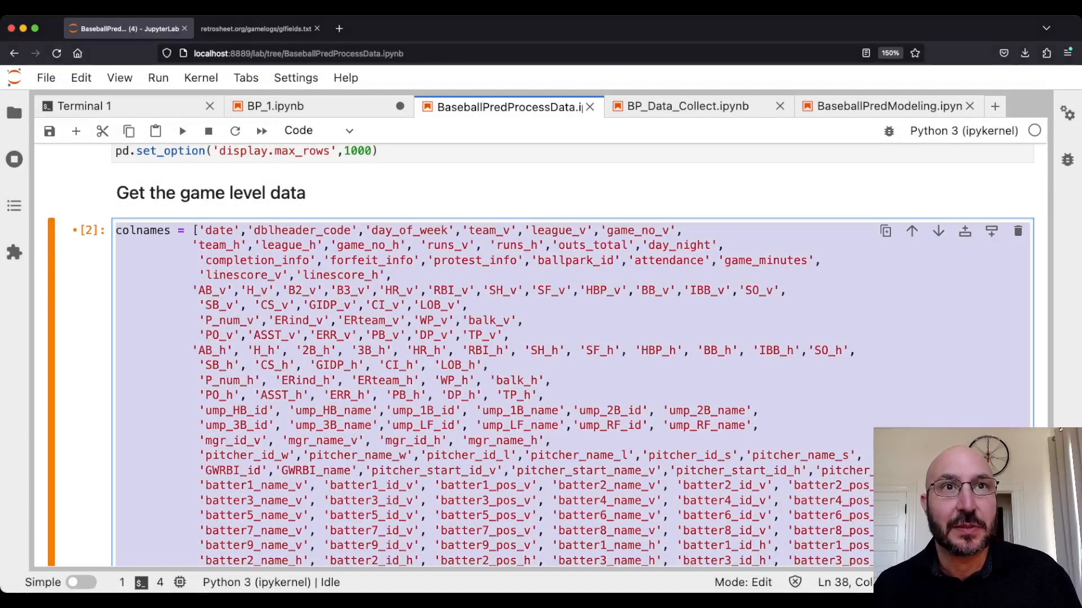
pyautogui.click(274, 107)
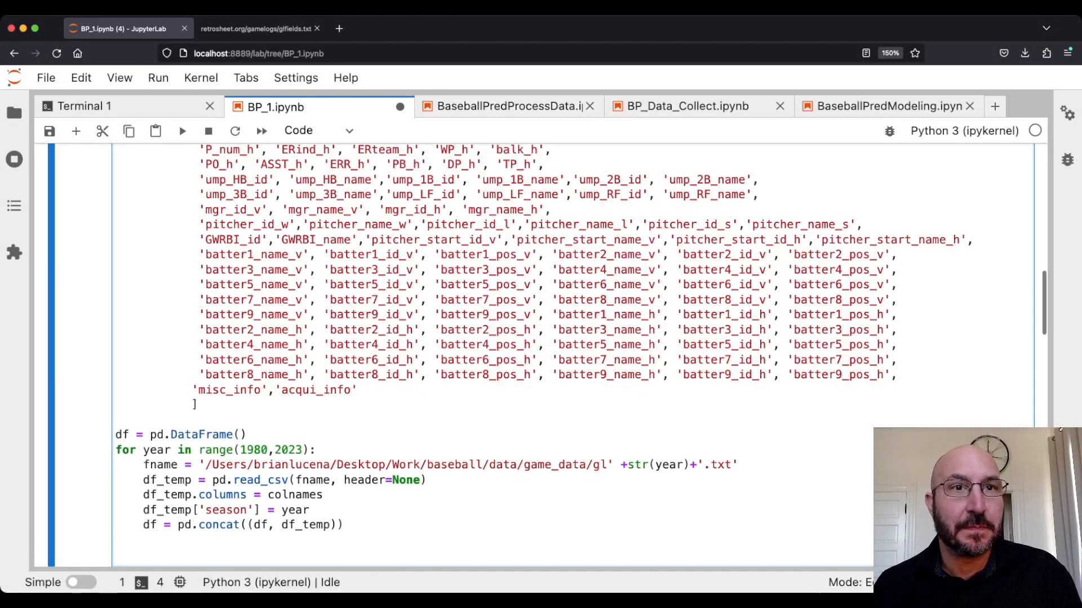
pyautogui.click(276, 480)
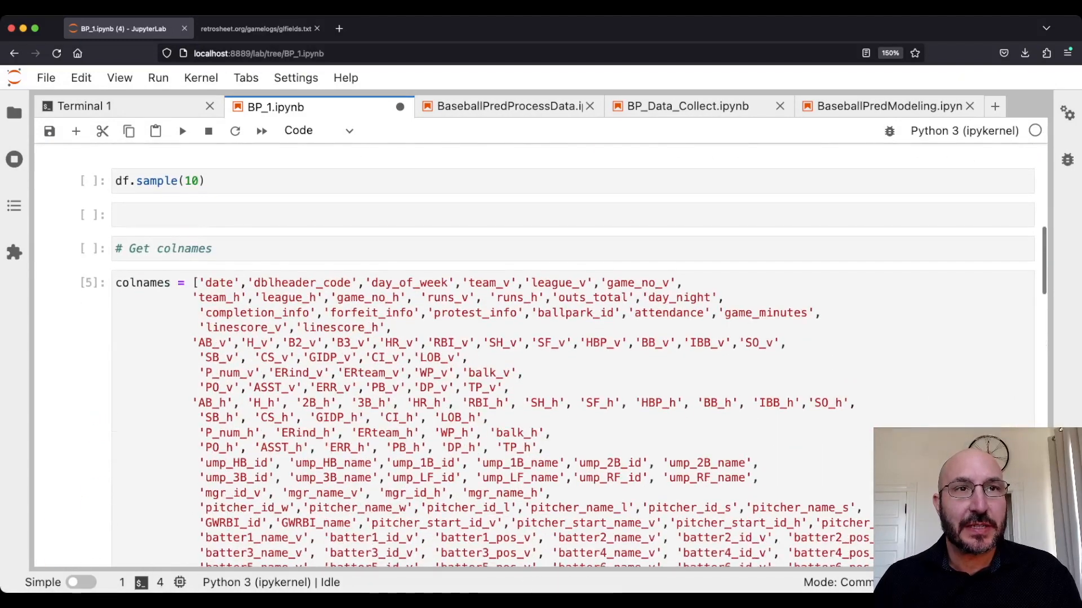
pyautogui.scroll(-3)
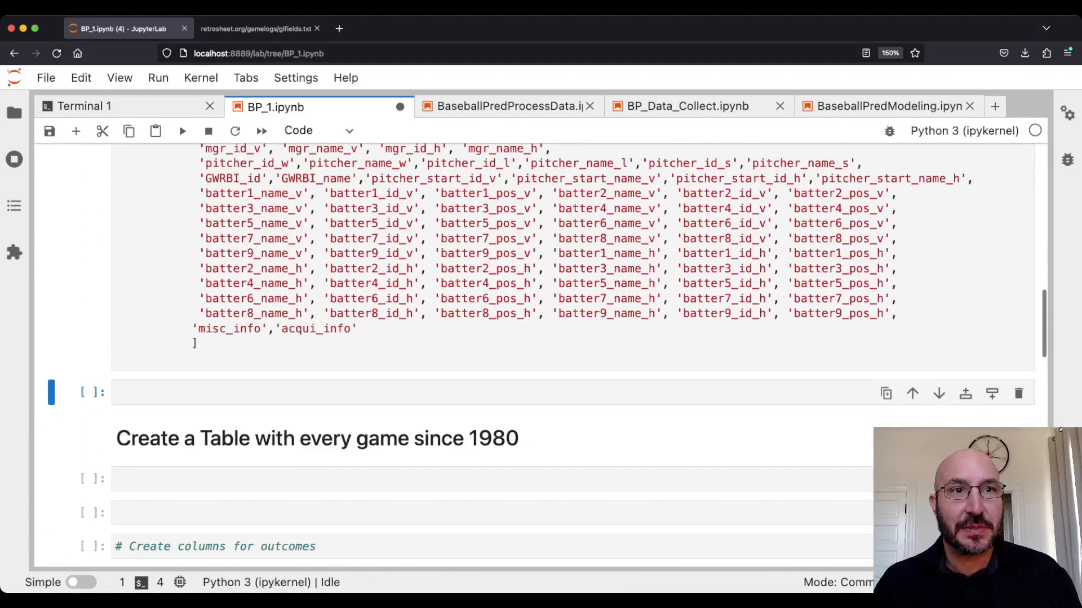
# Label the DataFrame's columns with df.columns = colnames.
pyautogui.write('df.col')
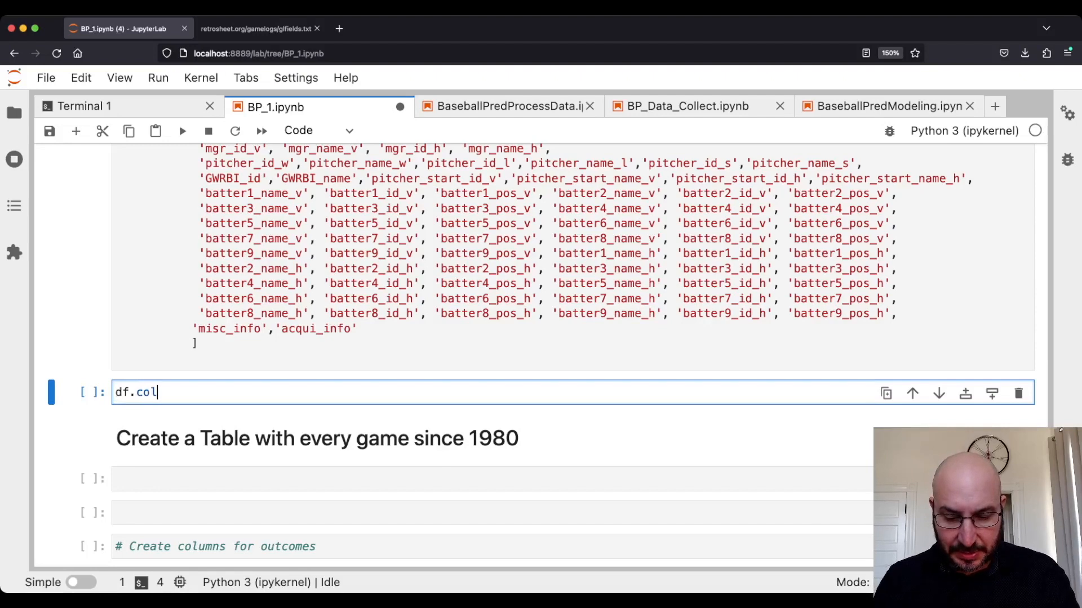
pyautogui.write('umns = colnames')
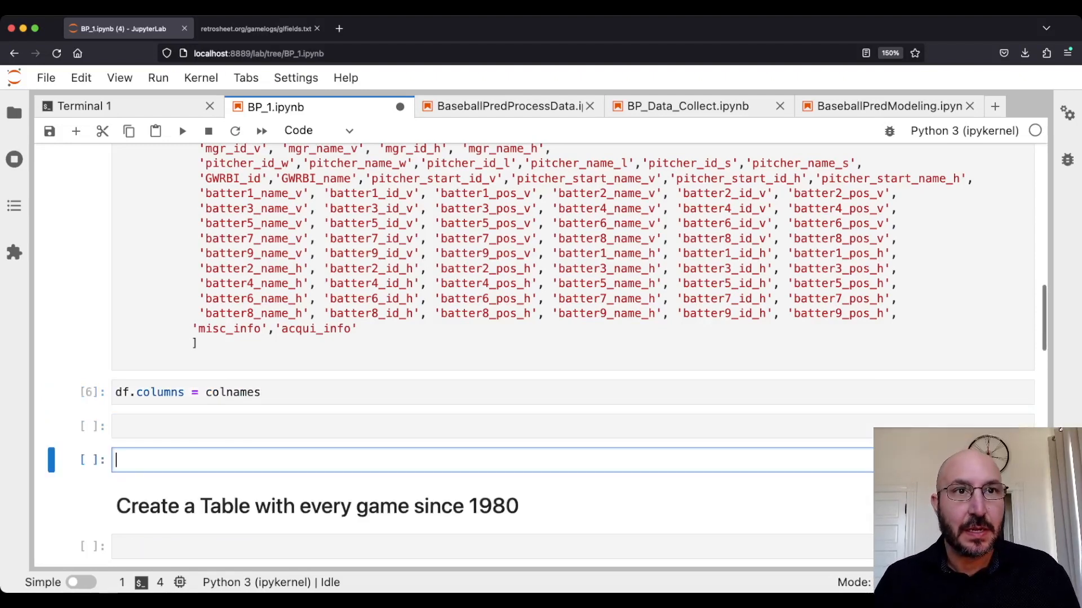
pyautogui.write('d')
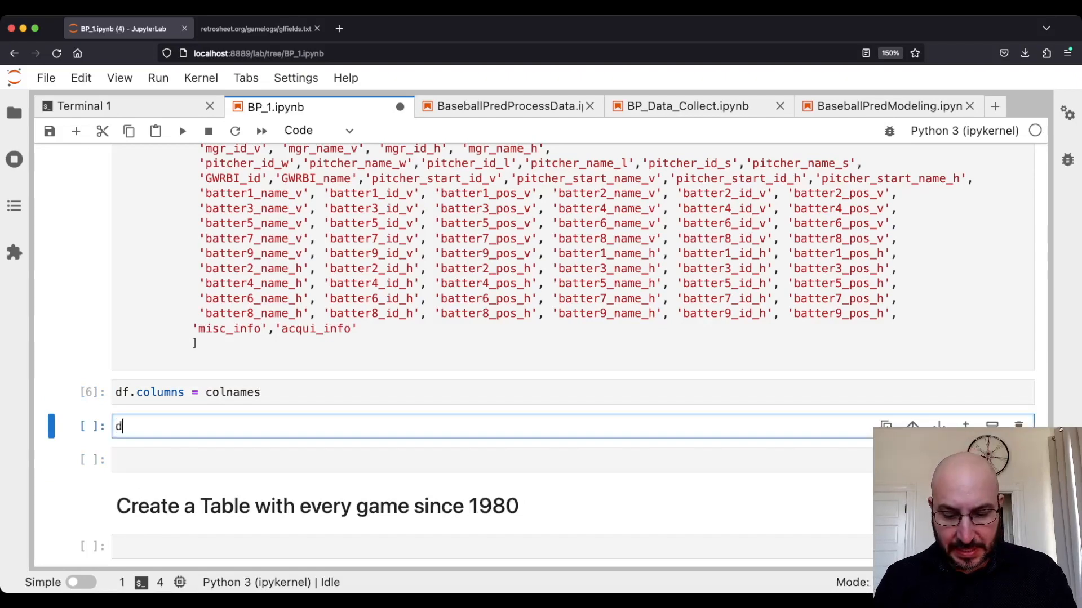
# Show df.sample(10) and inspect values such as Sat in day_of_week.
pyautogui.write('f.sample(1)')
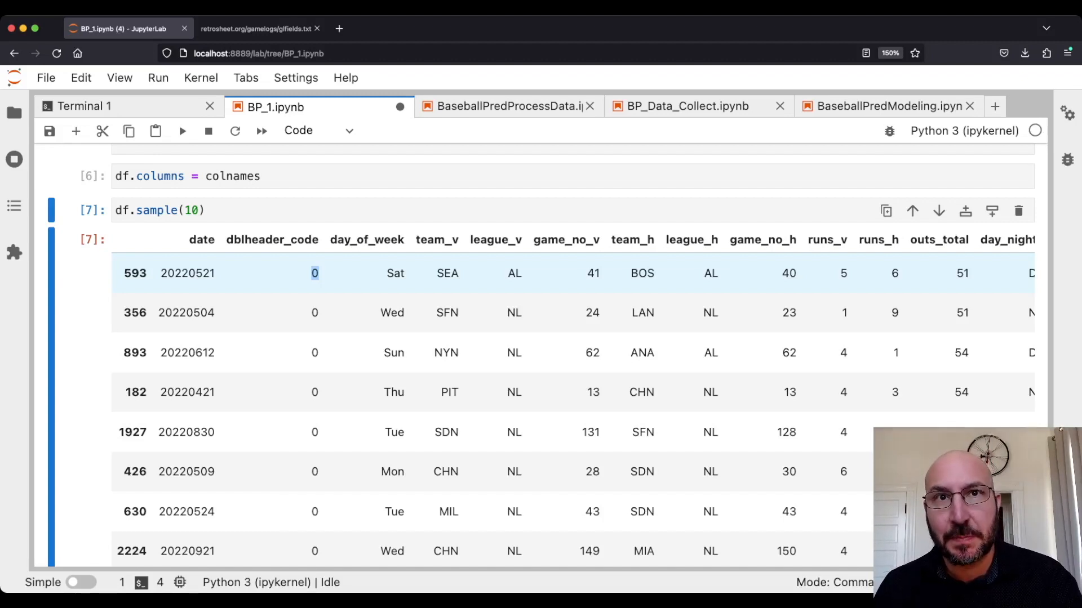
pyautogui.click(395, 273)
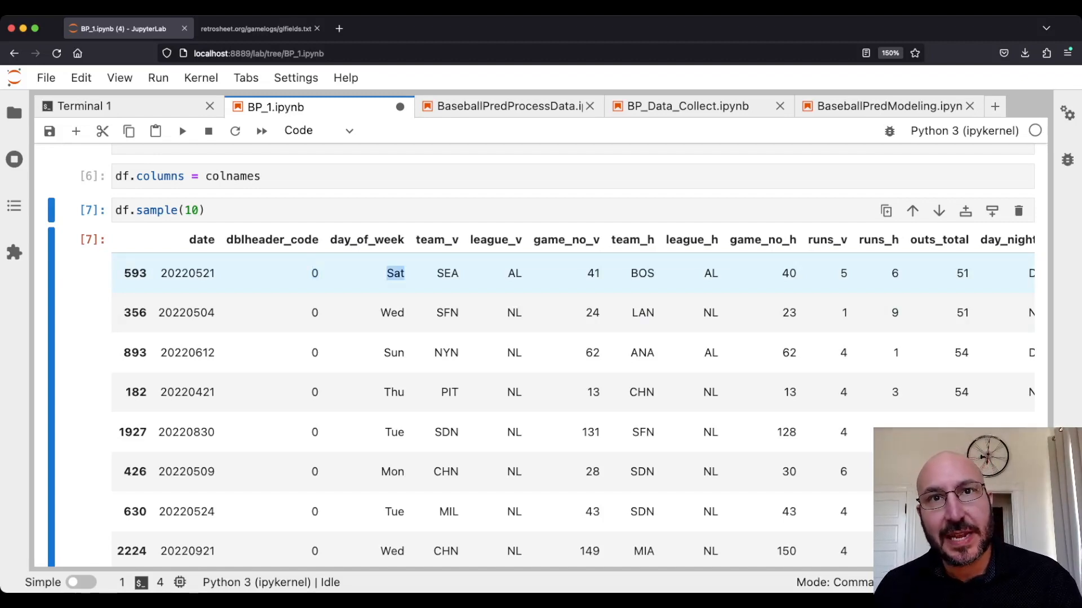
pyautogui.click(446, 273)
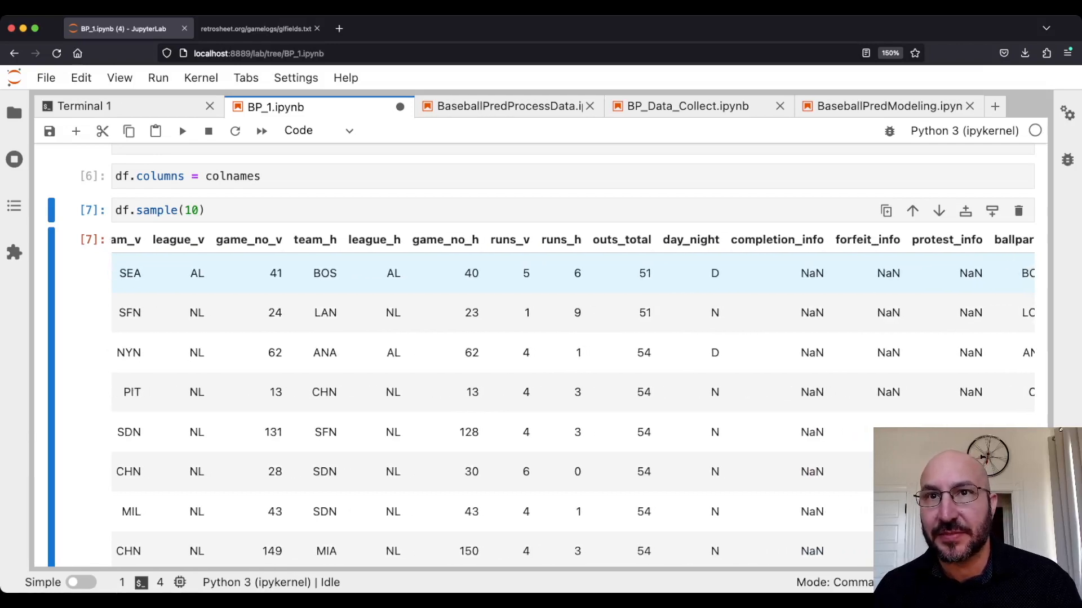
pyautogui.hscroll(3)
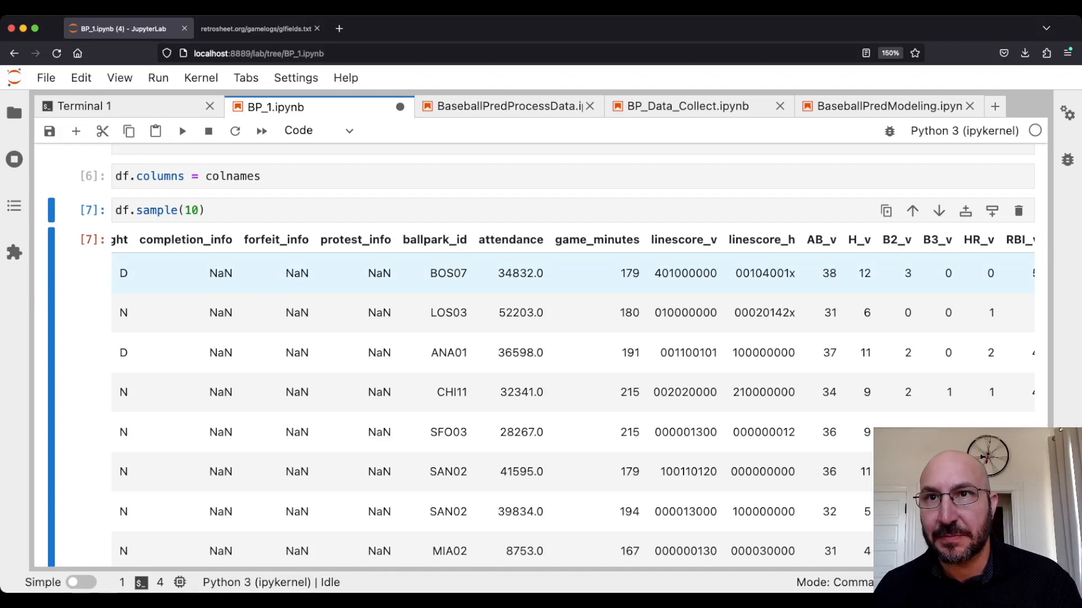
pyautogui.hscroll(3)
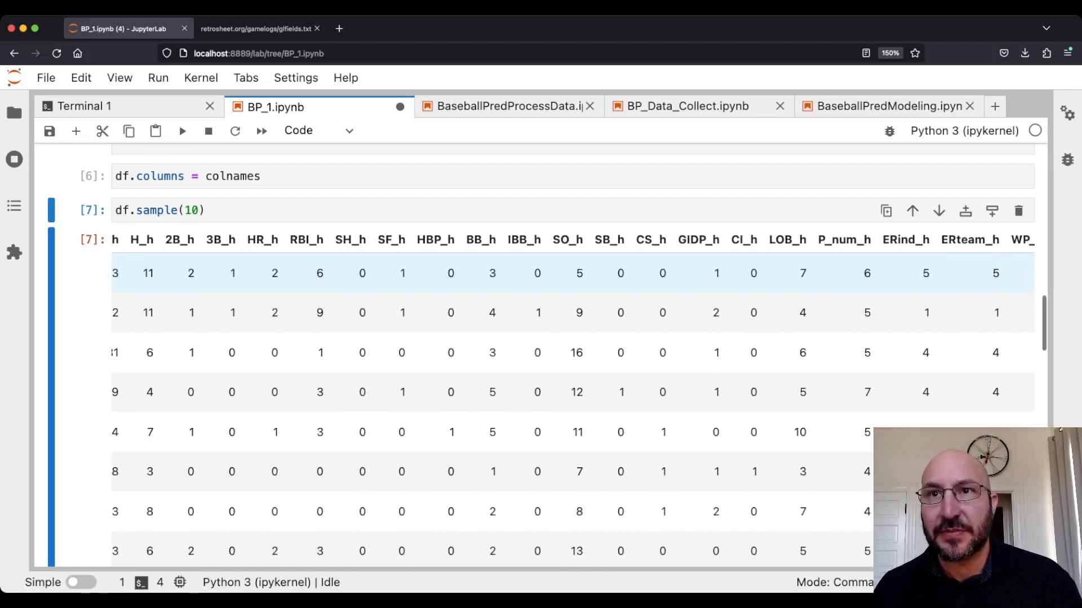
pyautogui.hscroll(3)
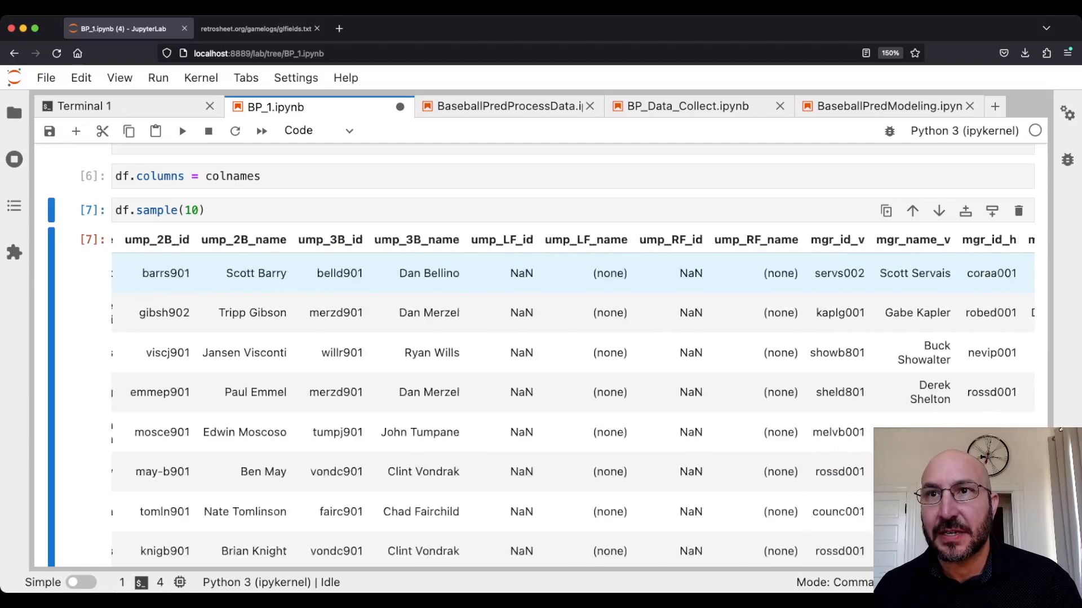
pyautogui.hscroll(3)
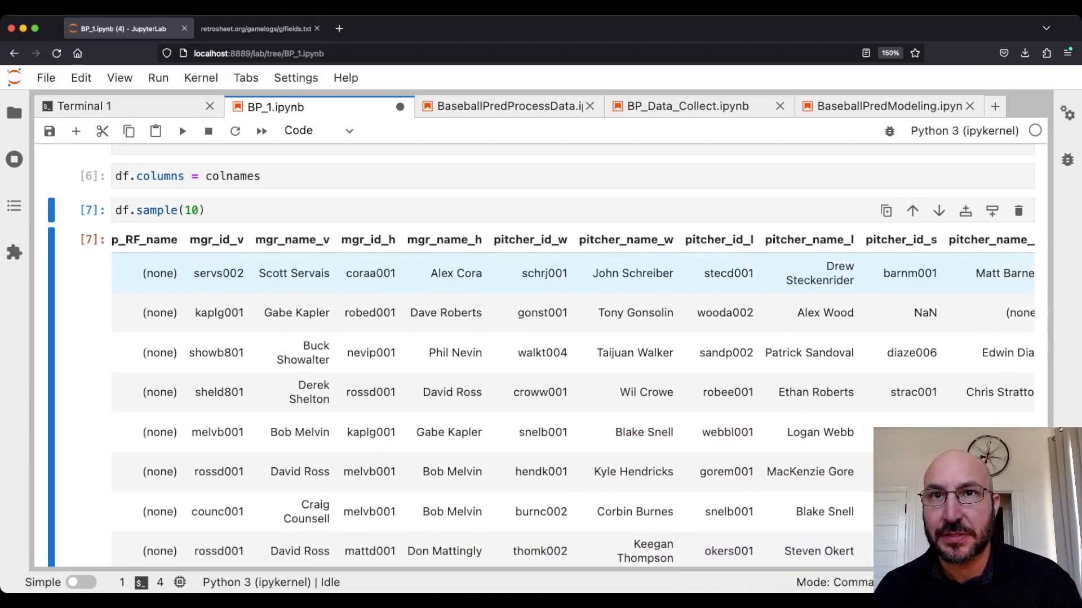
pyautogui.hscroll(3)
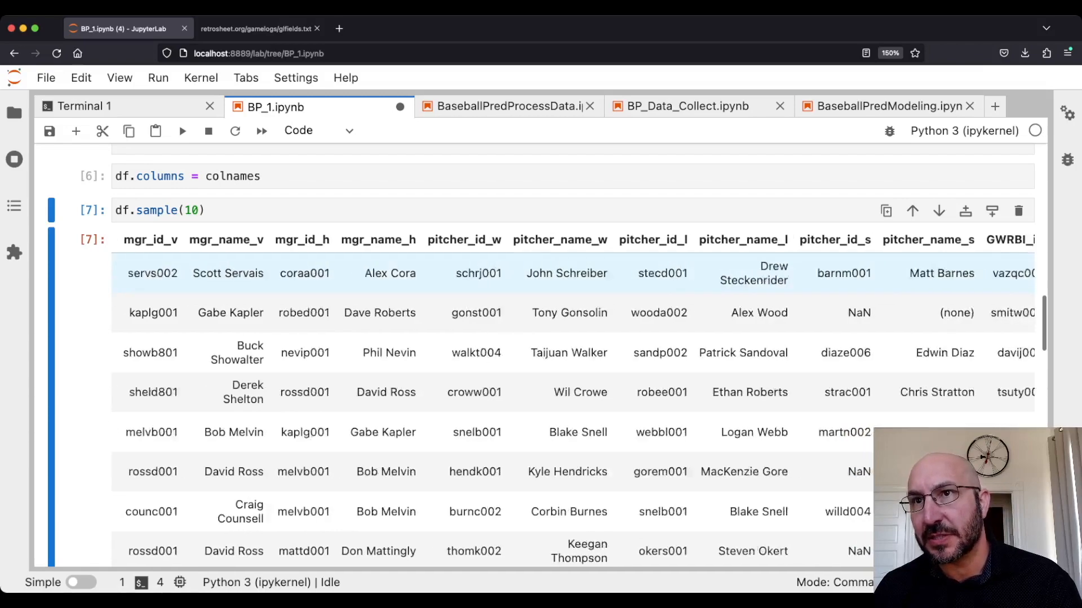
pyautogui.hscroll(3)
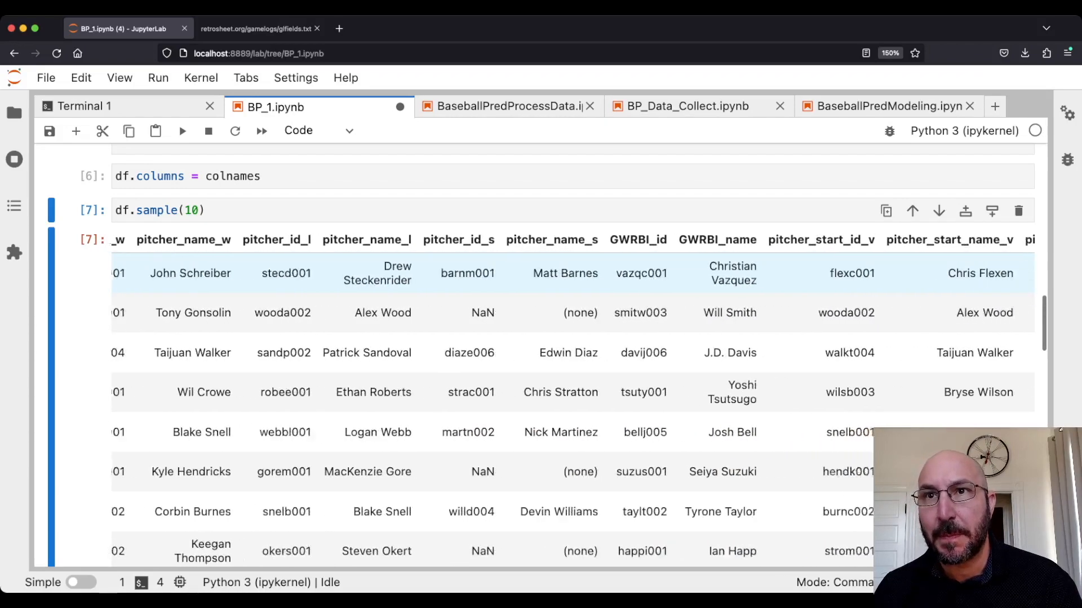
pyautogui.hscroll(3)
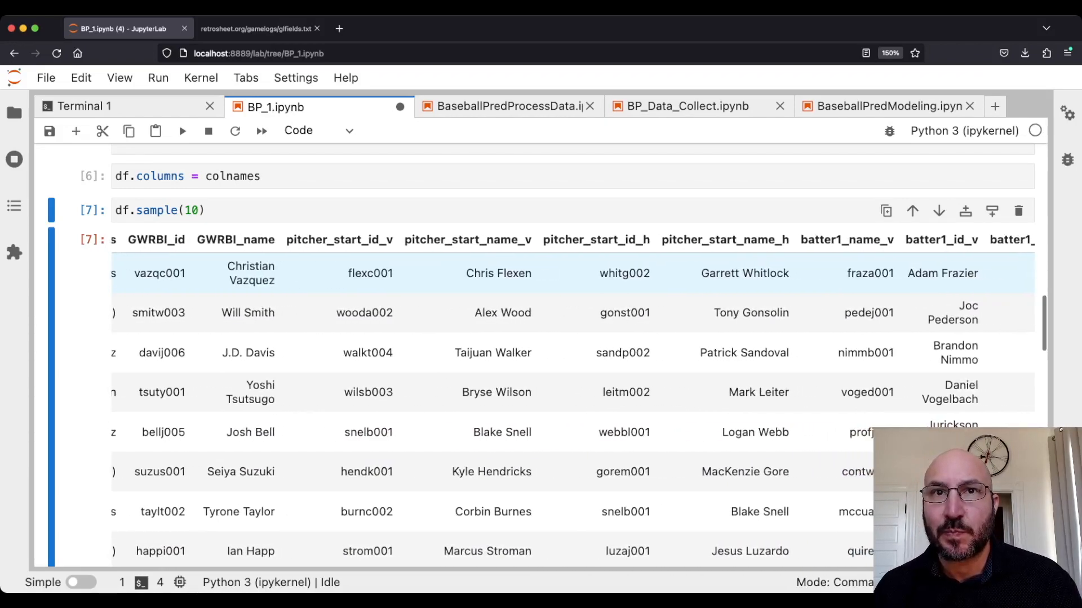
pyautogui.hscroll(3)
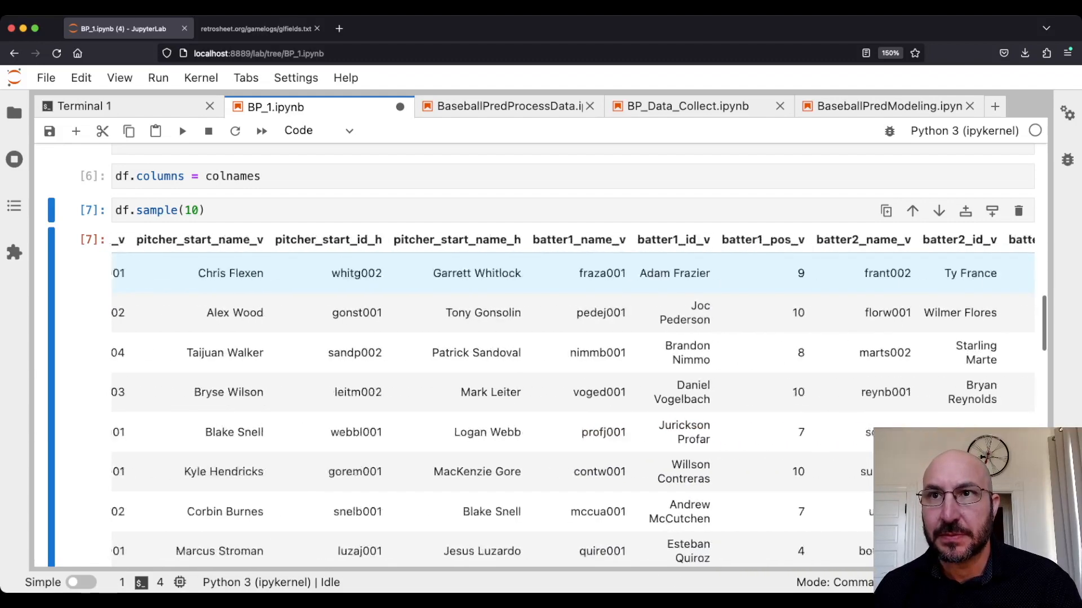
pyautogui.hscroll(3)
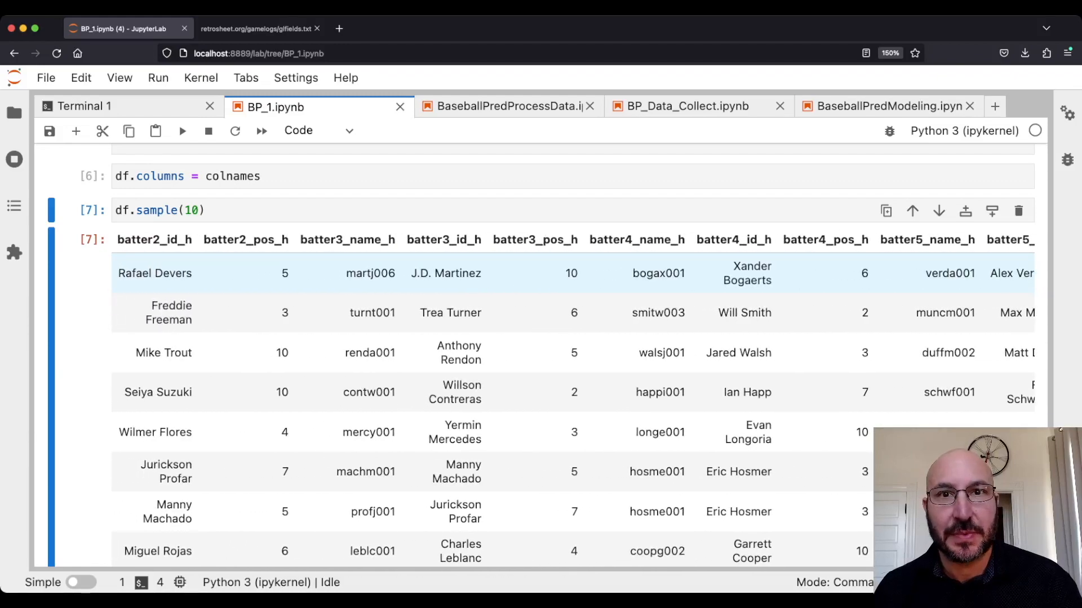
pyautogui.hscroll(3)
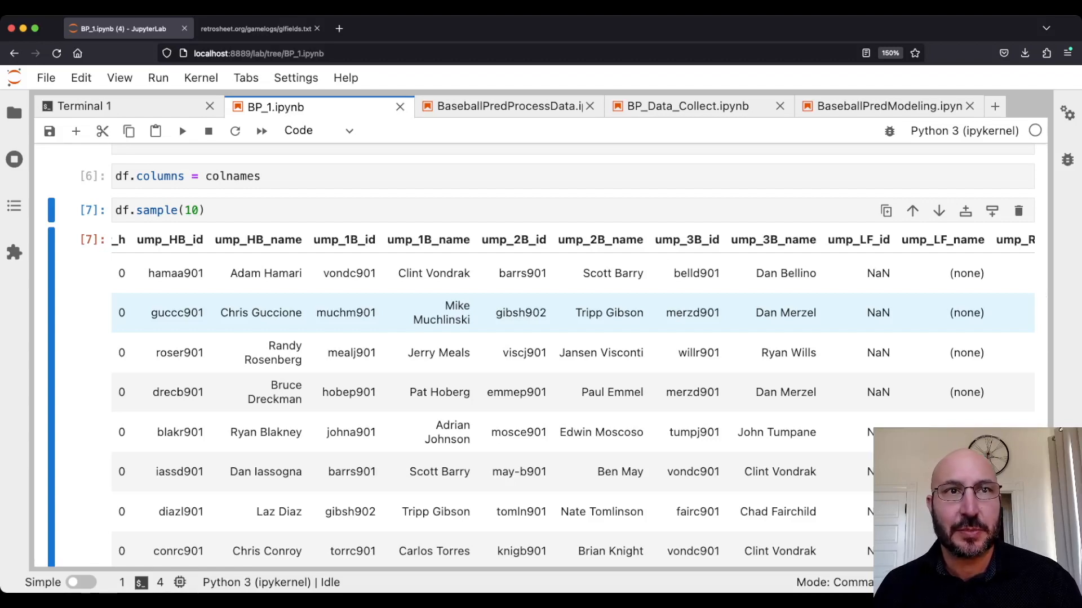
pyautogui.hscroll(3)
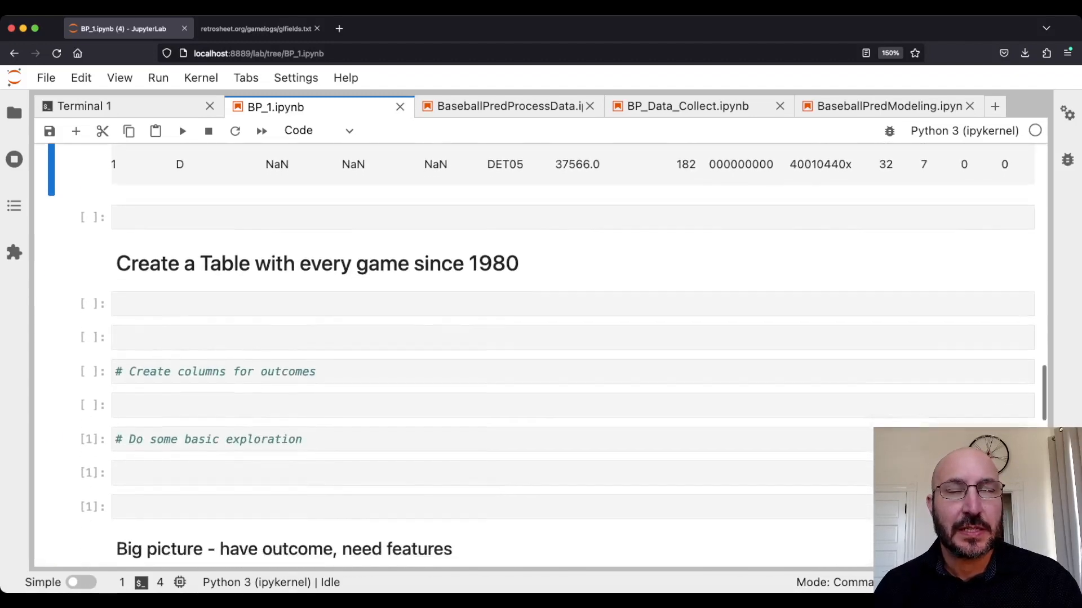
# Bring the 1980–2022 game-log concatenation loop from BaseballPredProcessData under the 1980 heading.
pyautogui.click(483, 302)
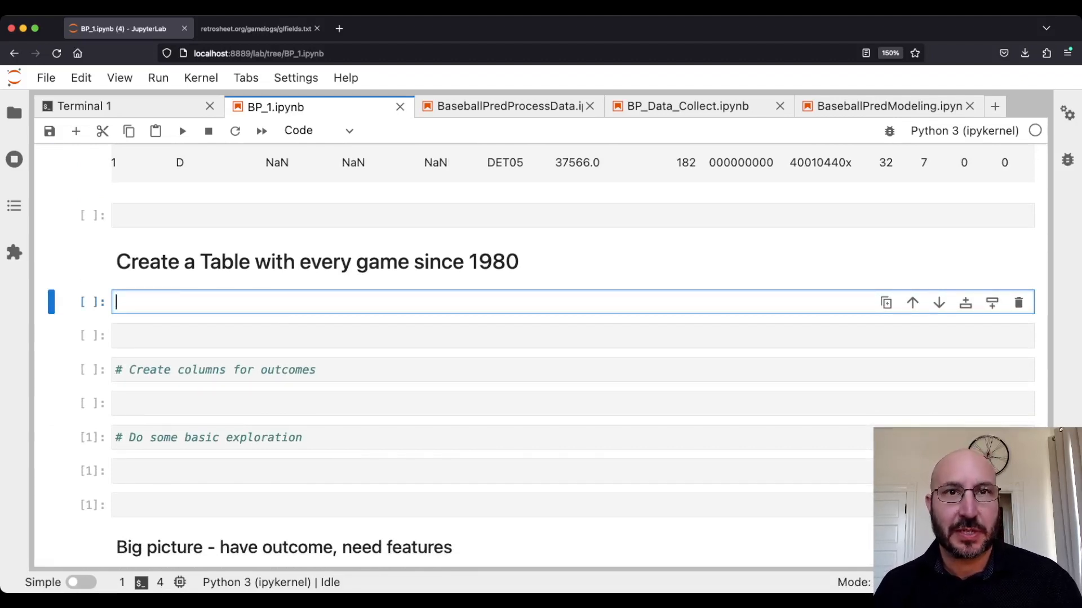
pyautogui.scroll(-3)
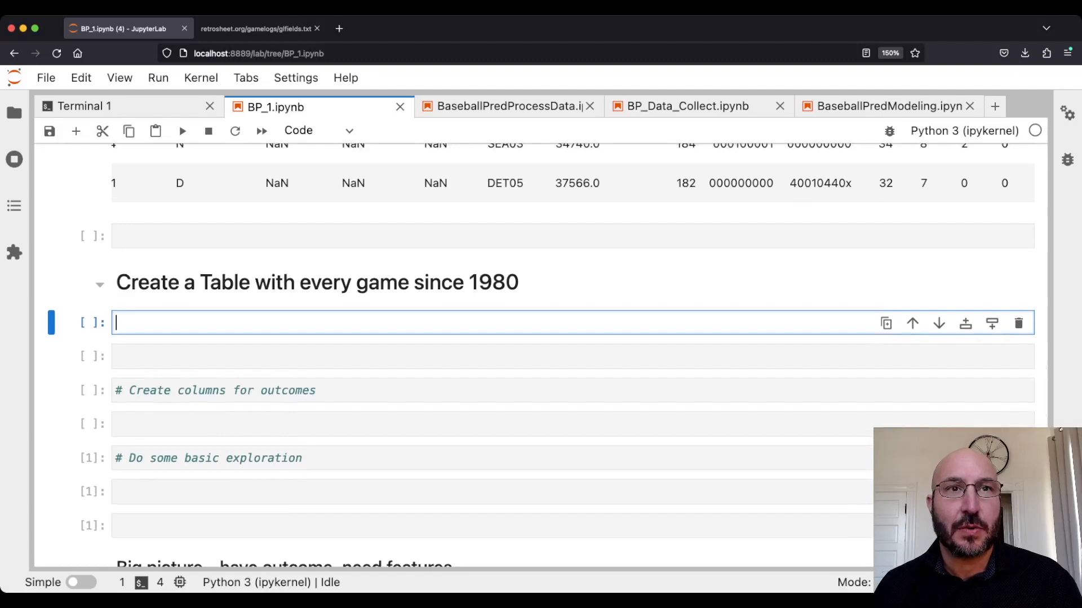
pyautogui.click(507, 106)
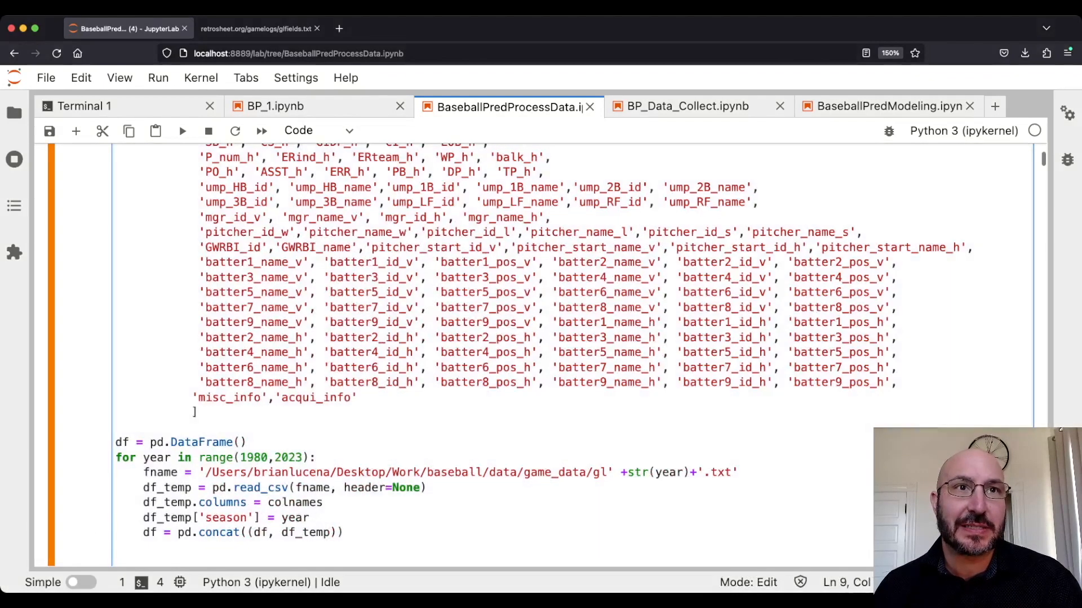
pyautogui.scroll(-3)
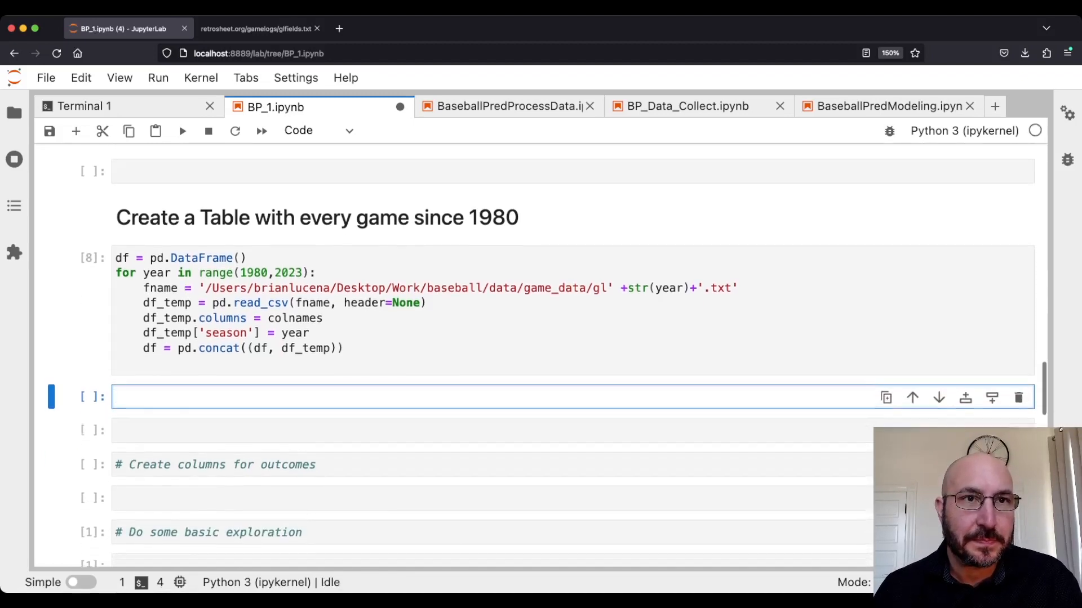
# Run df.shape to confirm 96276 rows by 162 columns.
pyautogui.scroll(-3)
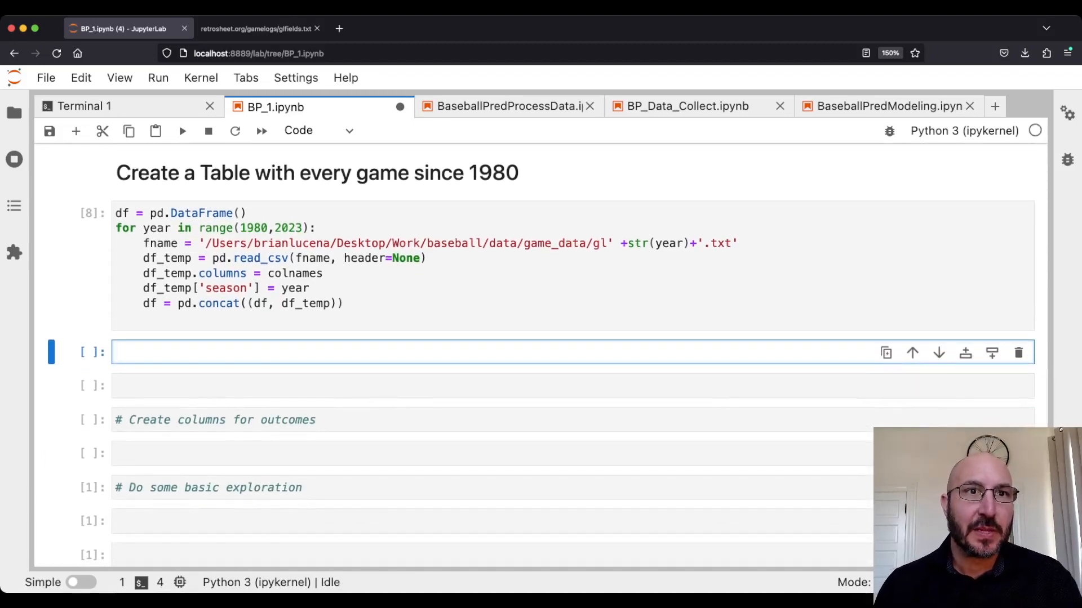
pyautogui.write('df.shape')
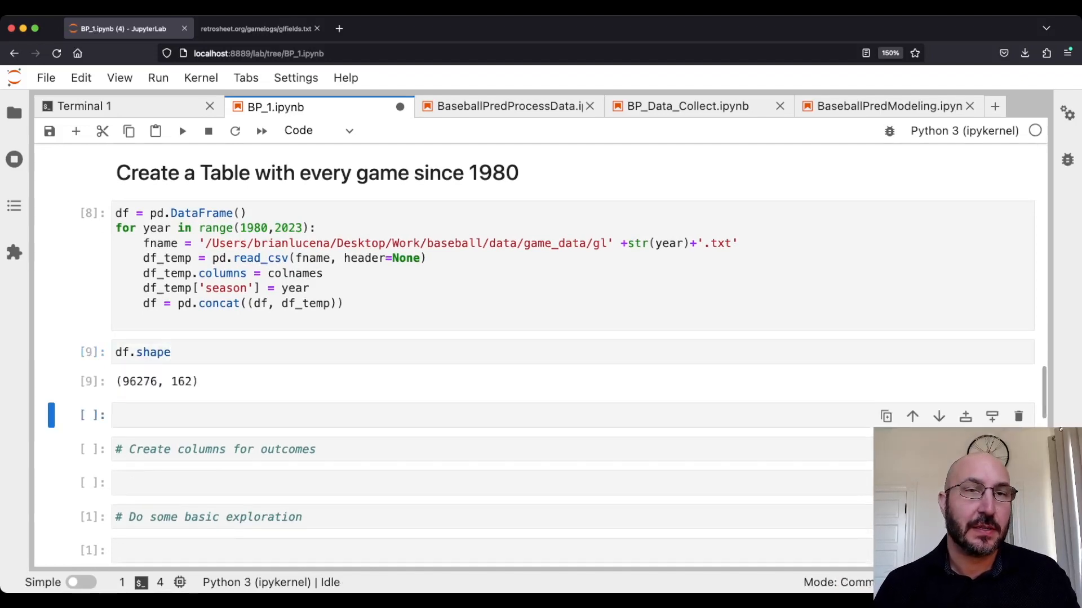
pyautogui.click(276, 414)
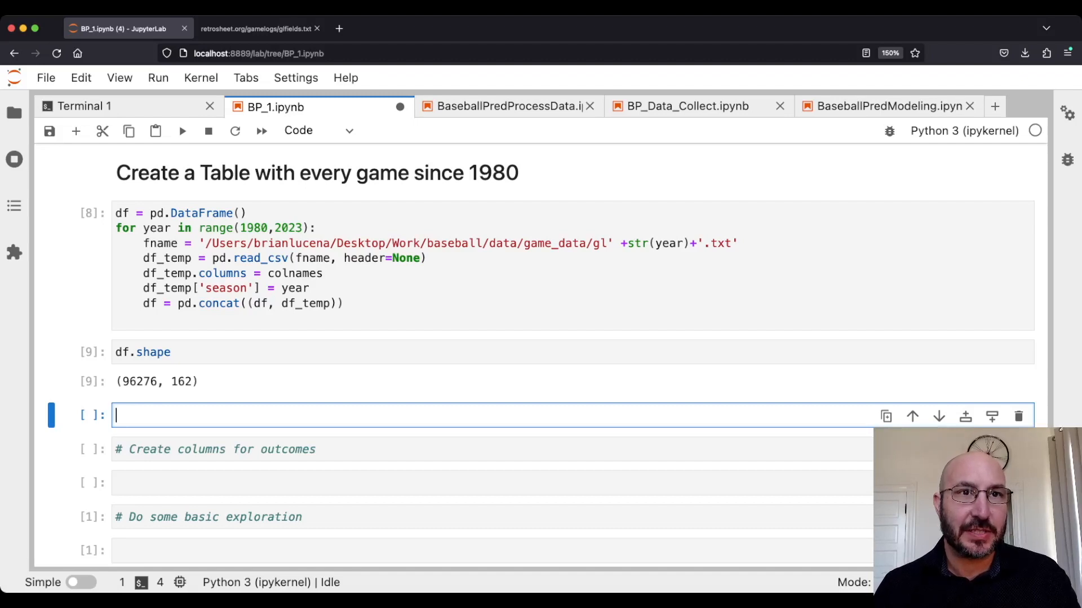
pyautogui.click(142, 351)
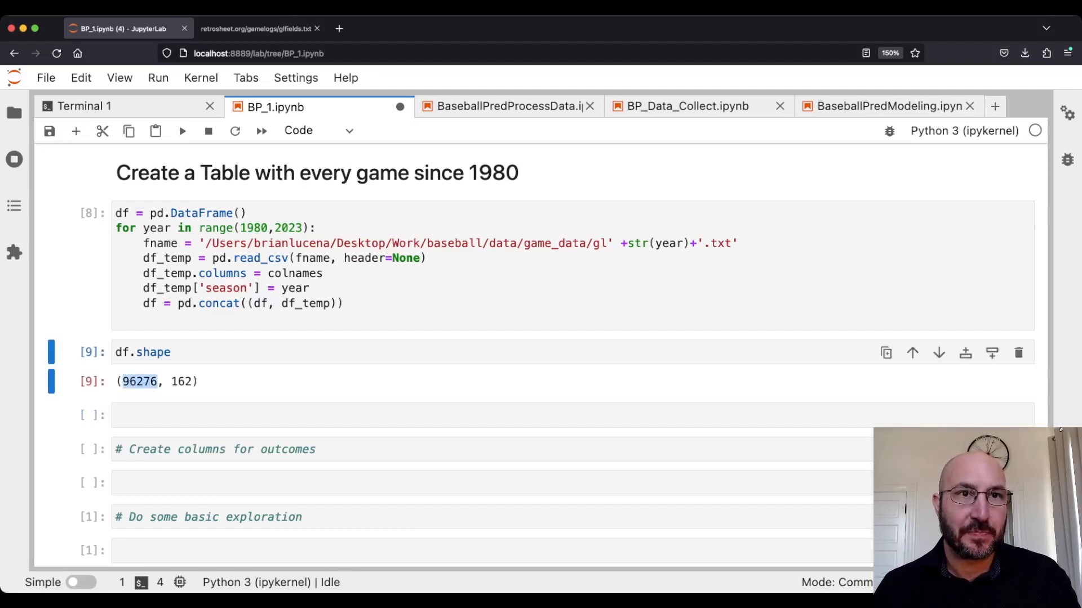
pyautogui.click(482, 415)
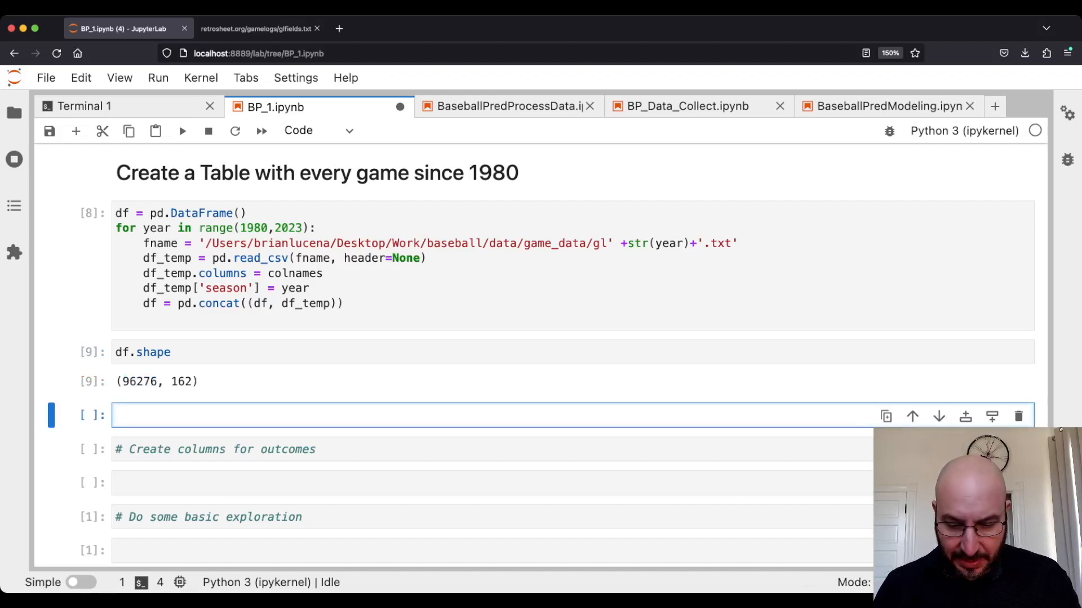
# Run df.info(max_cols=200) and scroll through the 162 columns' non-null counts and dtypes.
pyautogui.write('df.info(m')
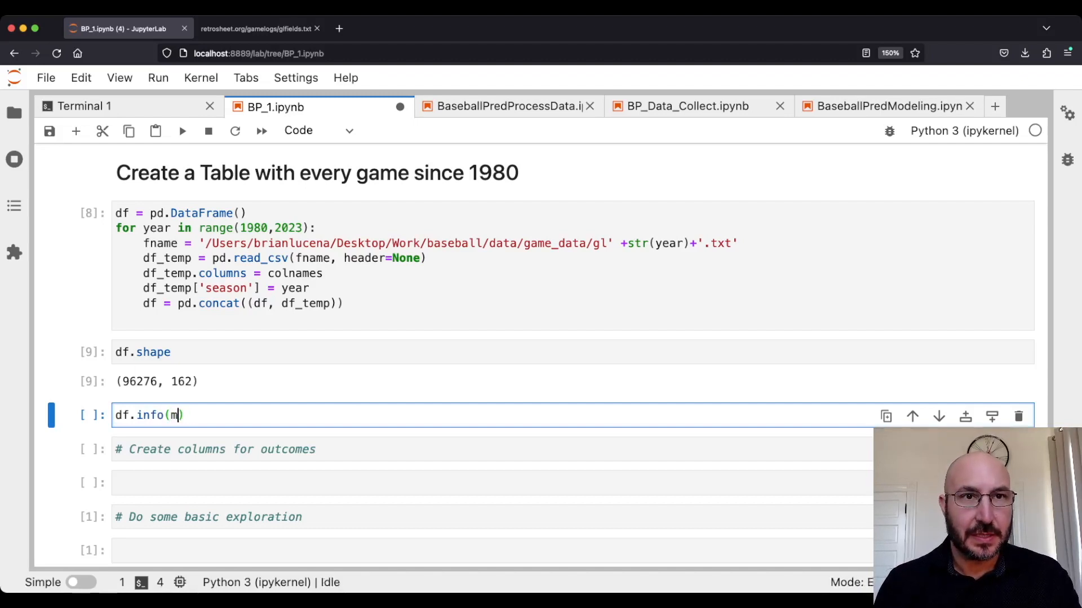
pyautogui.write('ax_cols=200')
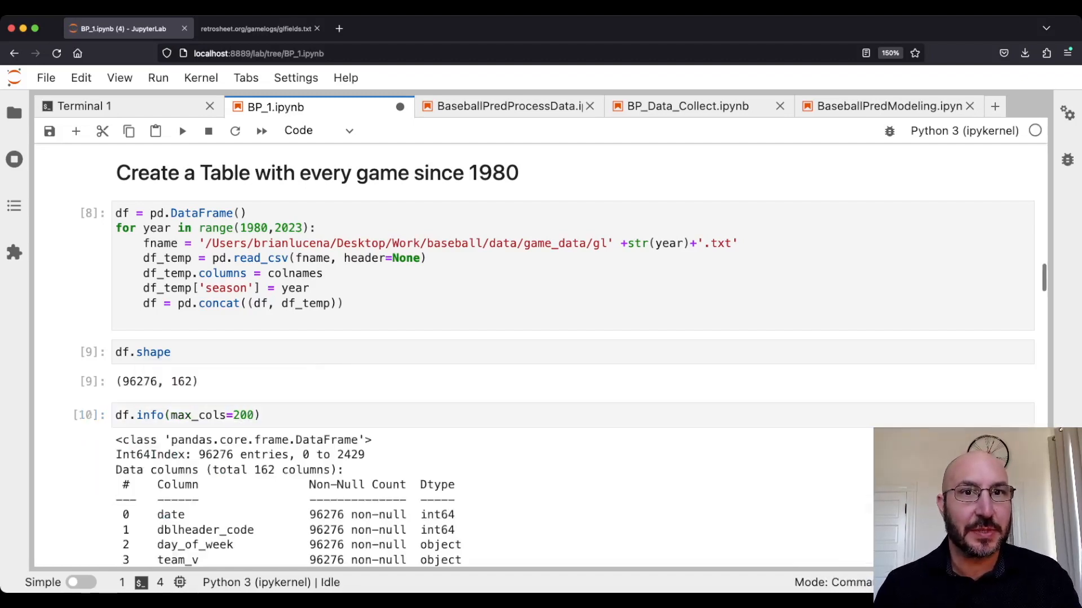
pyautogui.scroll(-3)
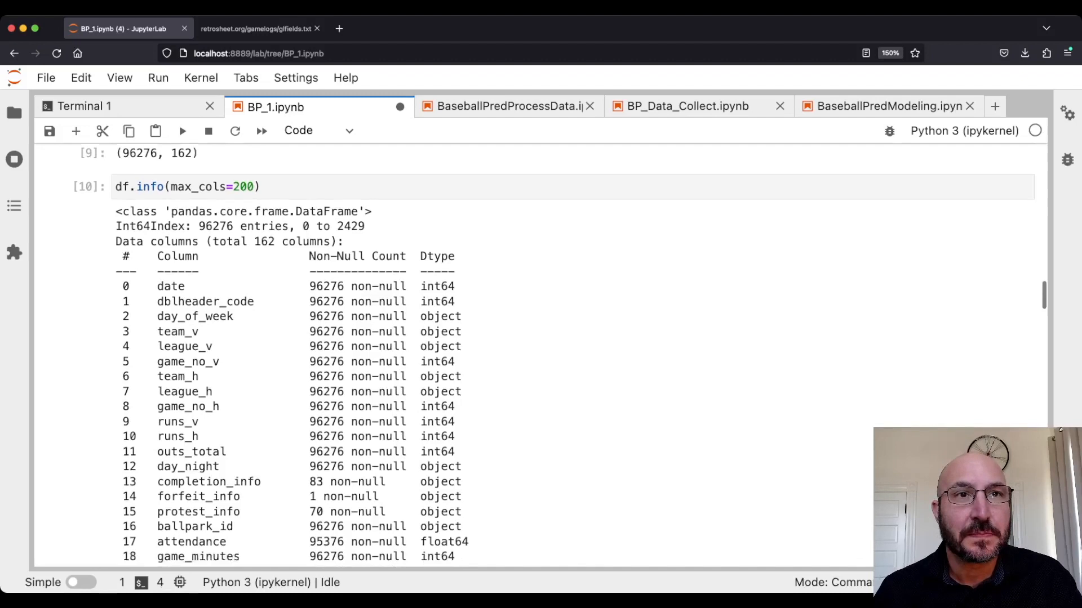
pyautogui.scroll(-3)
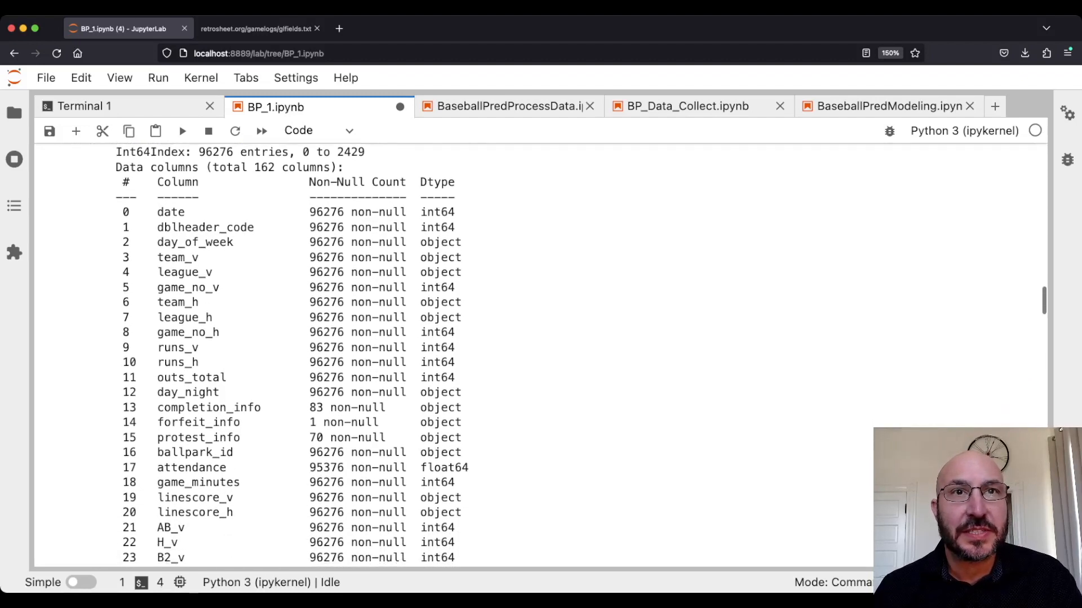
pyautogui.doubleClick(326, 211)
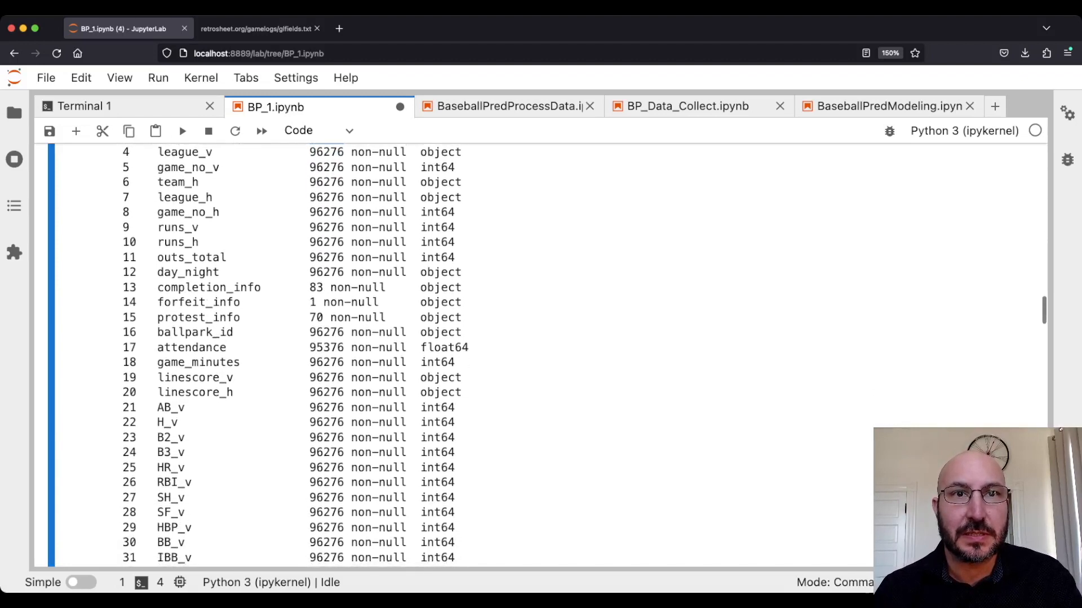
pyautogui.scroll(-3)
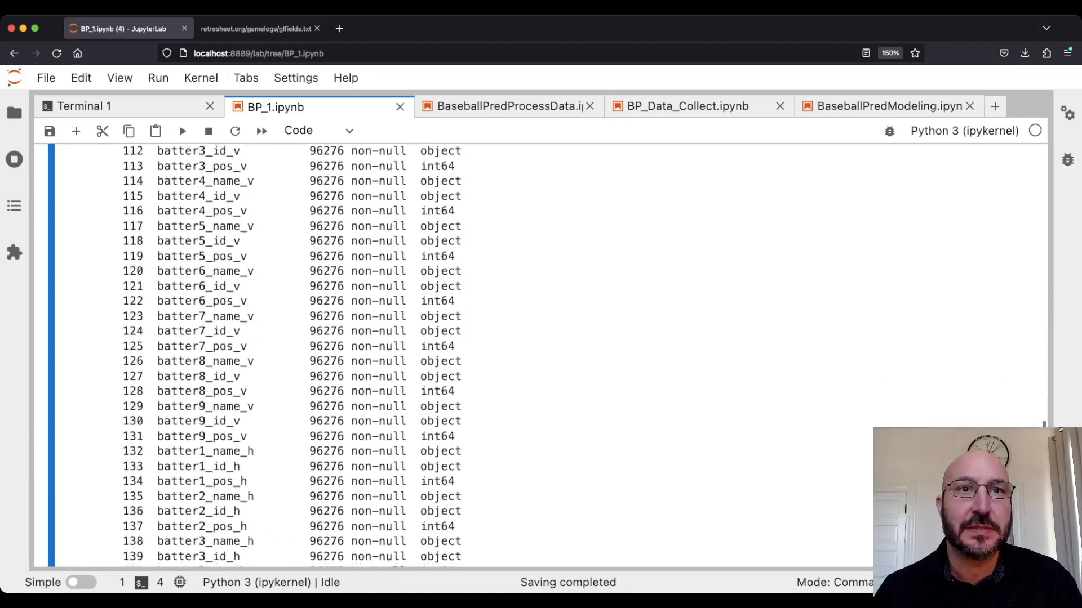
pyautogui.scroll(-3)
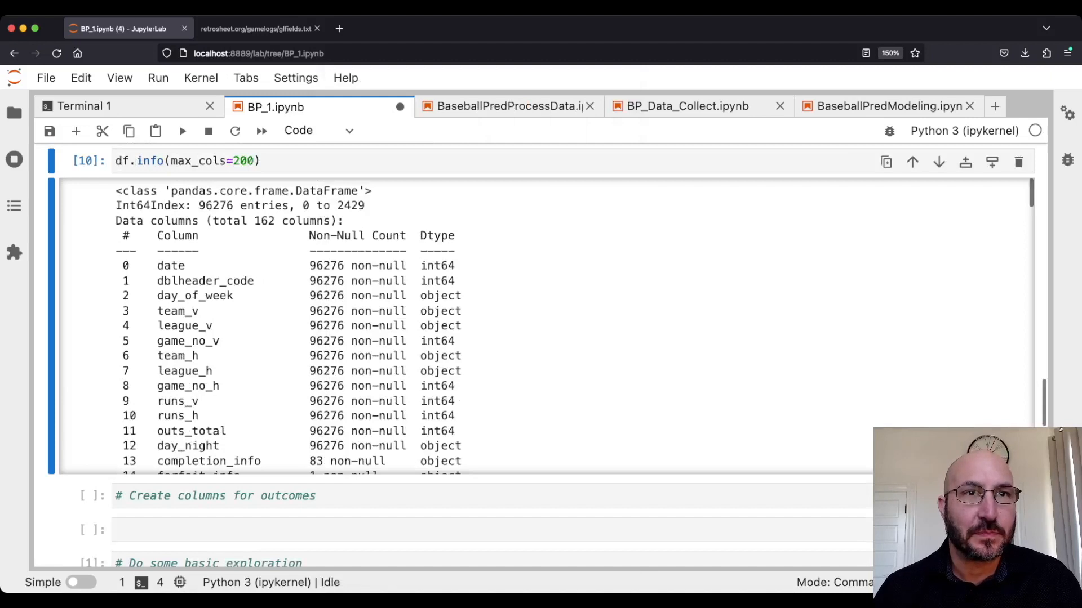
pyautogui.scroll(-3)
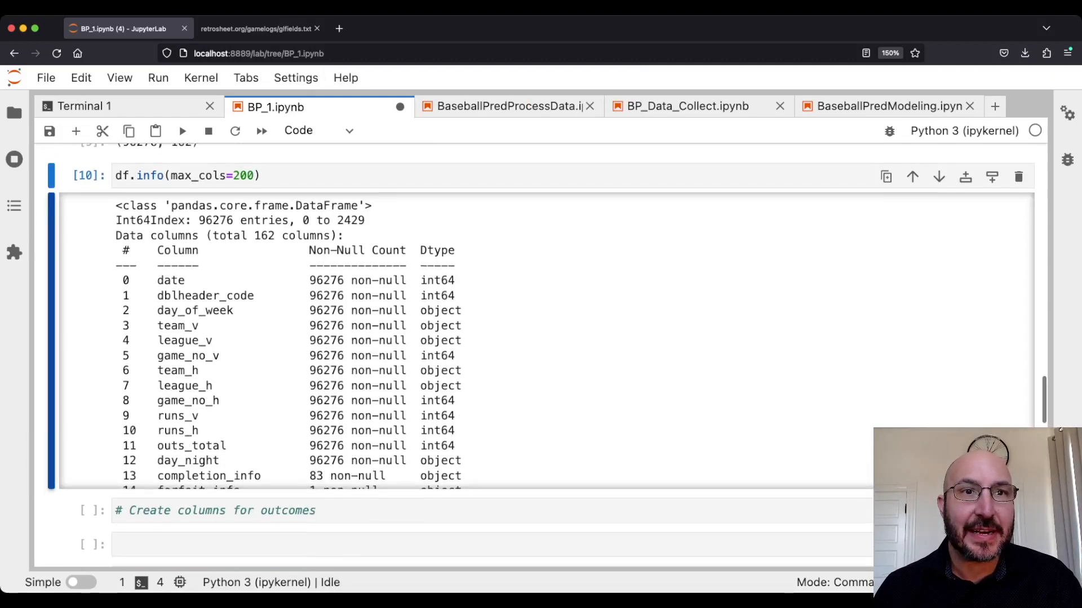
pyautogui.scroll(-3)
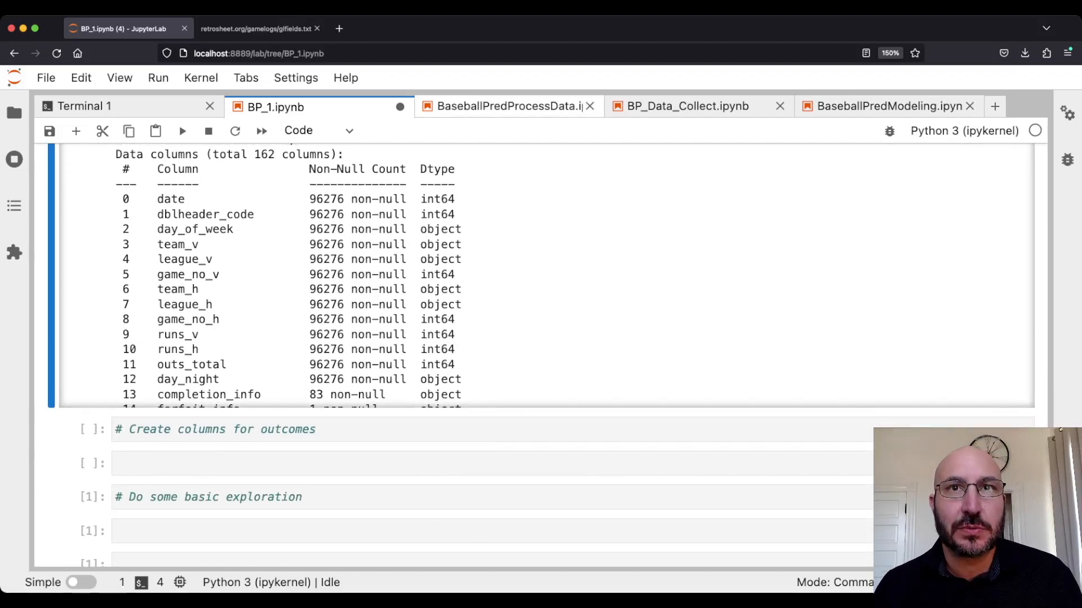
# Add the run_diff, home_victory, run_total and date_dblhead calculations to BP_1 and run them.
pyautogui.click(507, 106)
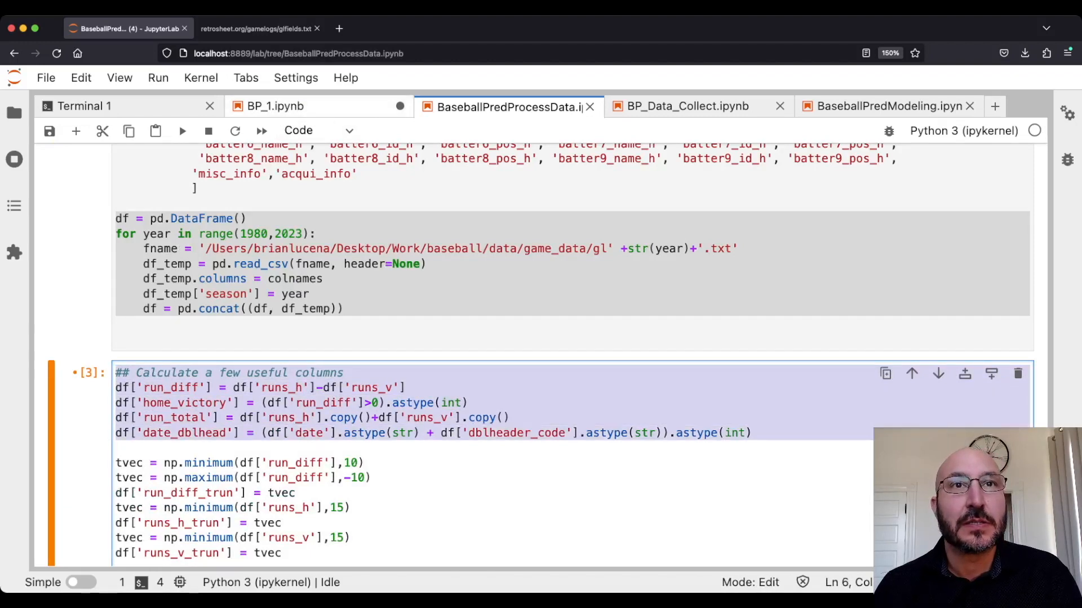
pyautogui.click(276, 107)
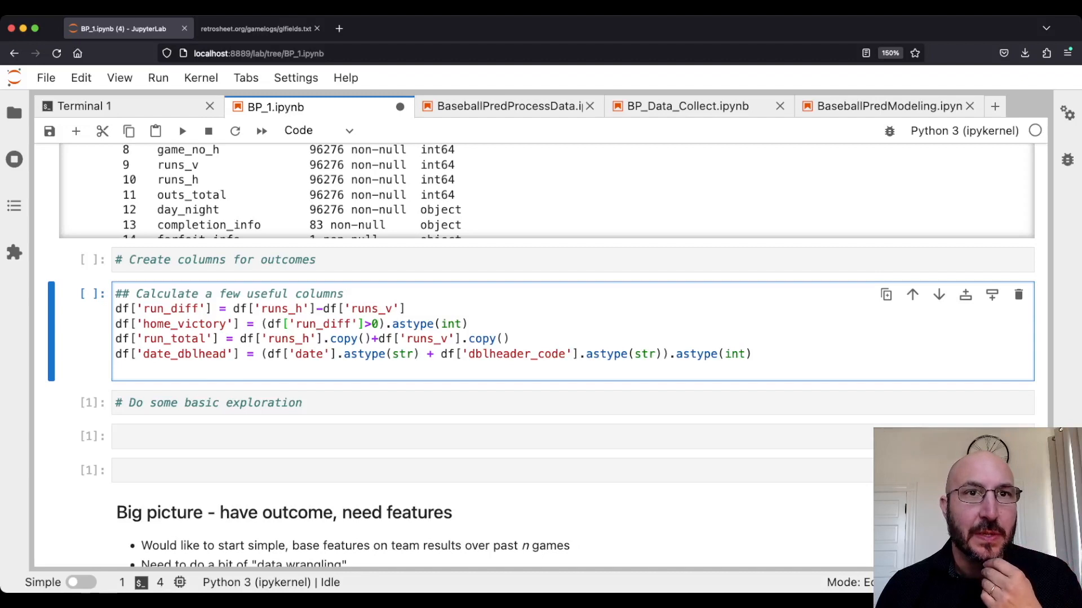
pyautogui.click(288, 324)
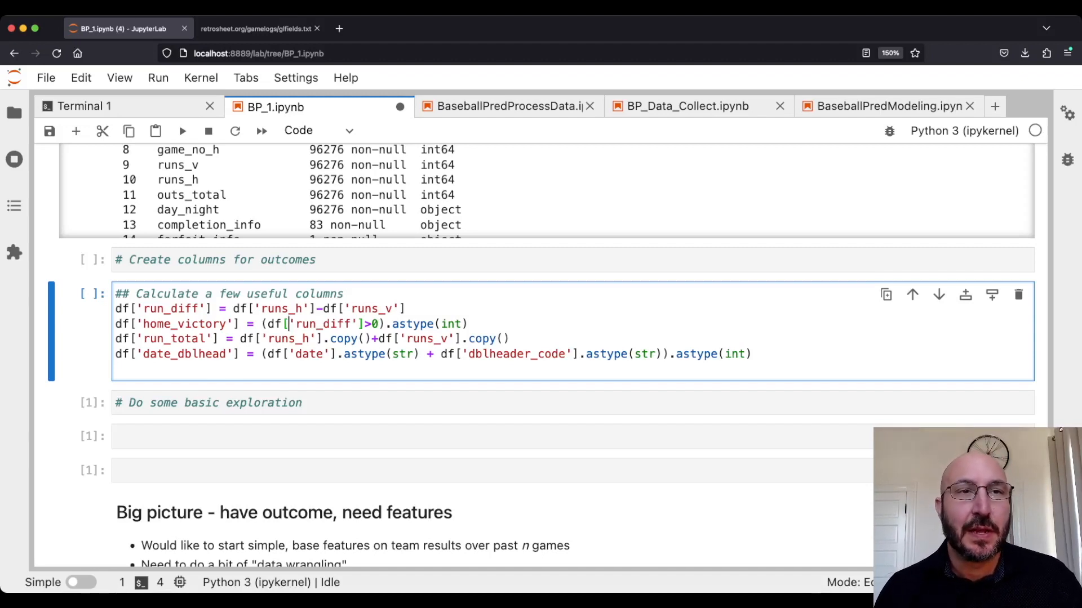
pyautogui.scroll(-3)
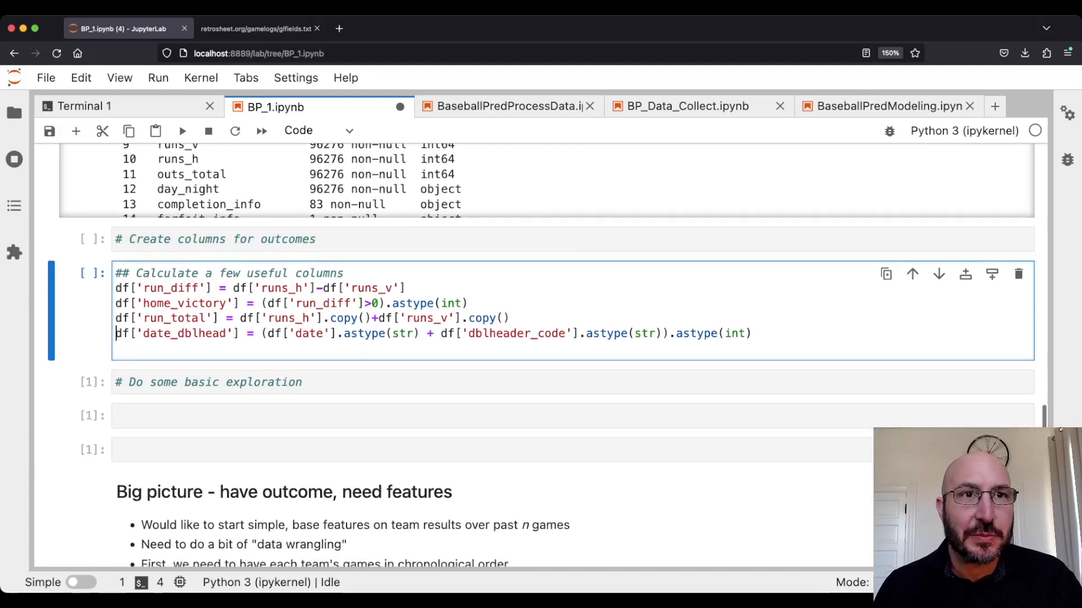
pyautogui.press('enter')
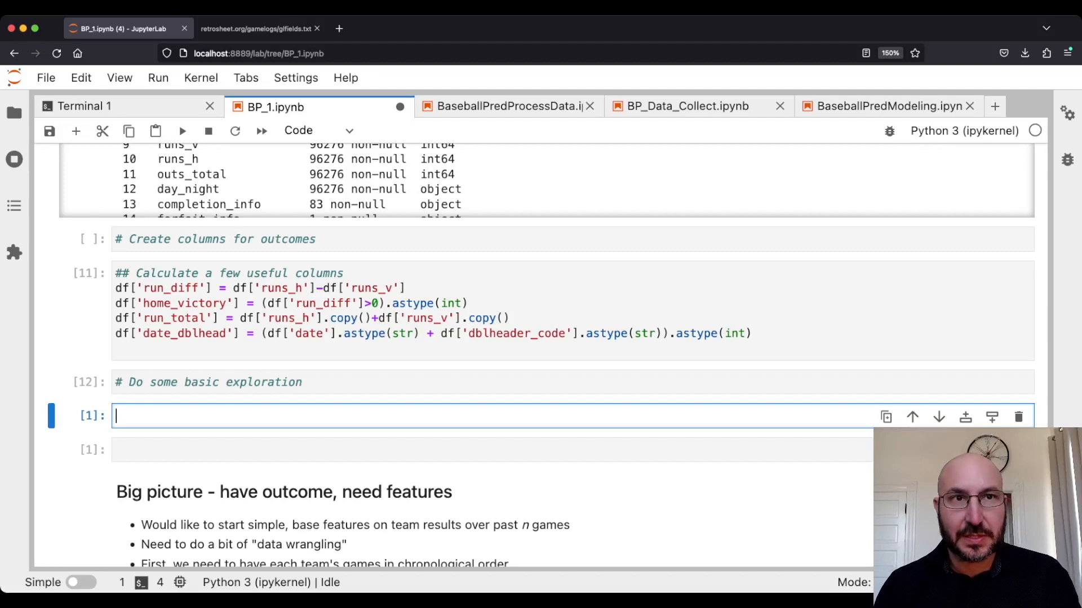
# Run df.home_victory.mean() to get the 0.538 home win rate.
pyautogui.write('df.')
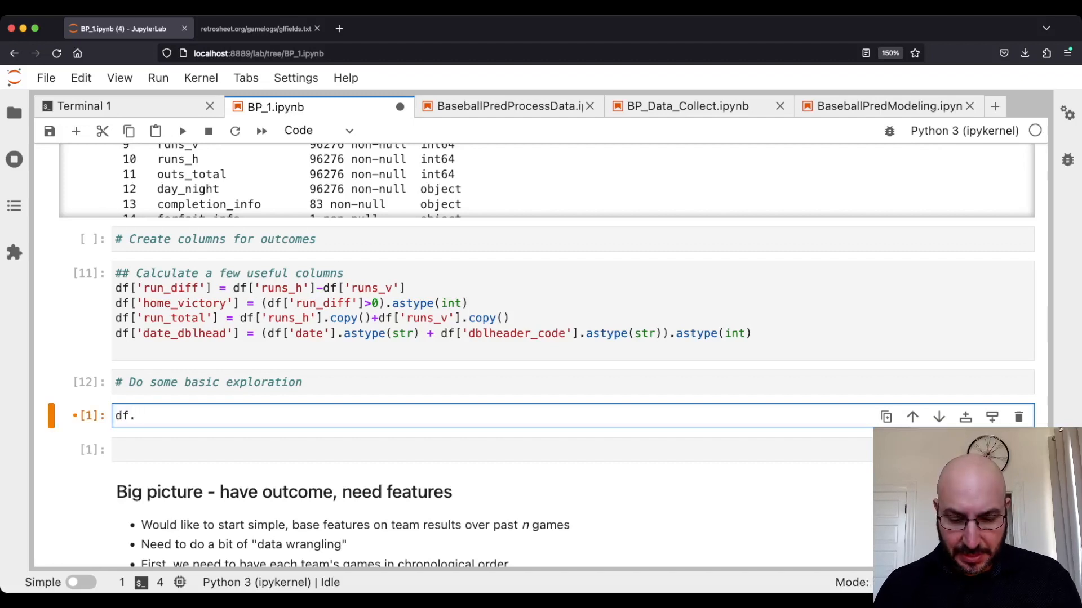
pyautogui.write('hom')
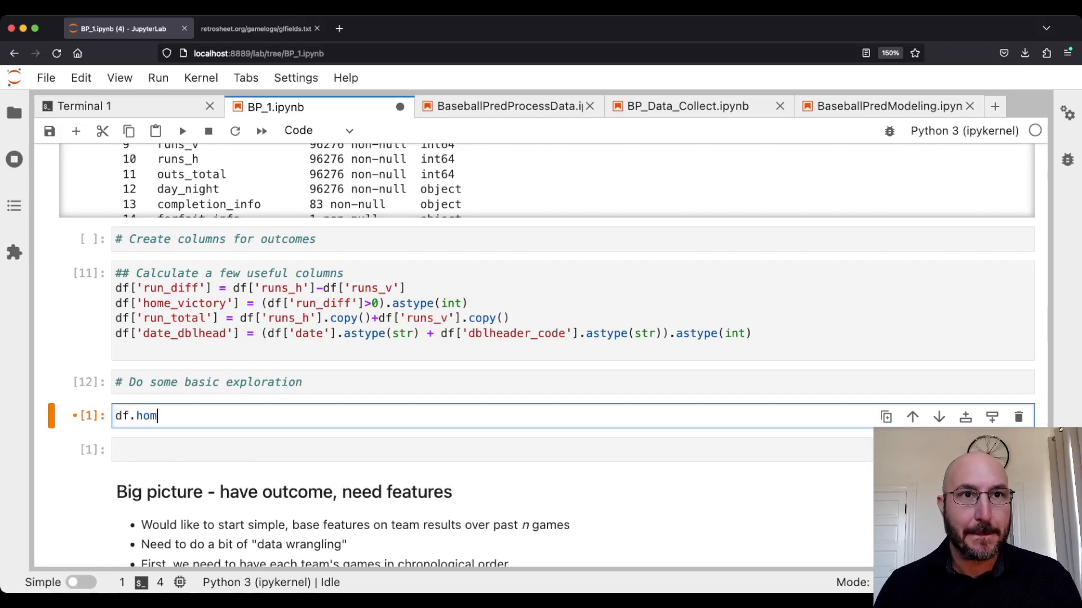
pyautogui.write('e_vic')
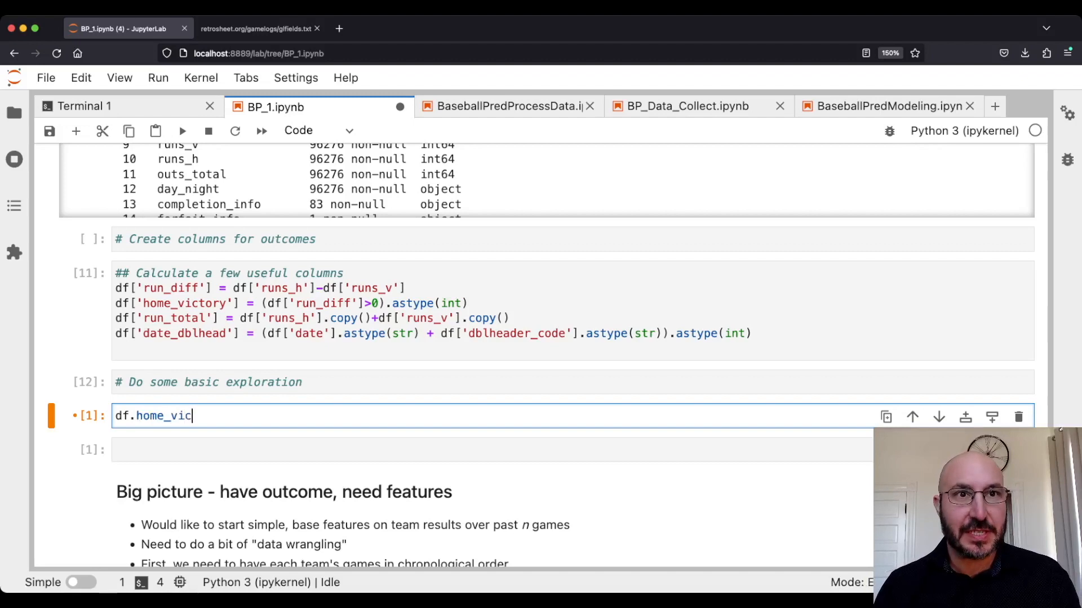
pyautogui.write('to')
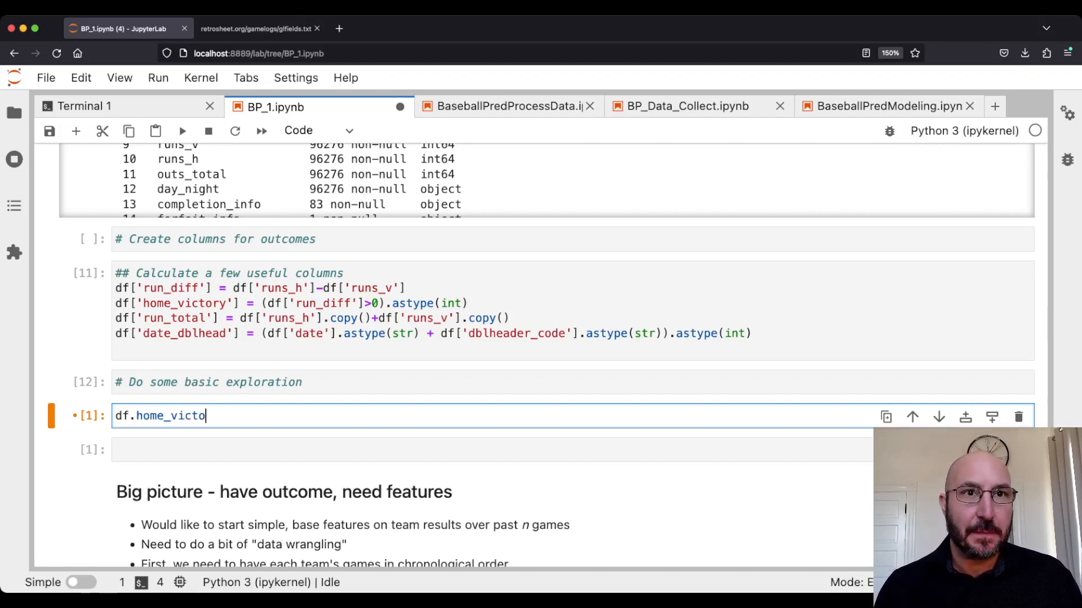
pyautogui.write('ry')
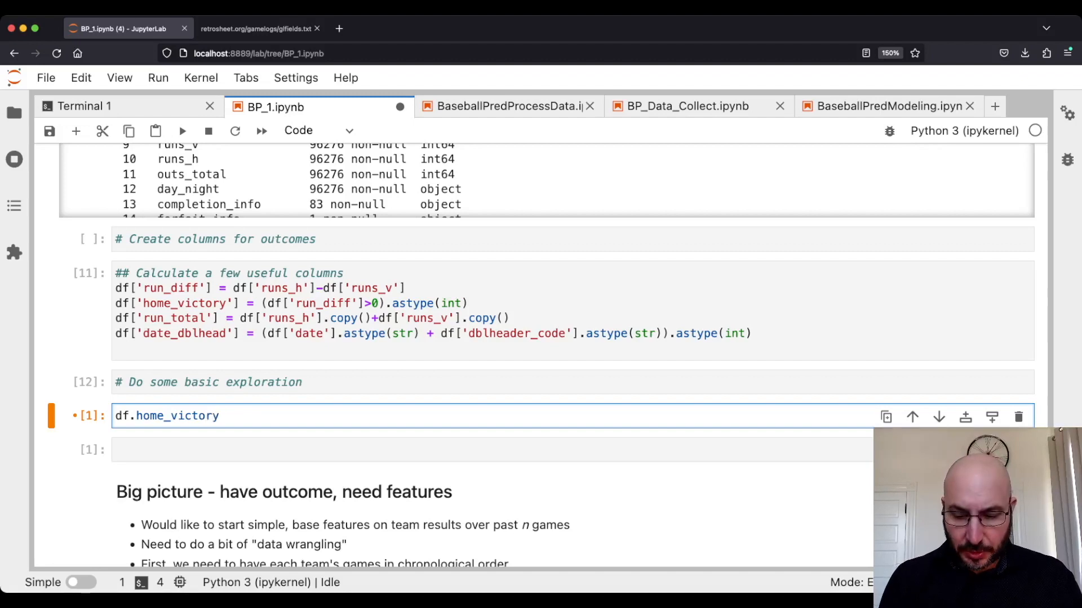
pyautogui.write('.mean()')
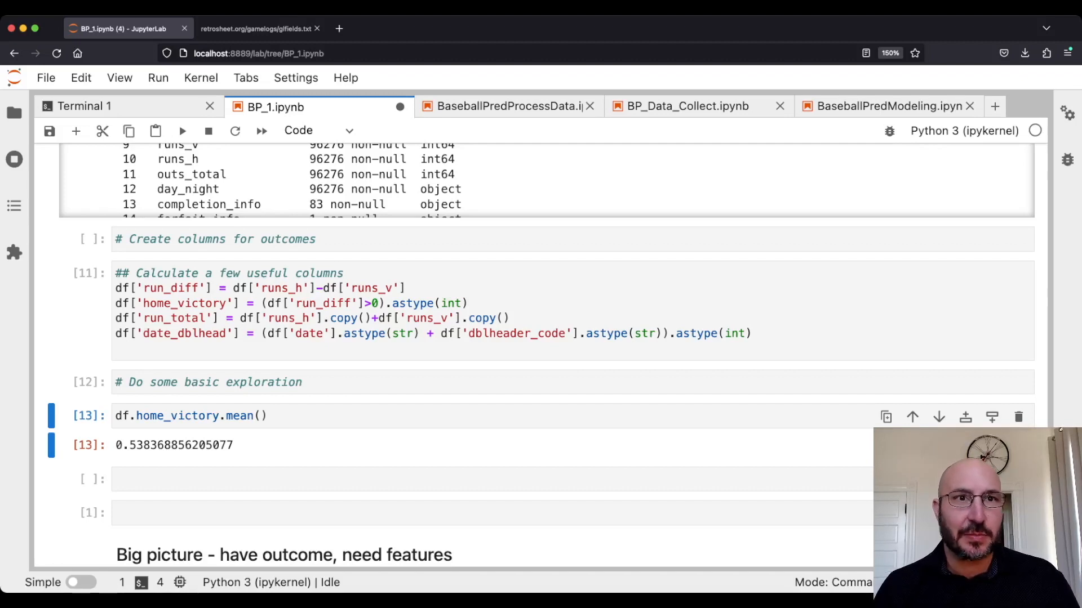
pyautogui.press('cmd+s')
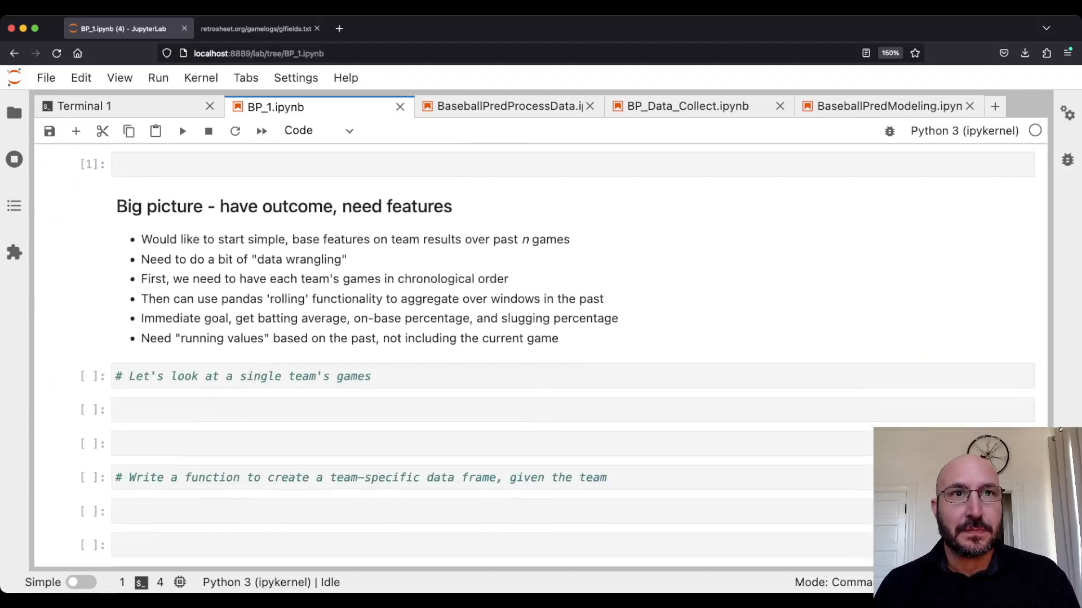
pyautogui.scroll(-3)
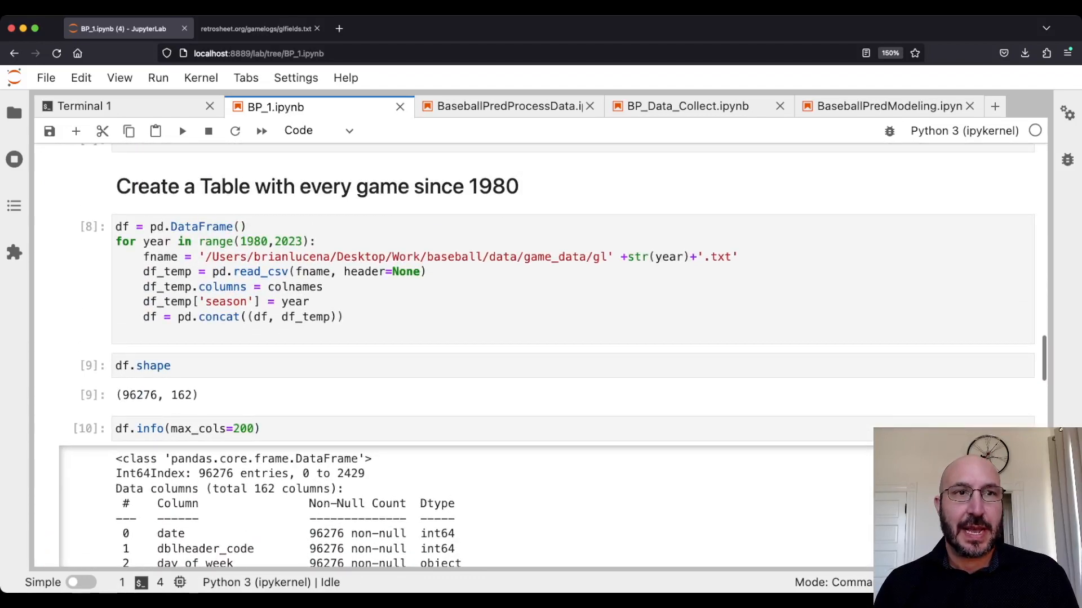
pyautogui.scroll(-3)
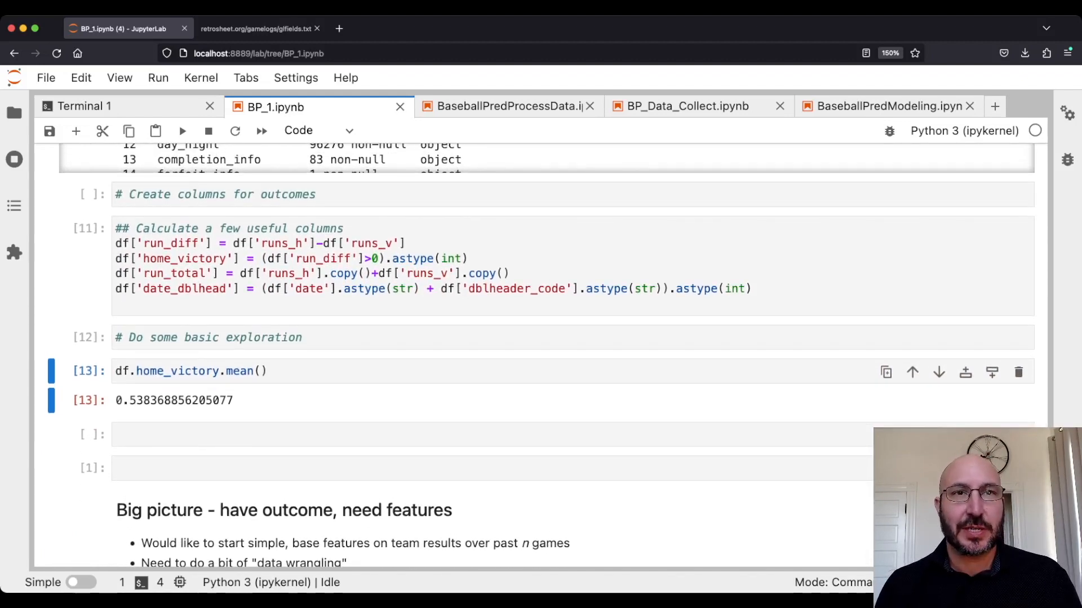
pyautogui.scroll(-3)
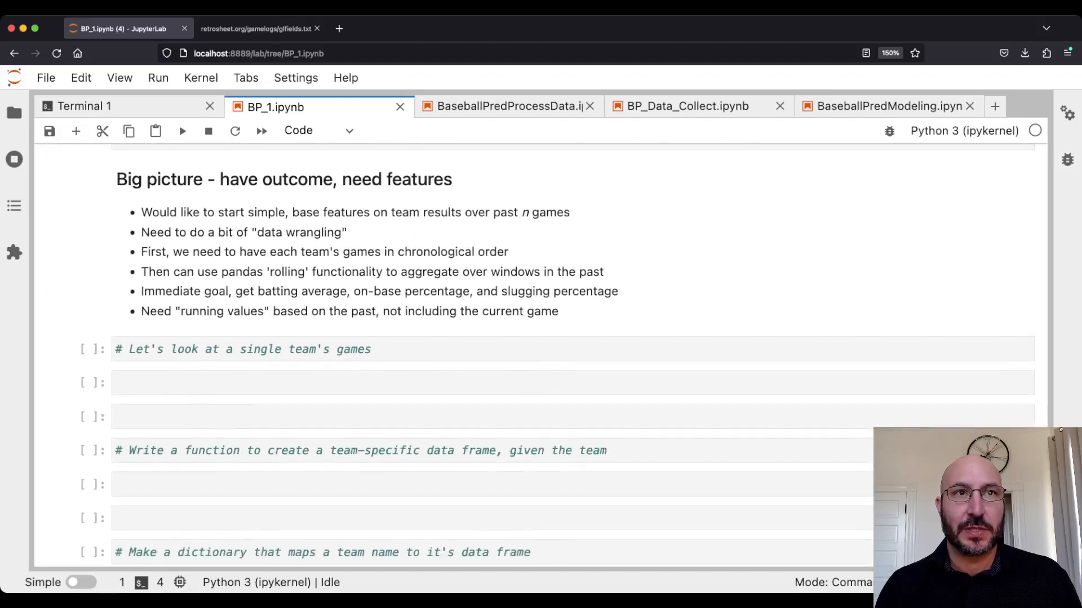
pyautogui.scroll(-3)
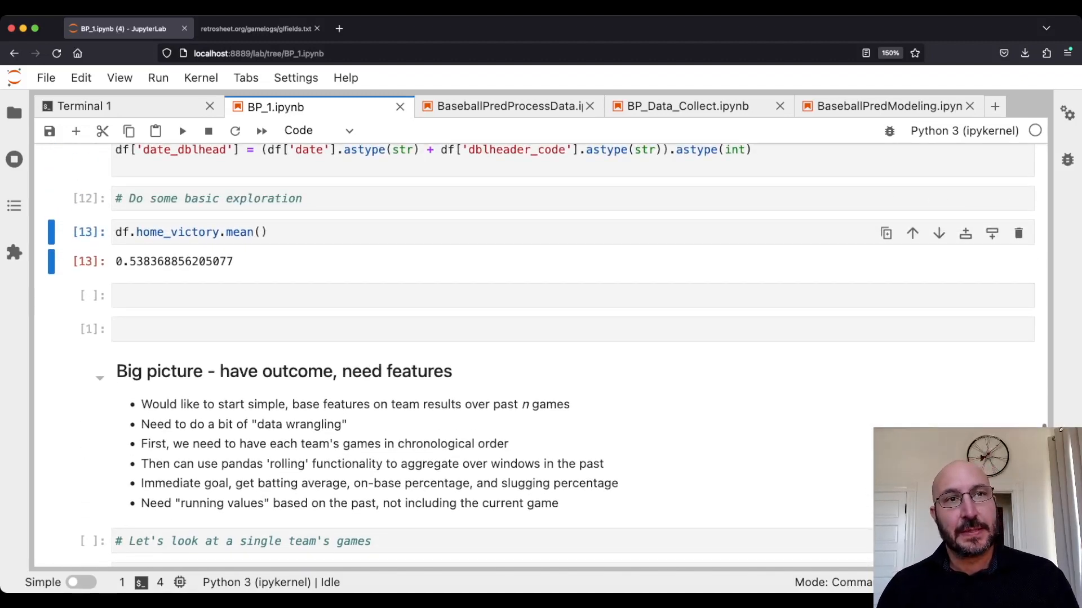
pyautogui.scroll(-3)
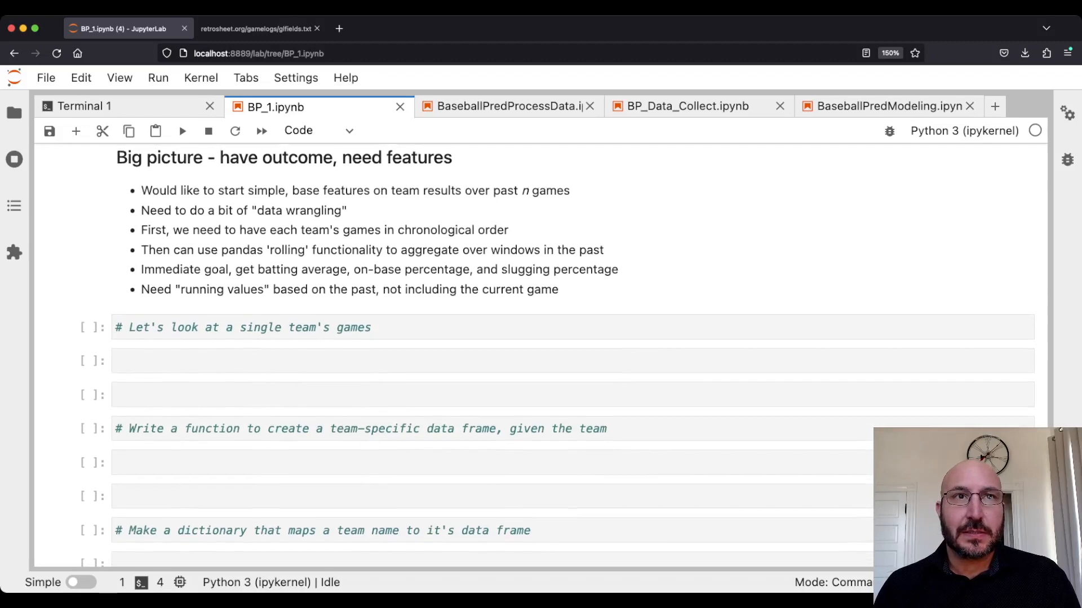
pyautogui.scroll(-3)
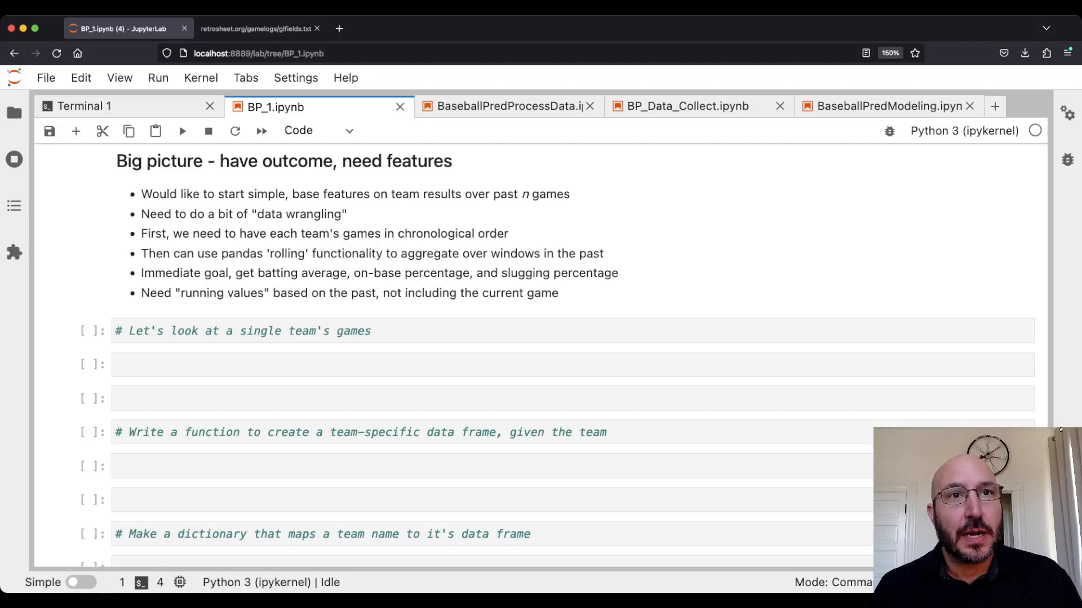
# Filter df to games with NYN as home or visiting team into df_mets, and run it.
pyautogui.click(483, 364)
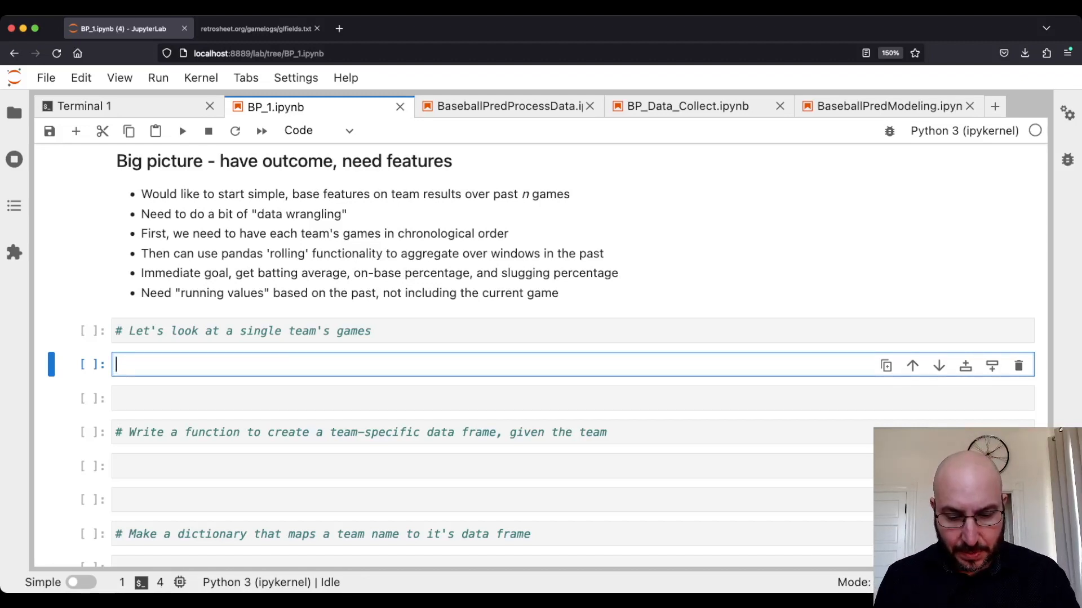
pyautogui.write('df')
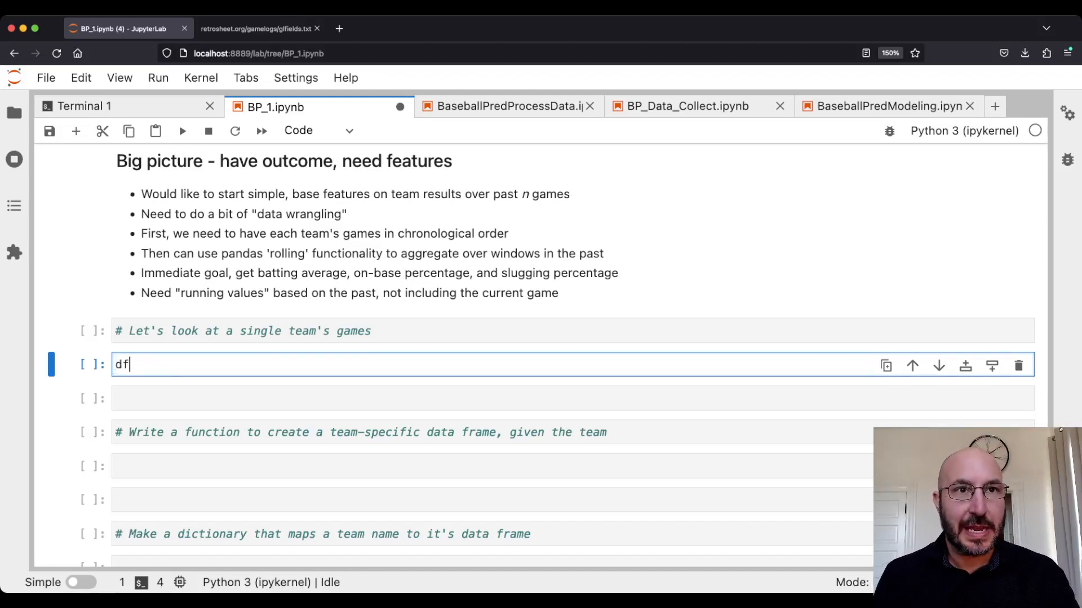
pyautogui.press('Backspace')
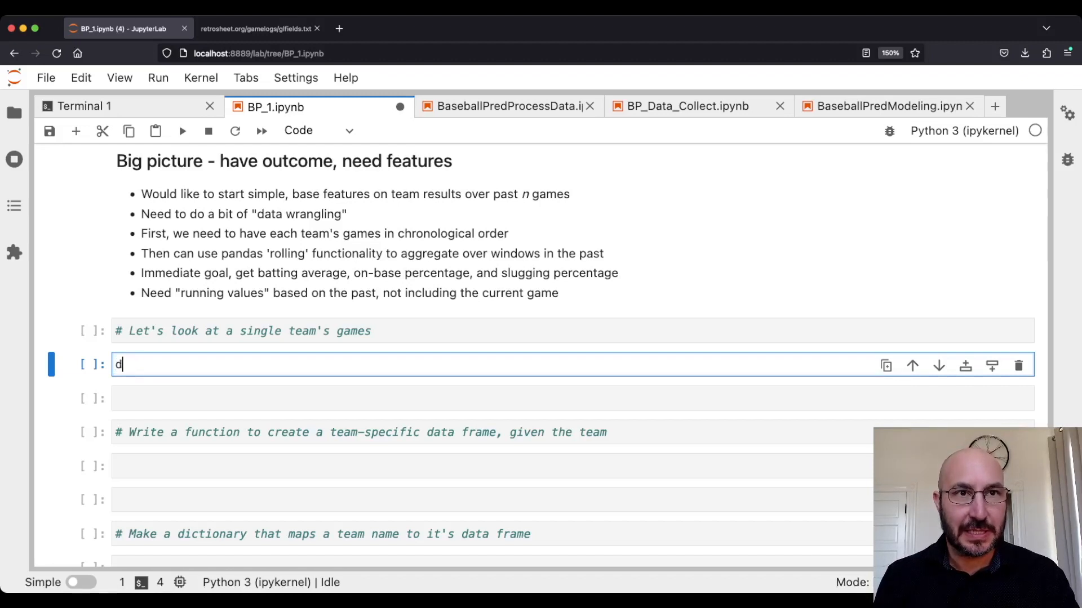
pyautogui.write('f')
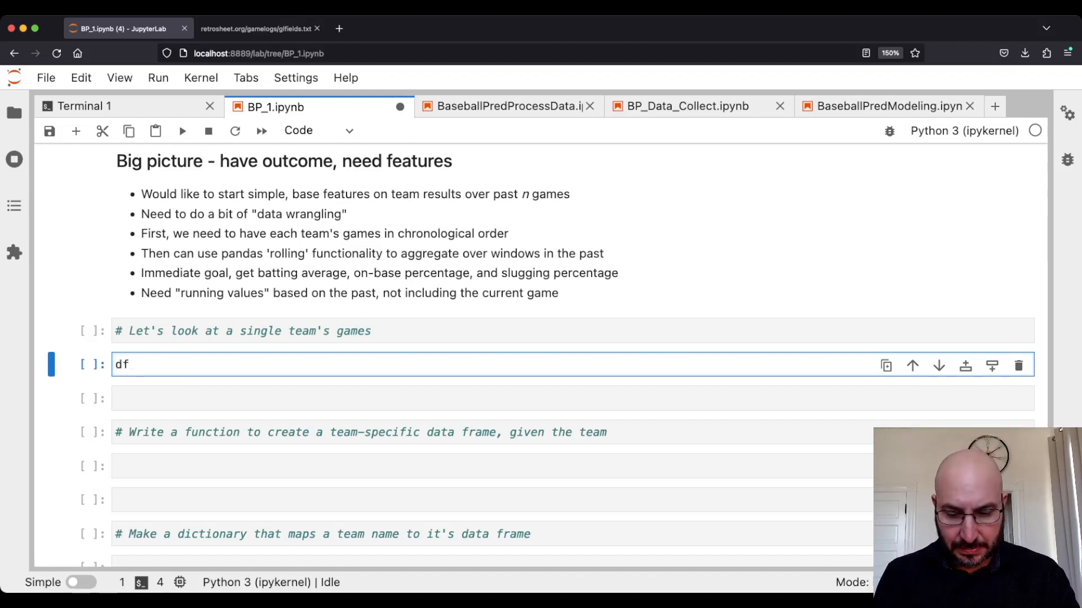
pyautogui.write('_mets')
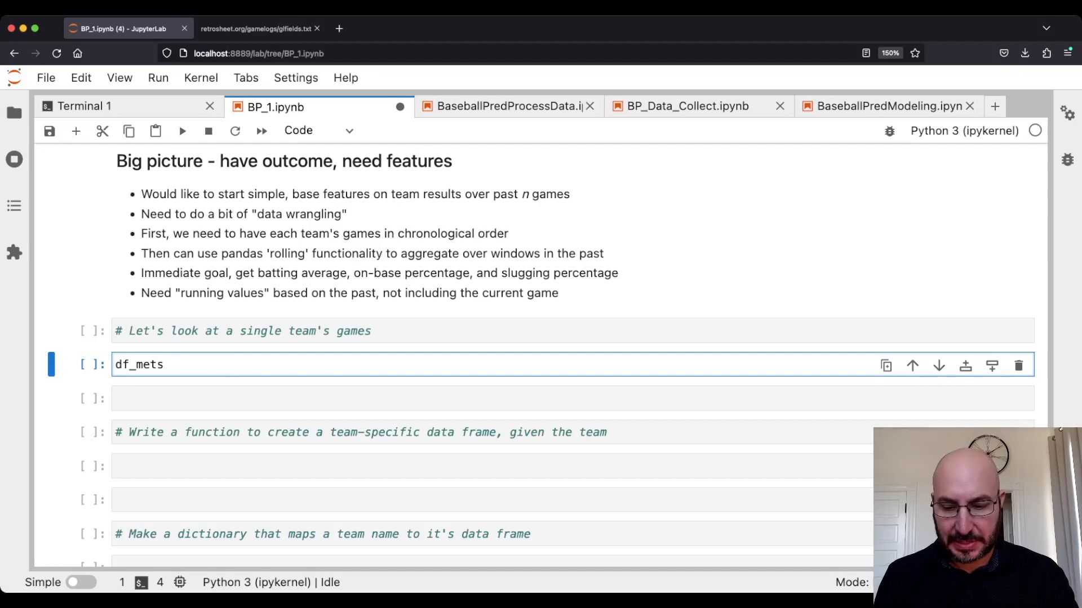
pyautogui.write('= df[')
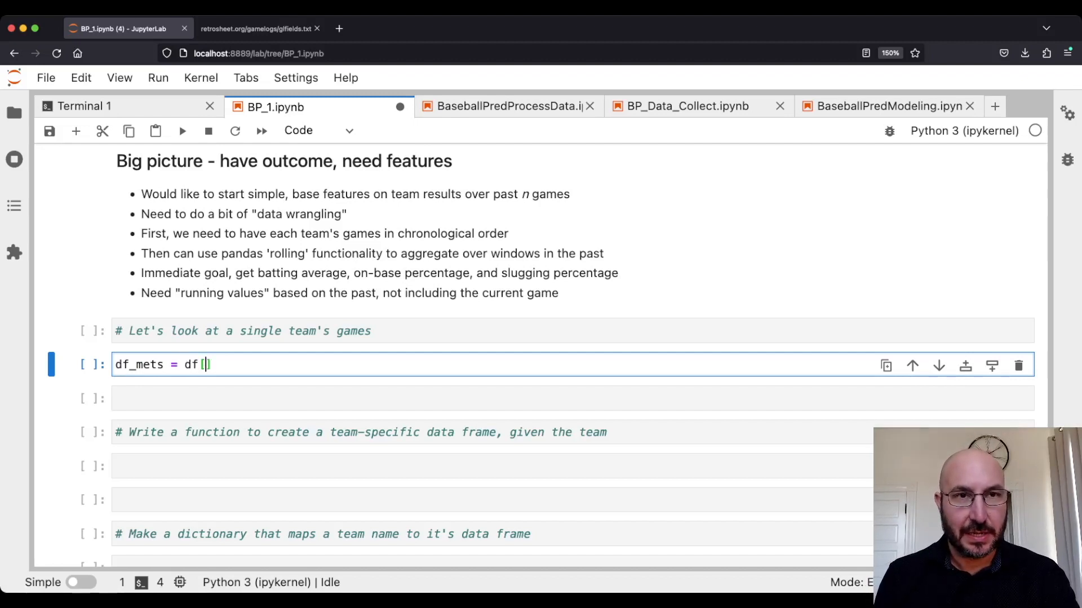
pyautogui.write('.lo')
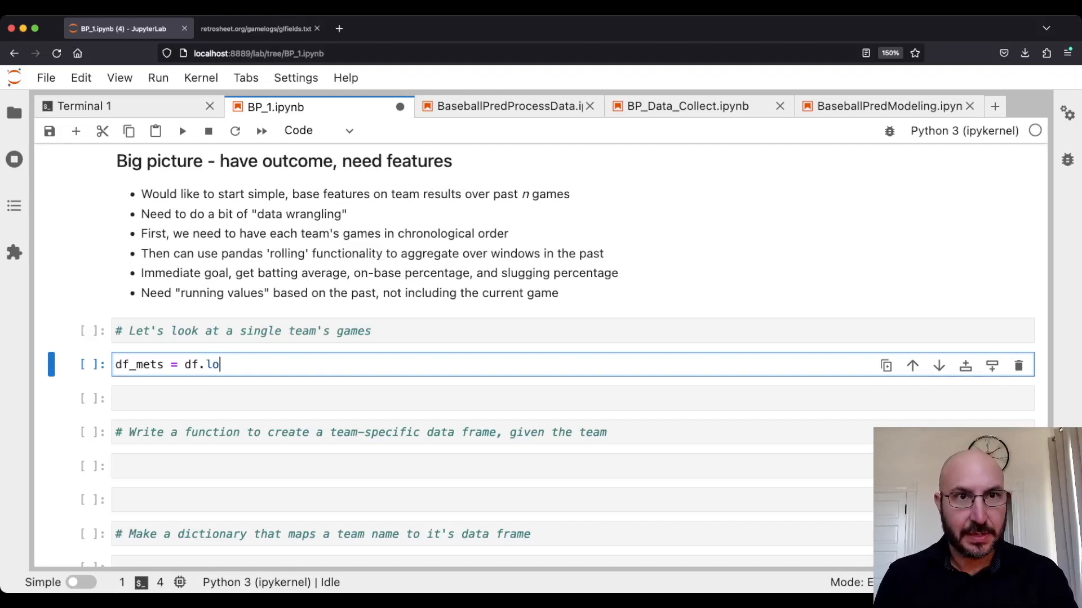
pyautogui.write('c[')
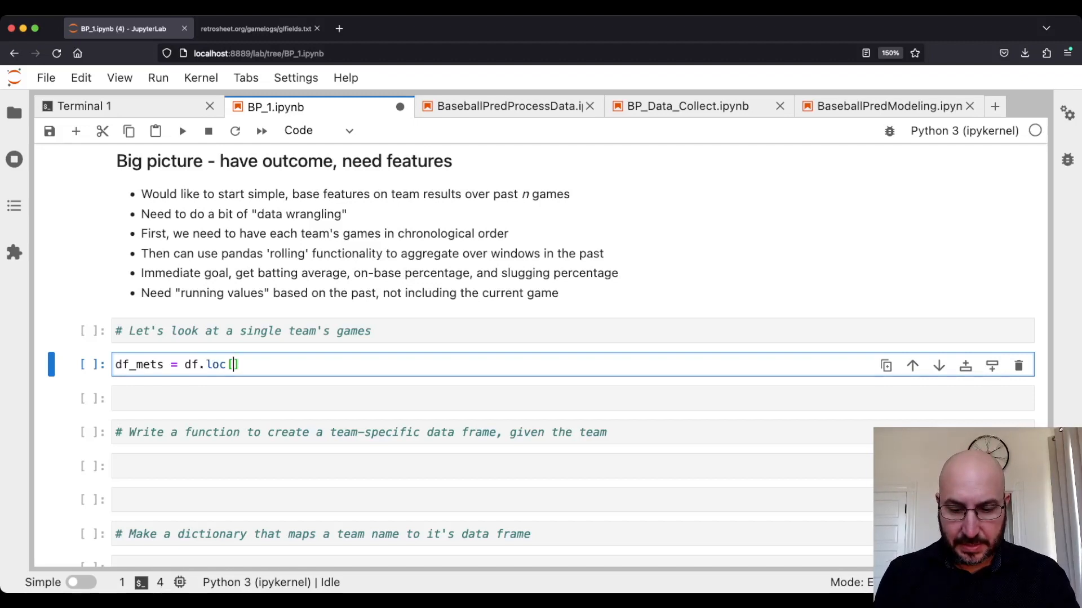
pyautogui.write('(')
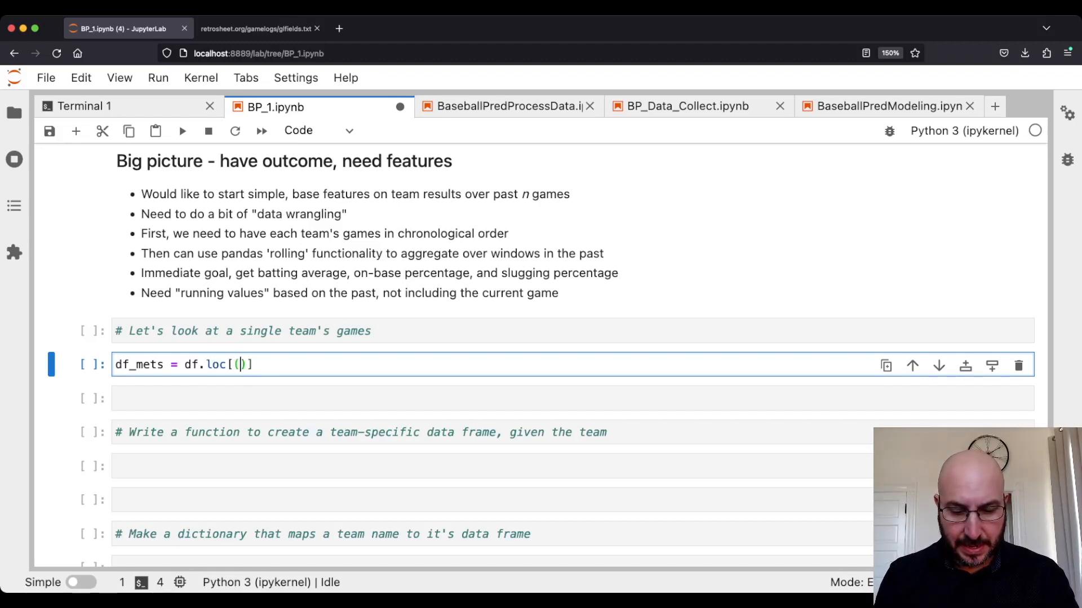
pyautogui.write("df.team_v=='")
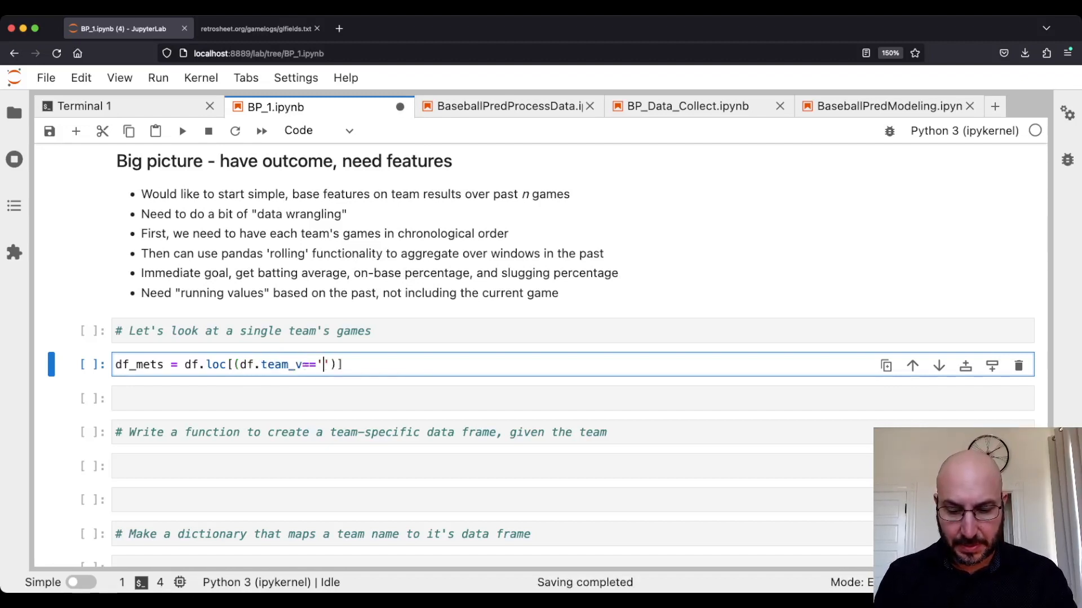
pyautogui.write('NY')
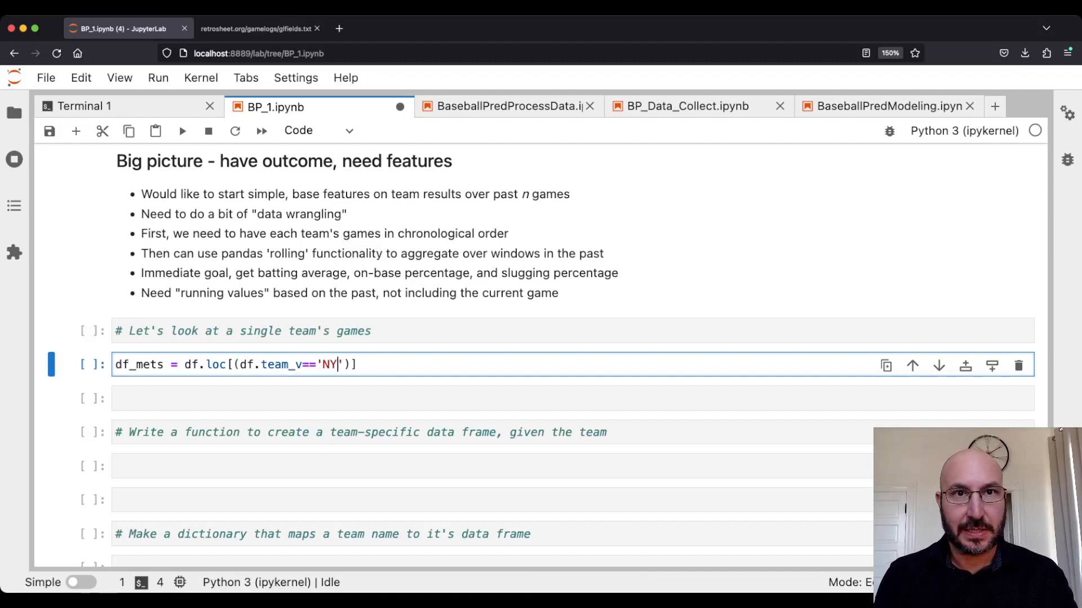
pyautogui.write('N')
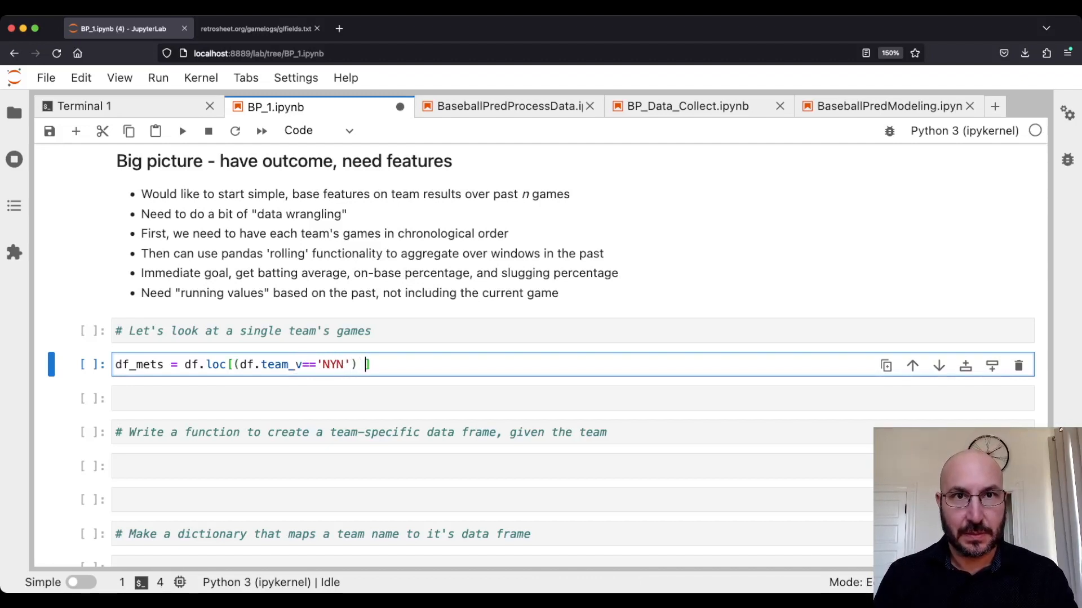
pyautogui.write('|')
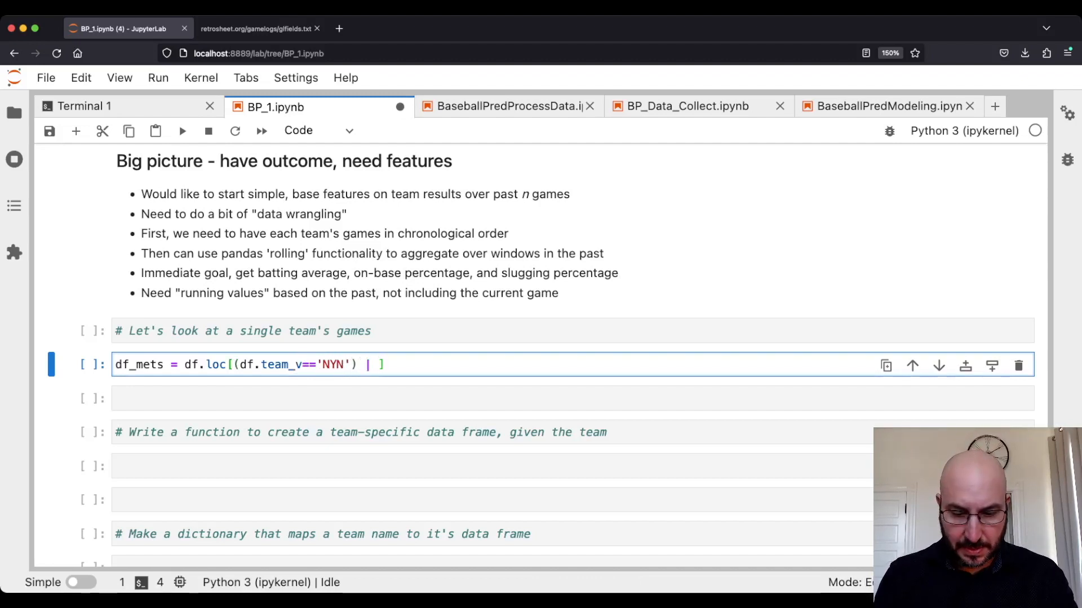
pyautogui.write('(df.team')
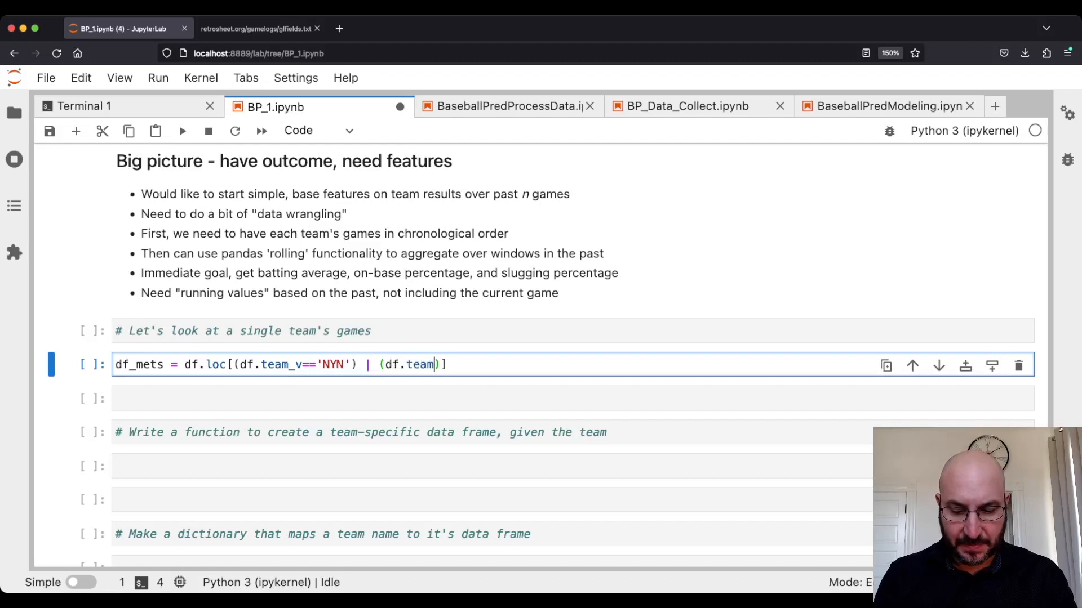
pyautogui.write('_v')
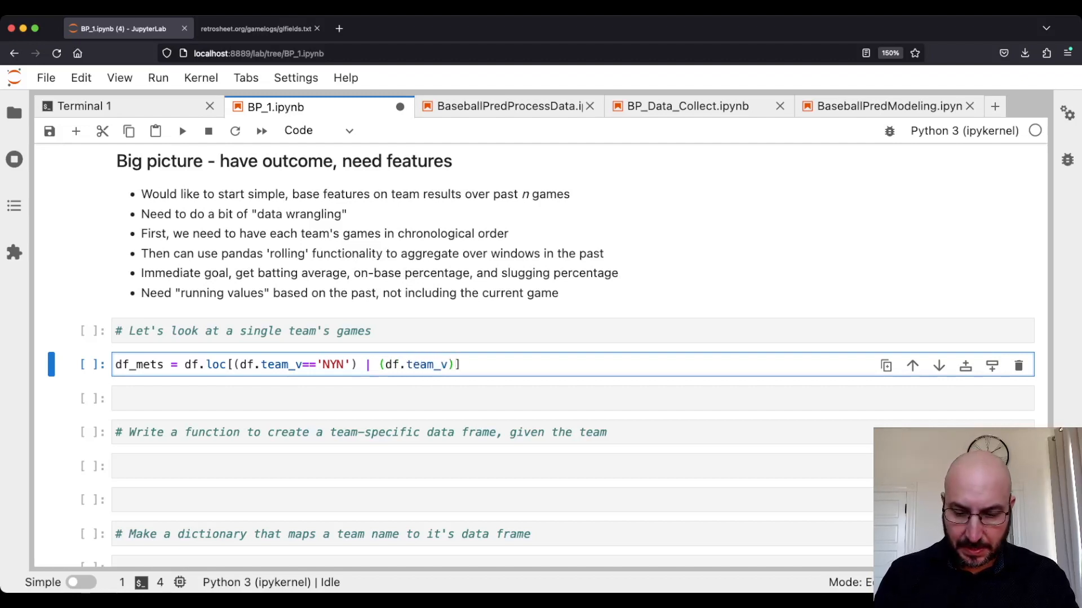
pyautogui.write("=='NYN'")
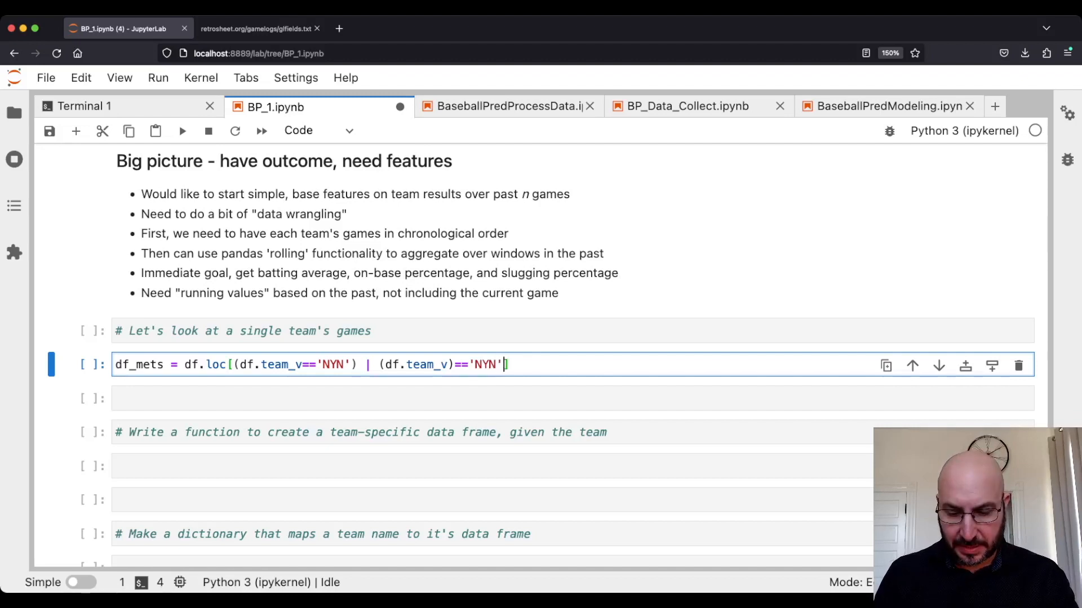
pyautogui.write(', :')
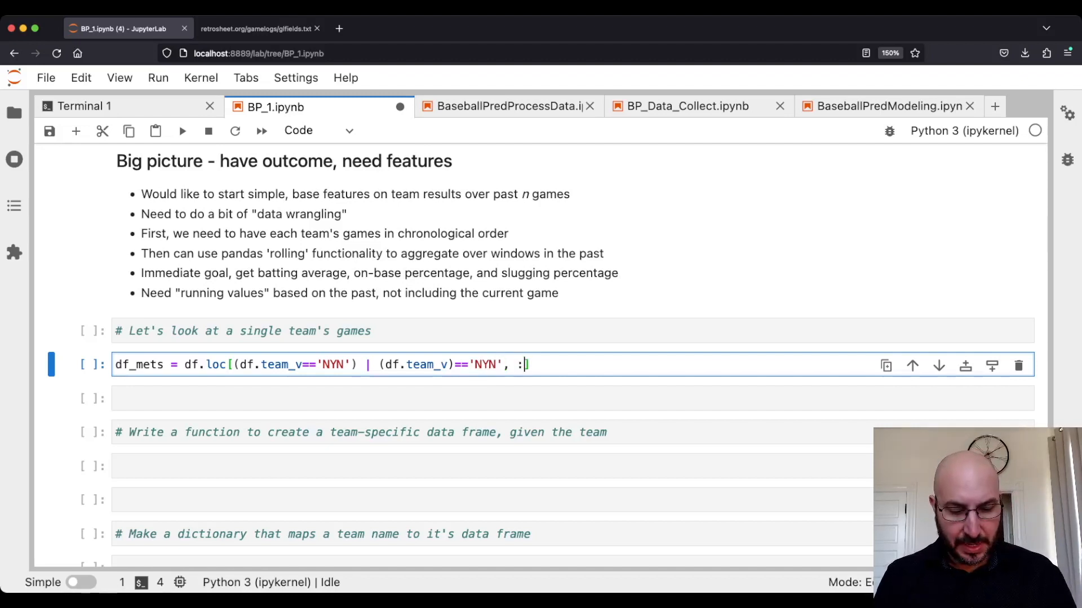
pyautogui.press('shift+enter')
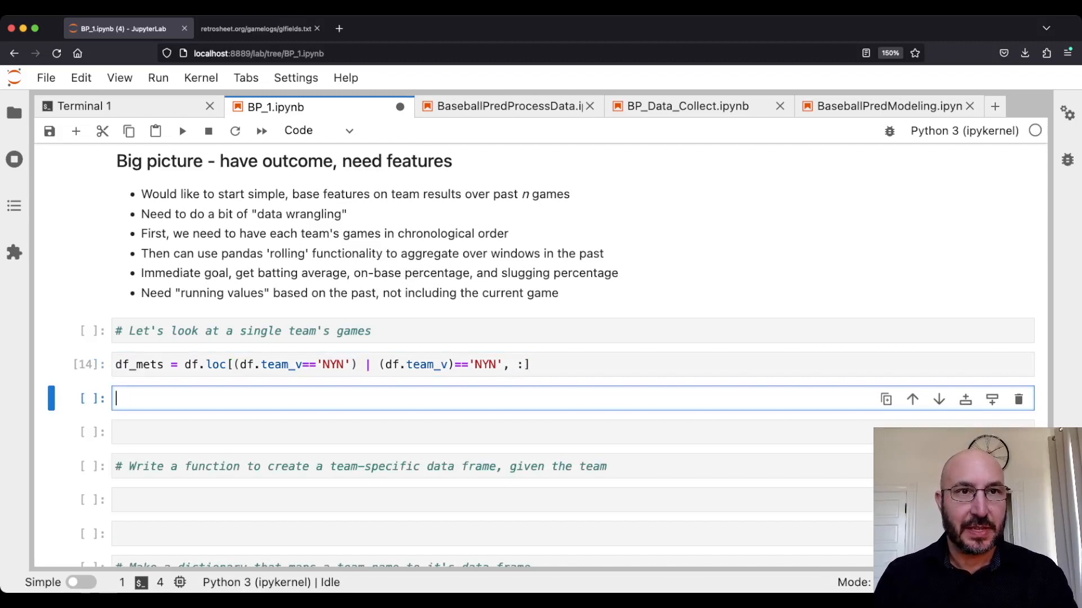
# Show df_mets.head(100) and scroll through the 1980 NYN games table.
pyautogui.write('df_')
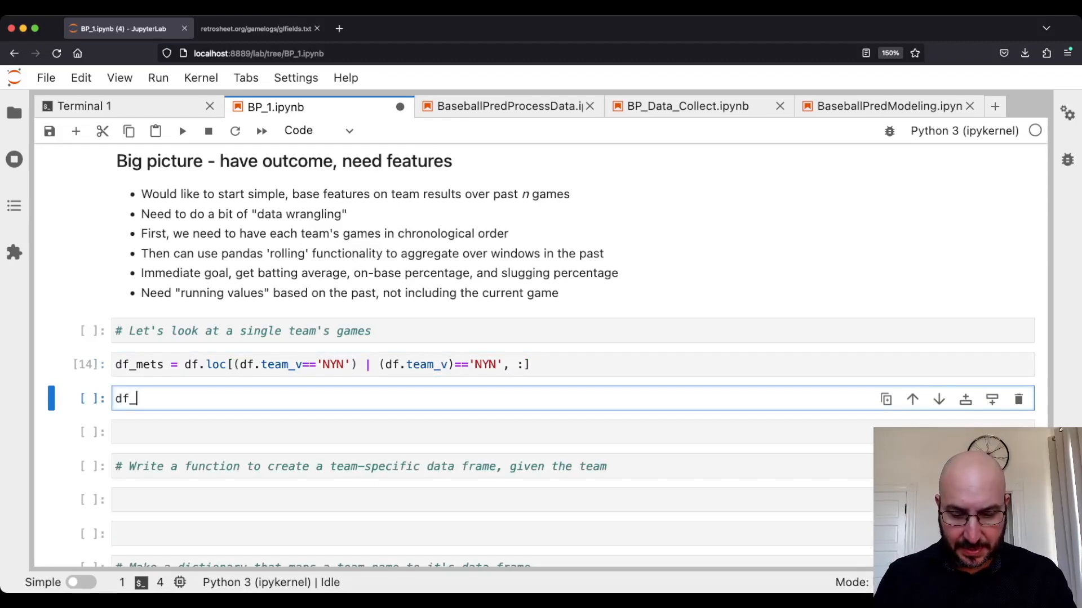
pyautogui.write('mets.sha')
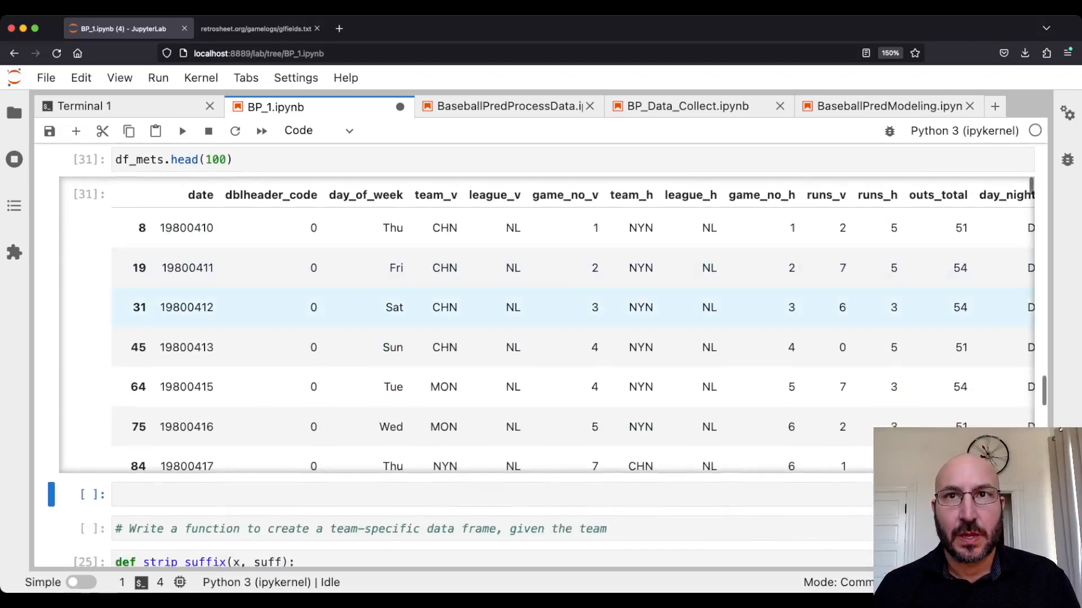
pyautogui.hscroll(3)
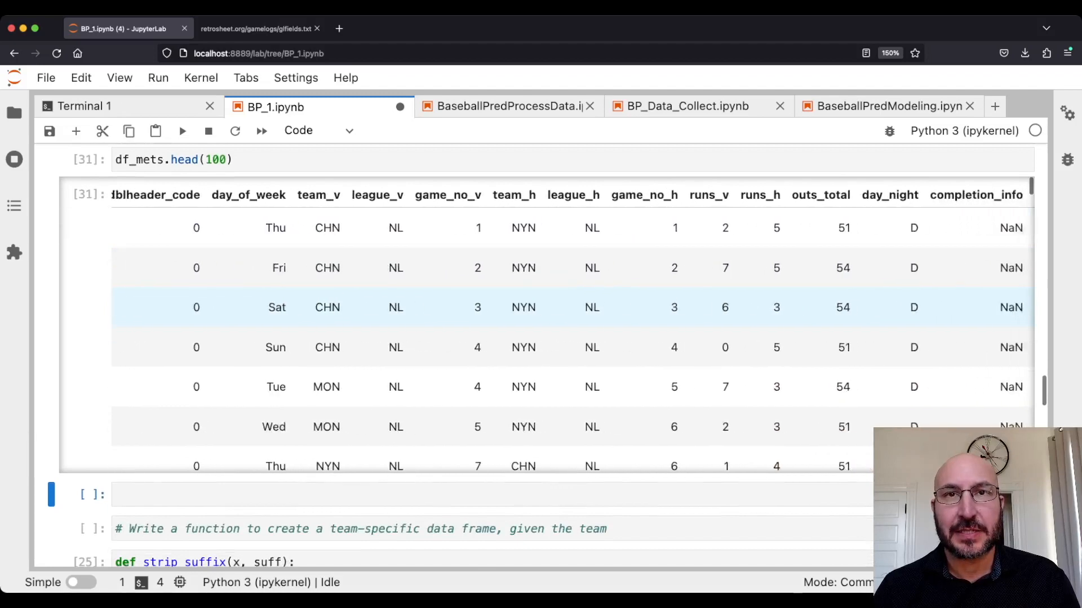
pyautogui.scroll(-3)
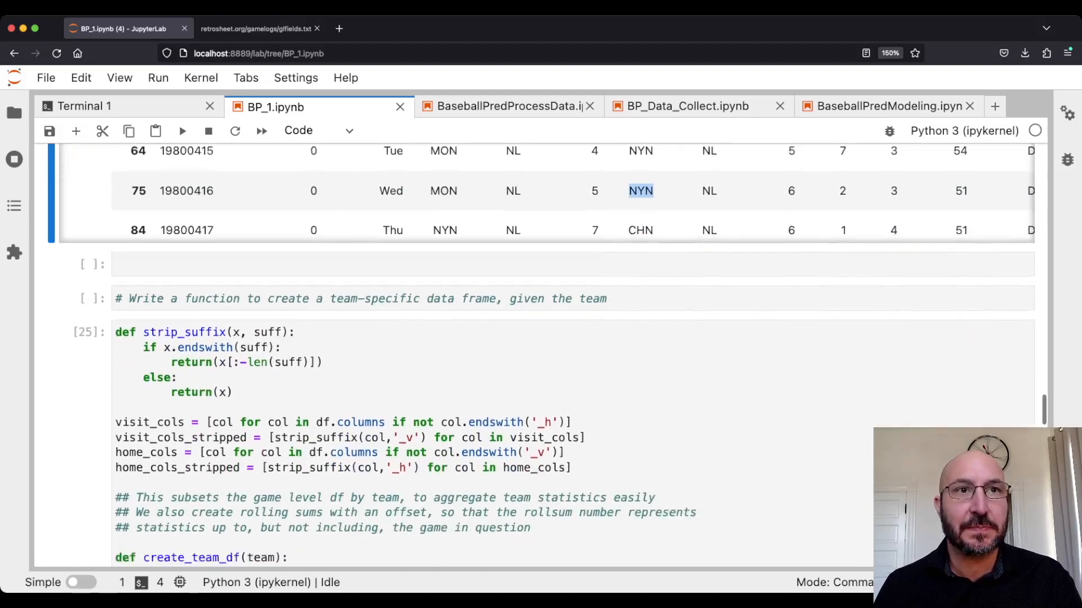
pyautogui.scroll(-3)
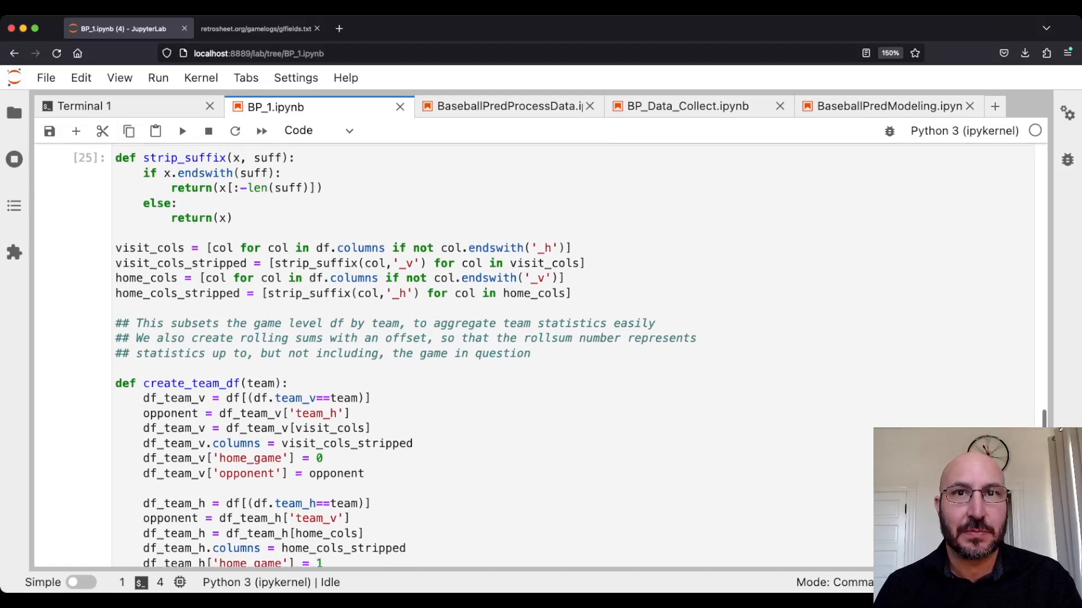
pyautogui.scroll(-3)
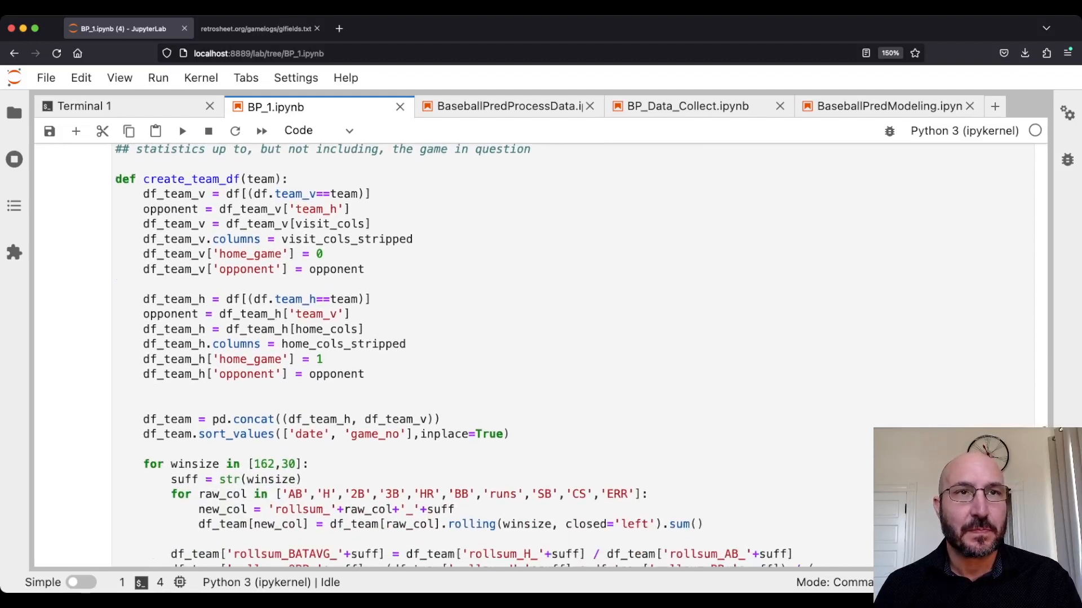
pyautogui.scroll(-3)
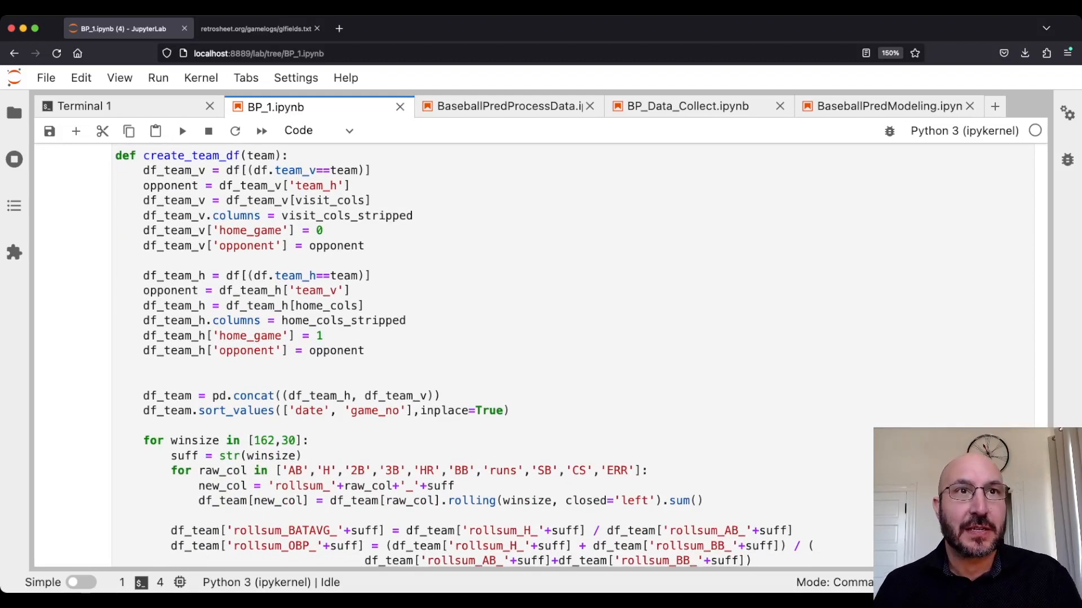
pyautogui.moveTo(143, 170); pyautogui.dragTo(364, 246)
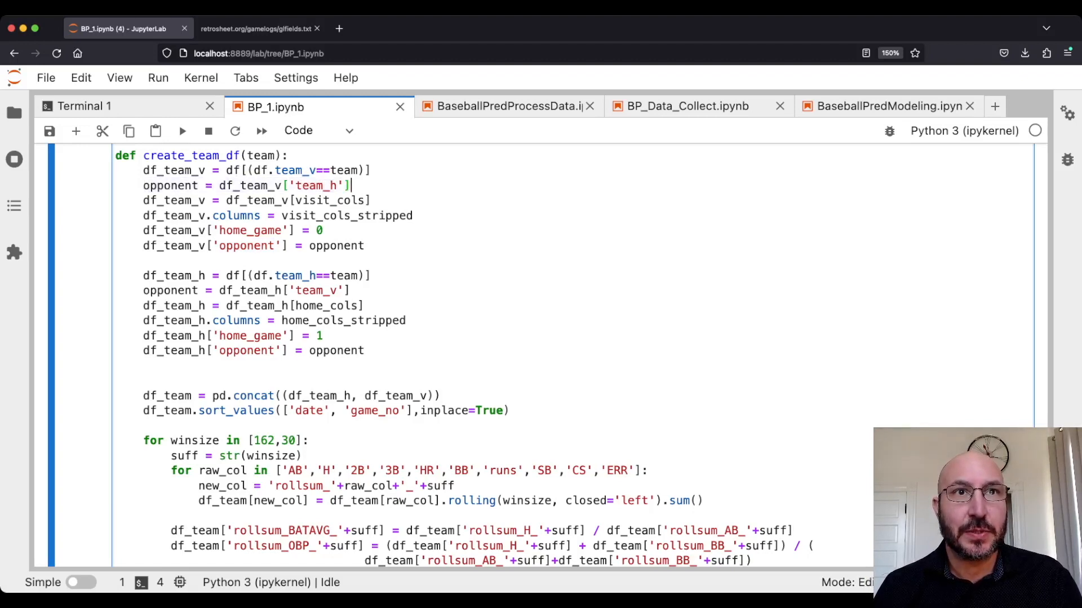
pyautogui.doubleClick(276, 215)
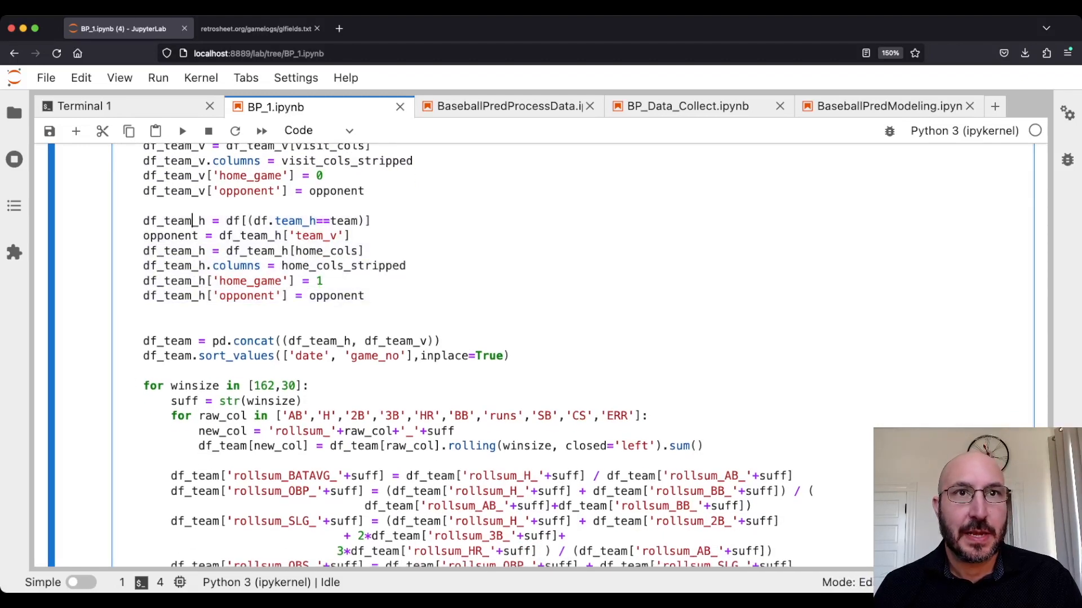
pyautogui.doubleClick(317, 235)
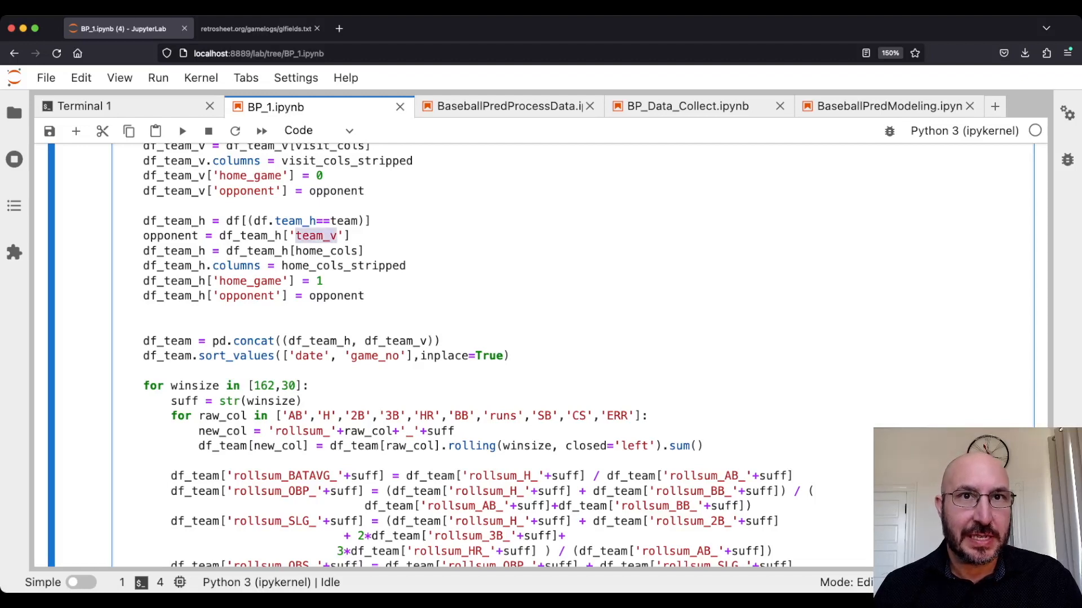
pyautogui.click(338, 266)
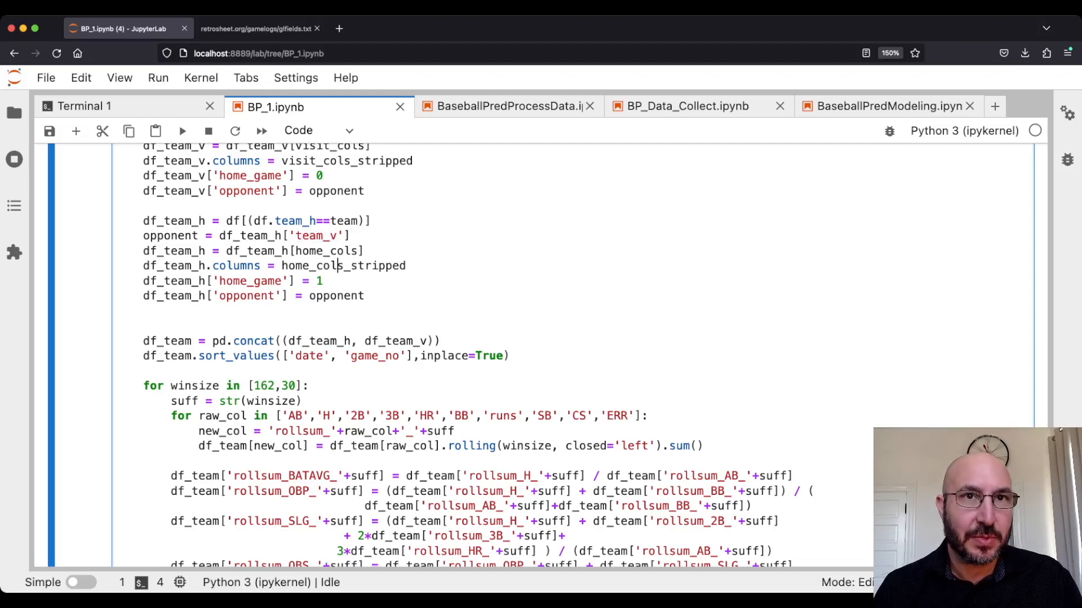
pyautogui.scroll(-3)
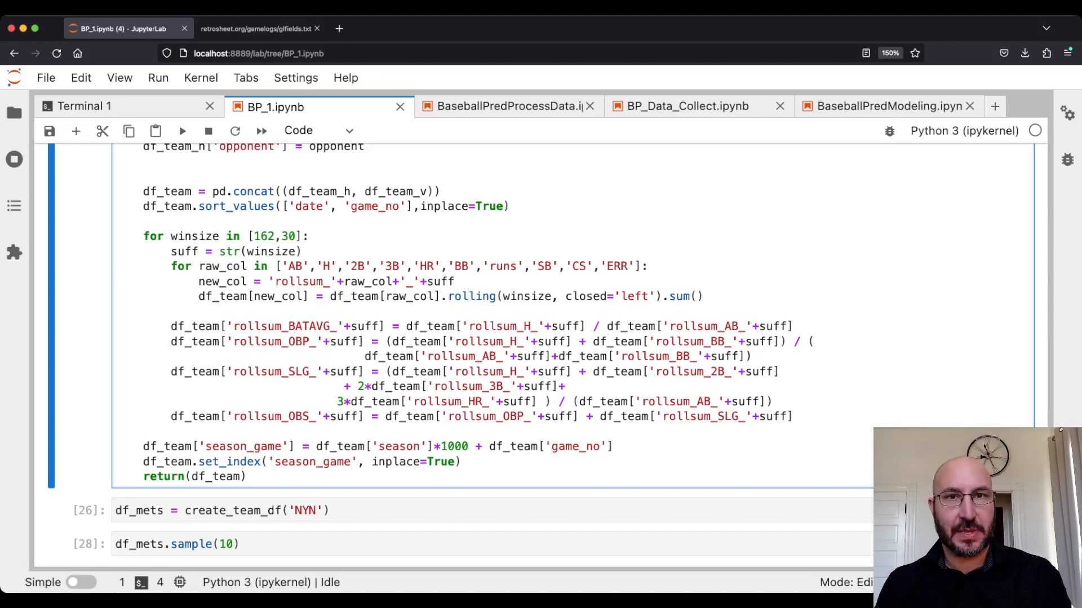
pyautogui.click(468, 295)
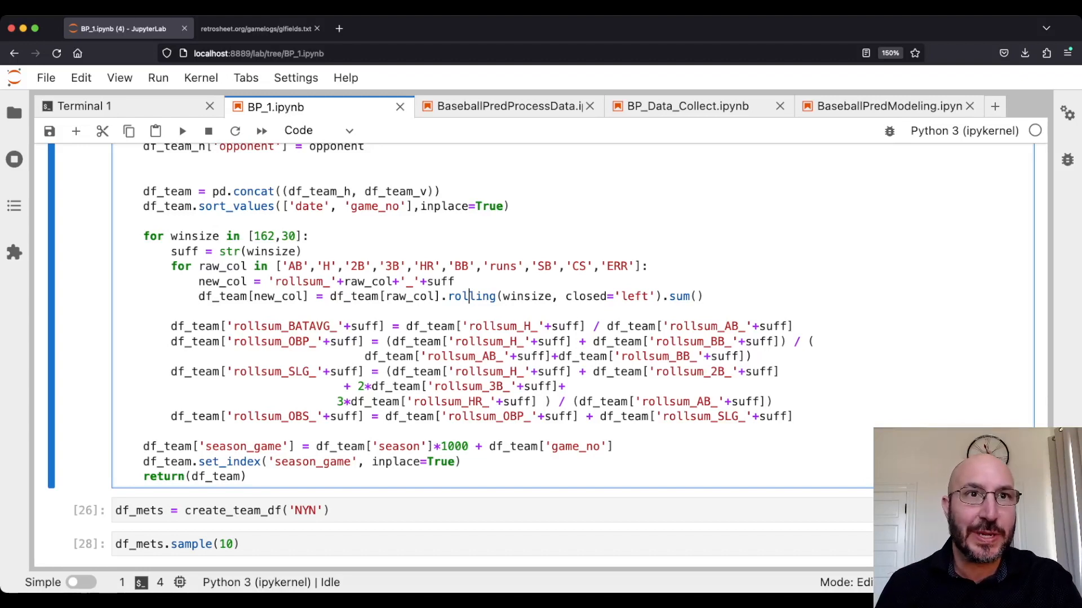
pyautogui.doubleClick(264, 236)
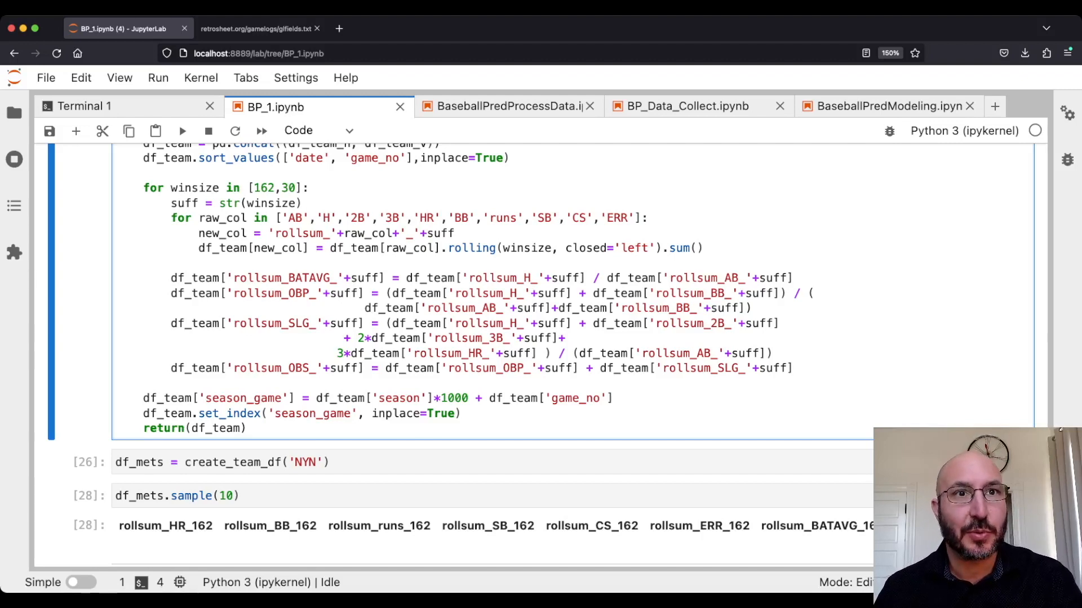
pyautogui.scroll(-3)
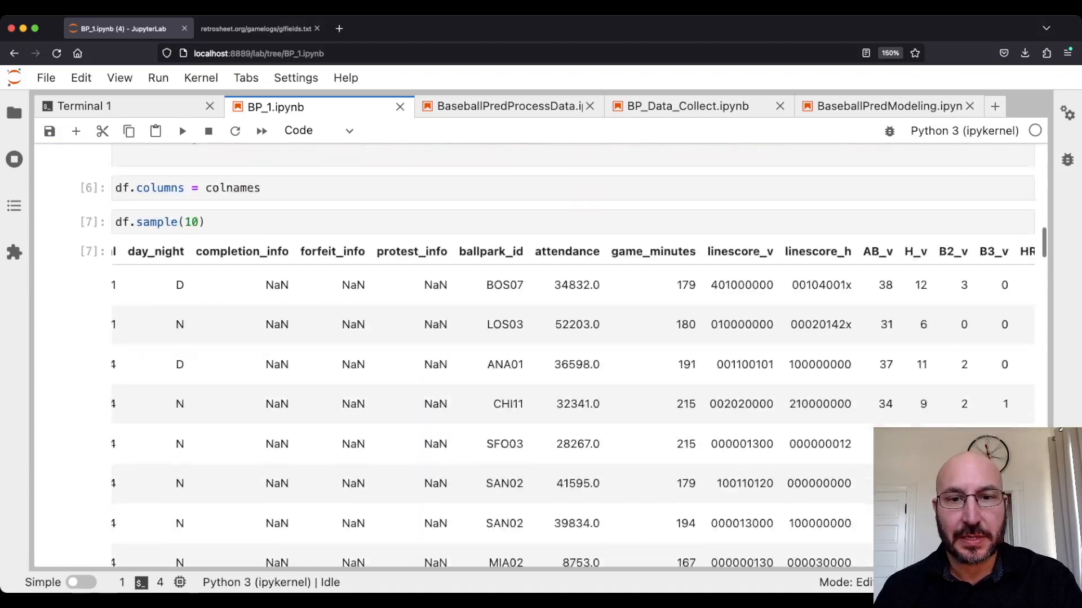
pyautogui.scroll(-3)
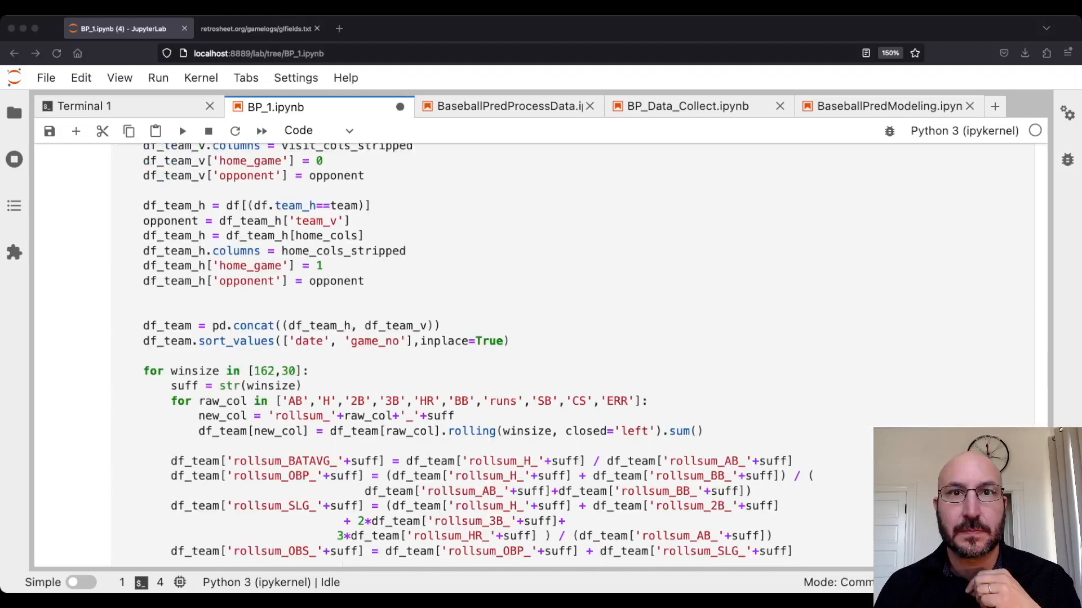
pyautogui.click(509, 341)
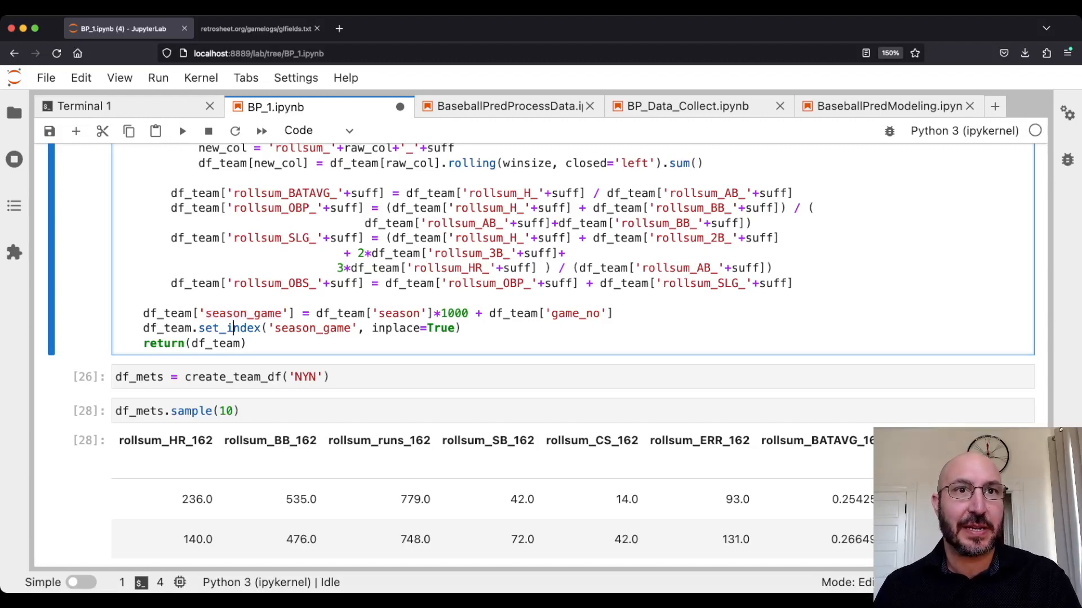
# Rerun create_team_df('NYN') and its sample, scrolling across the season_game-indexed rolling stats.
pyautogui.click(206, 377)
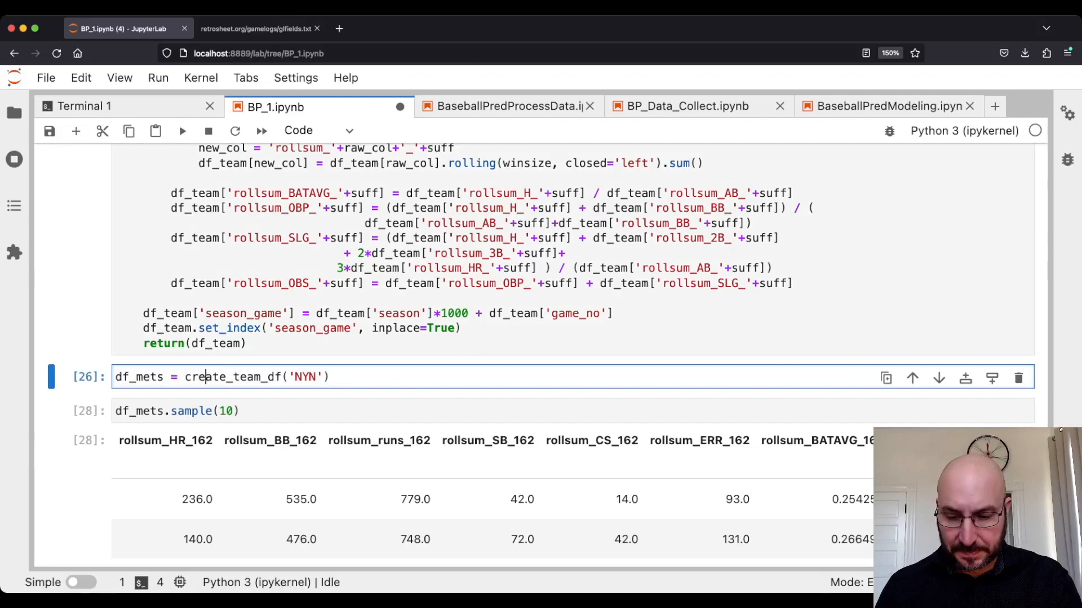
pyautogui.press('shift+enter')
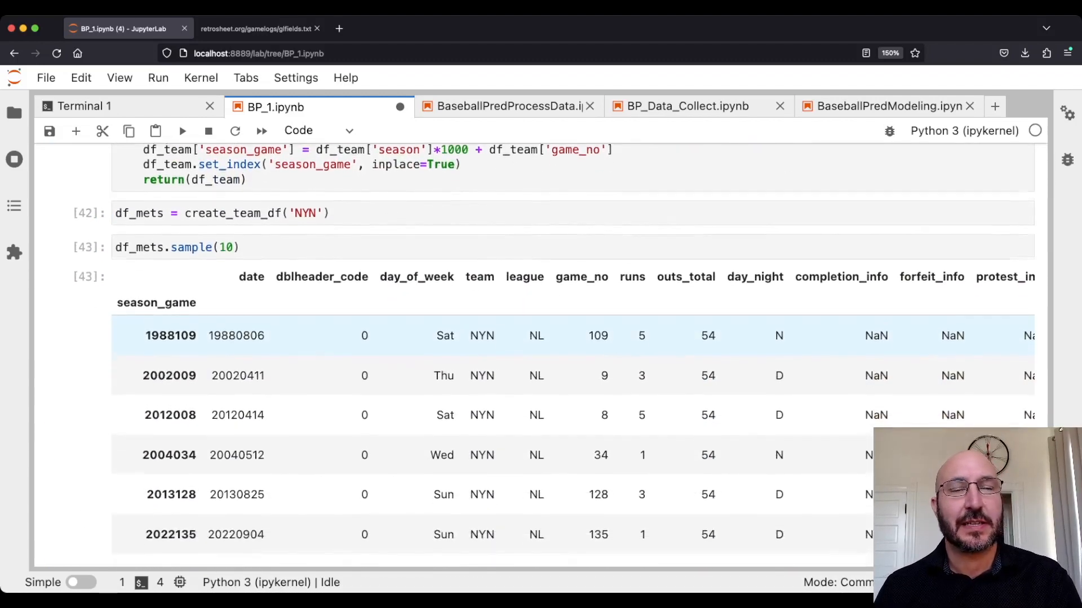
pyautogui.scroll(-3)
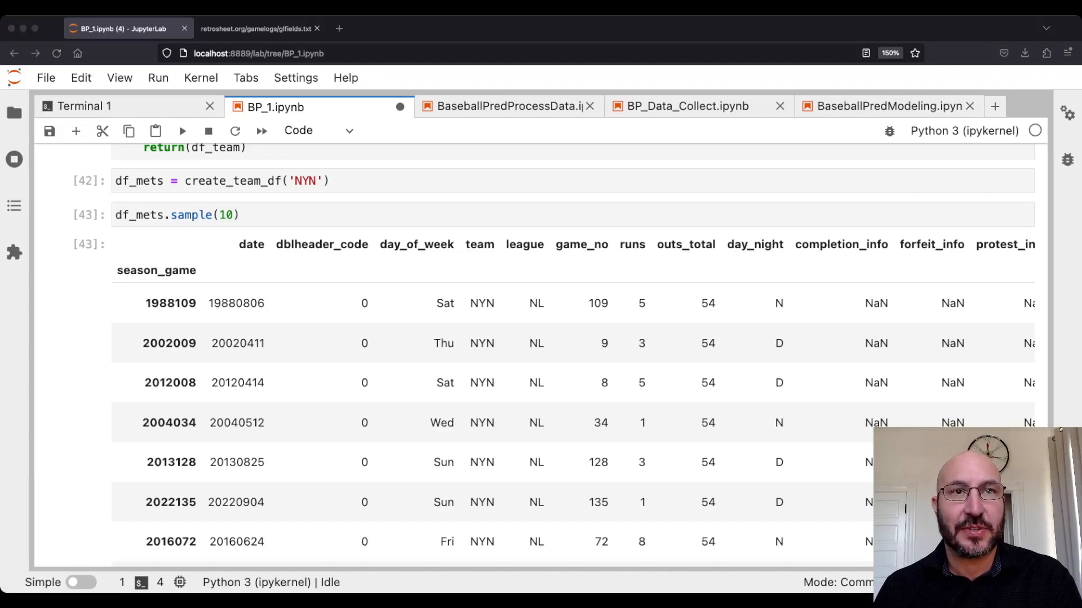
pyautogui.hscroll(3)
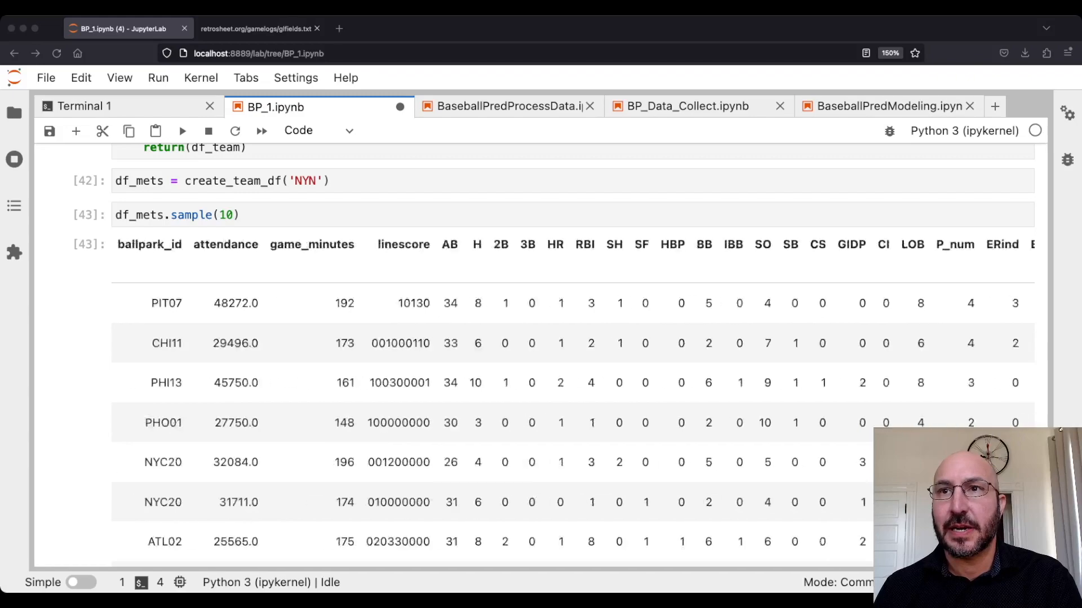
pyautogui.hscroll(3)
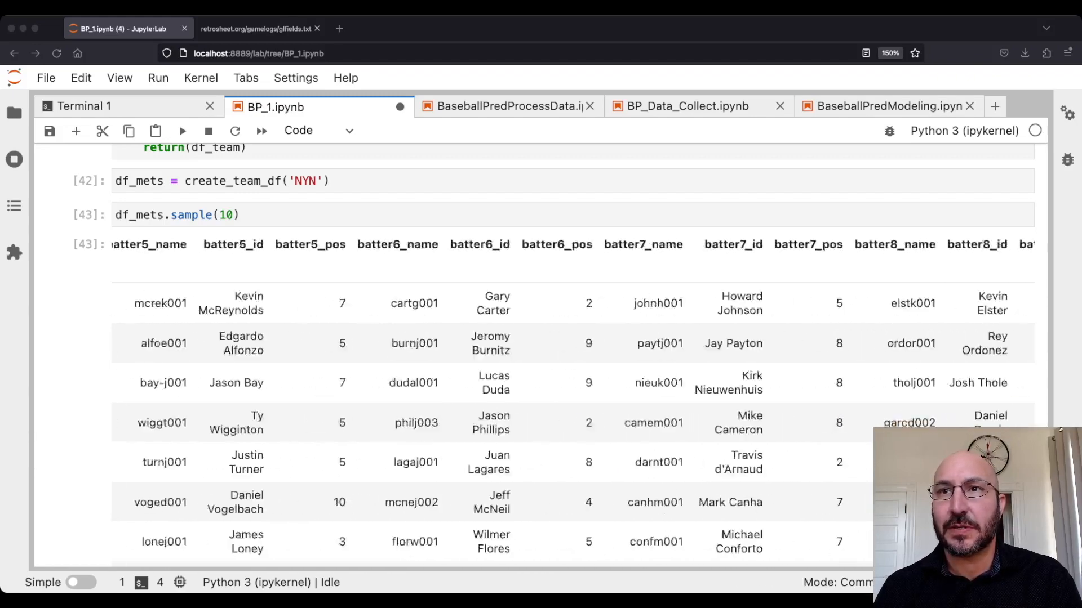
pyautogui.hscroll(3)
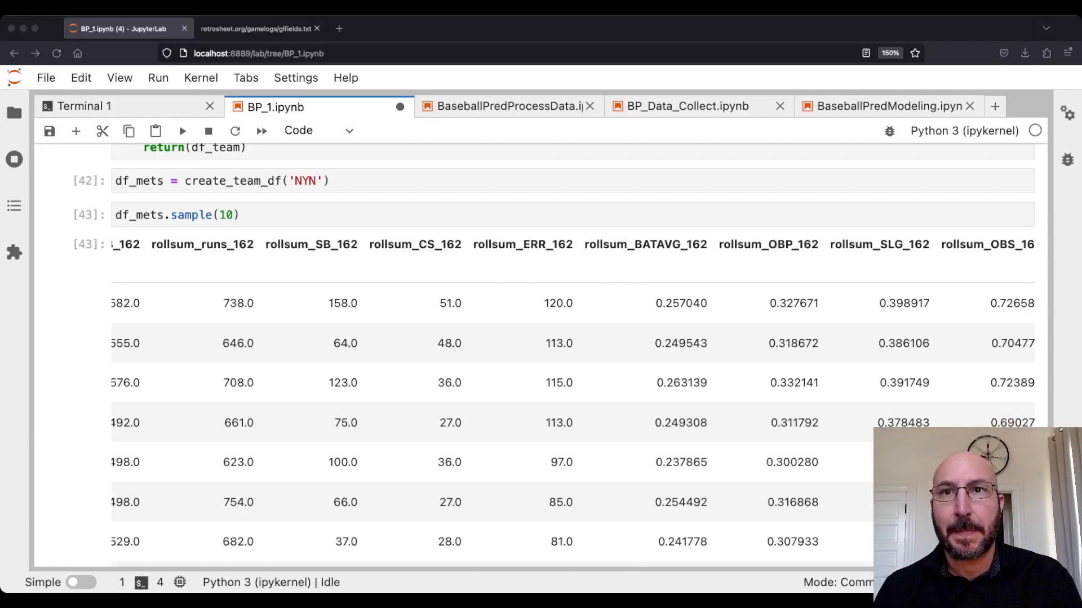
pyautogui.hscroll(3)
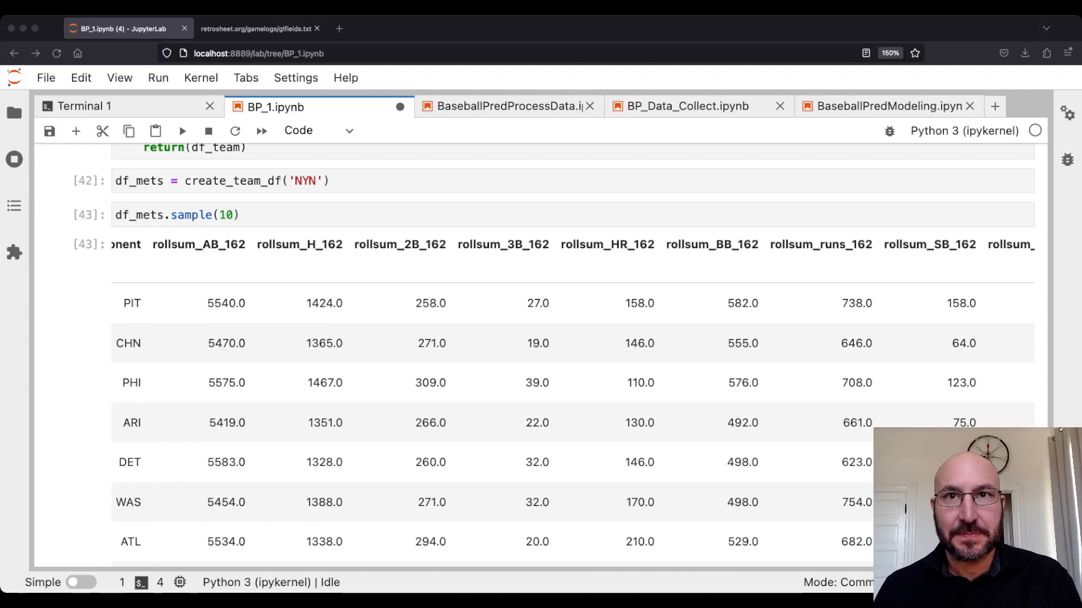
pyautogui.hscroll(-3)
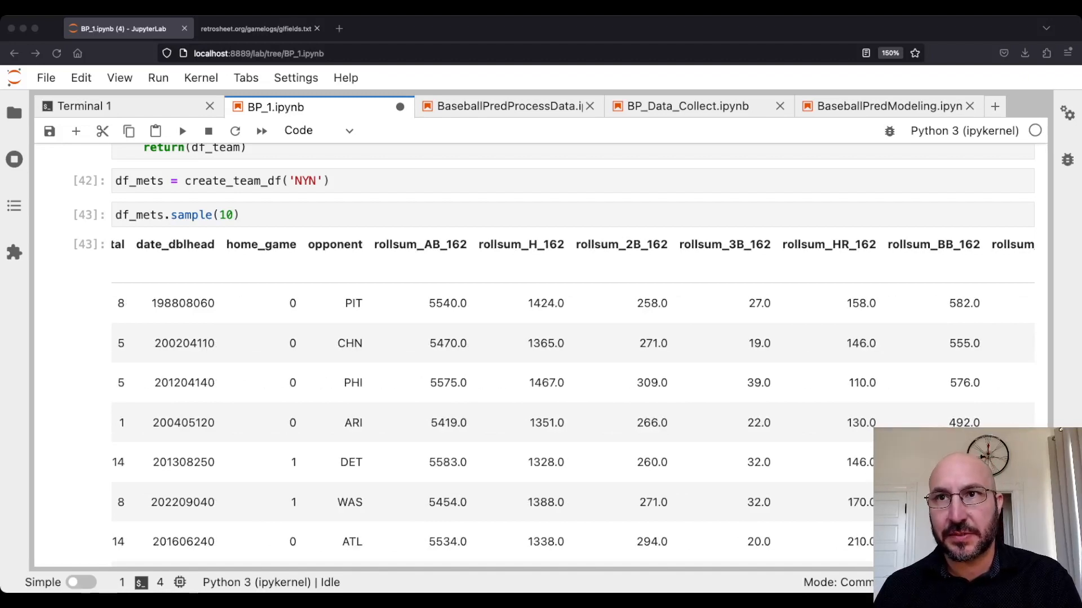
pyautogui.hscroll(3)
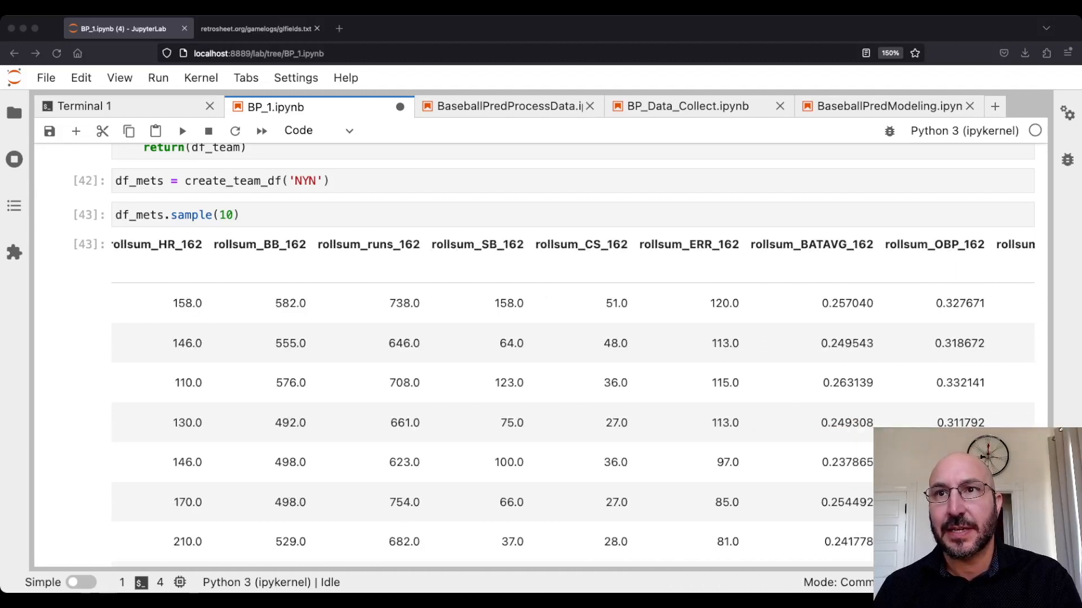
pyautogui.hscroll(3)
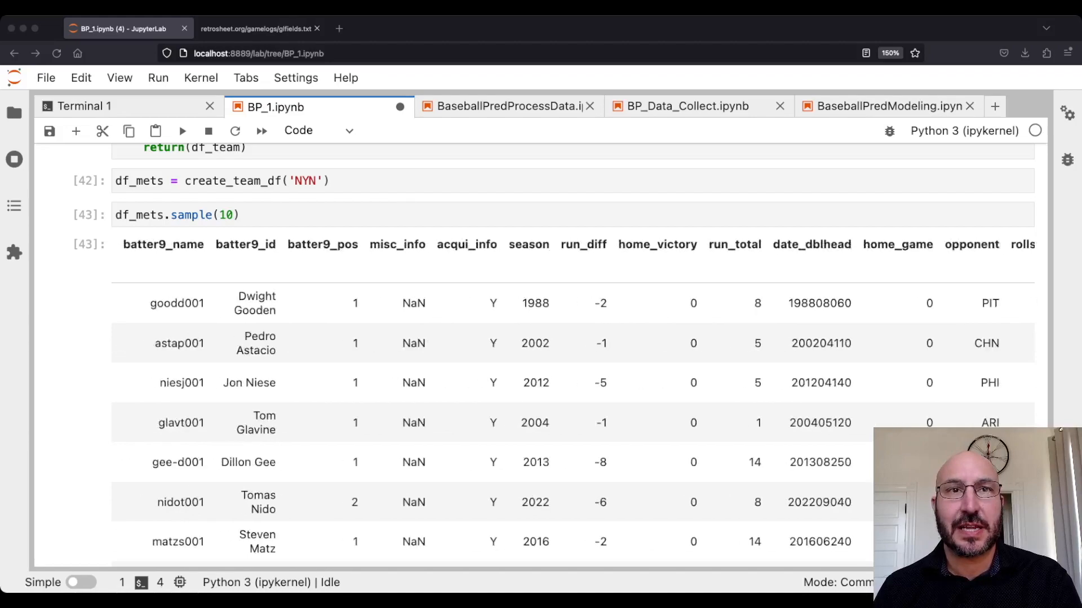
pyautogui.hscroll(3)
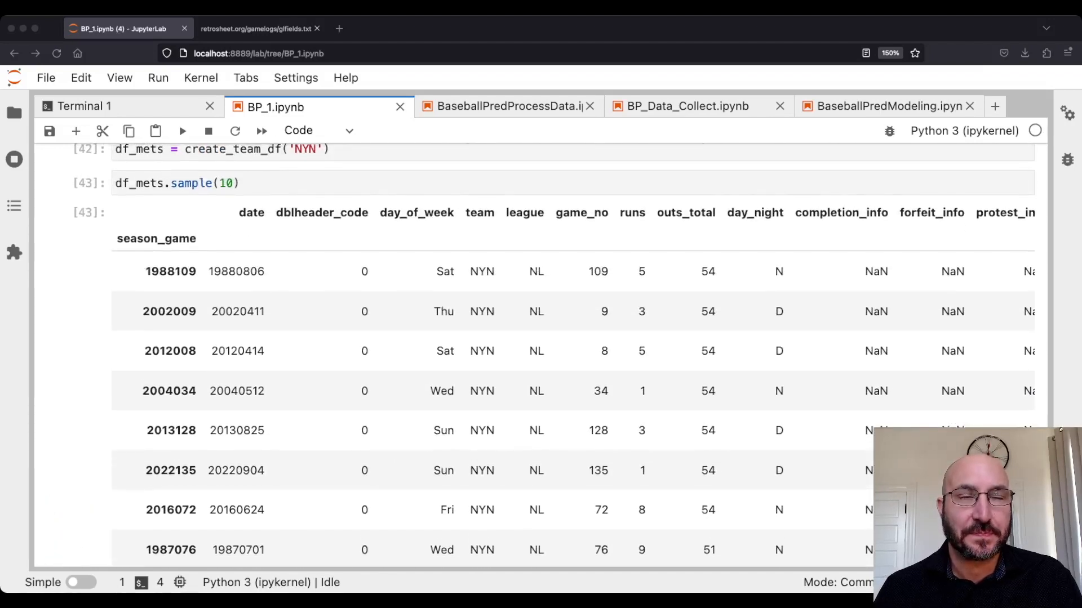
# Select the empty cell under the team-dictionary comment, then view BaseballPredProcessData's create_team_df code.
pyautogui.scroll(-3)
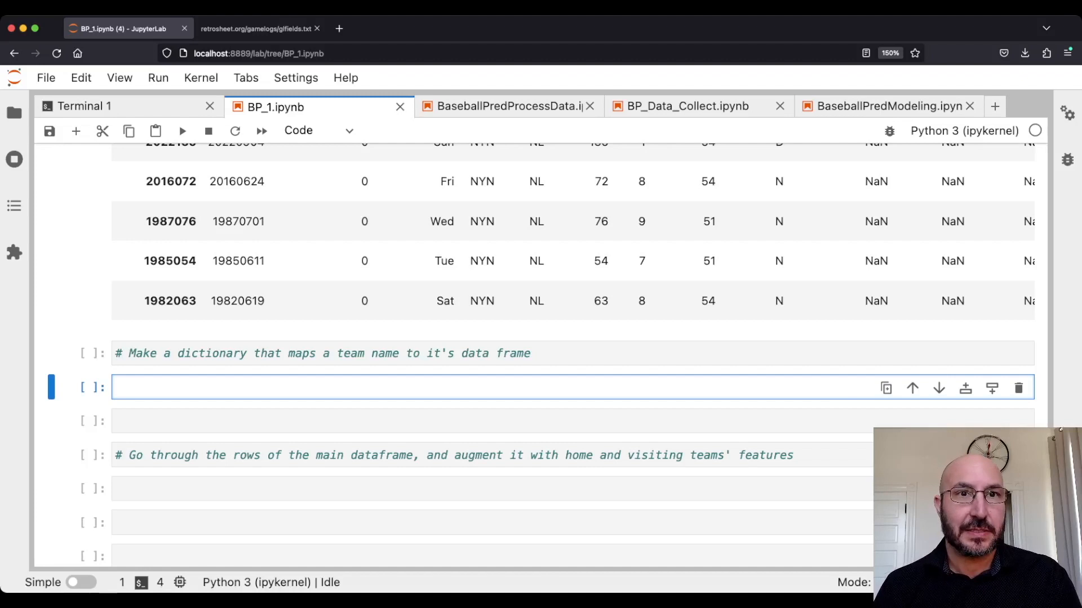
pyautogui.scroll(-3)
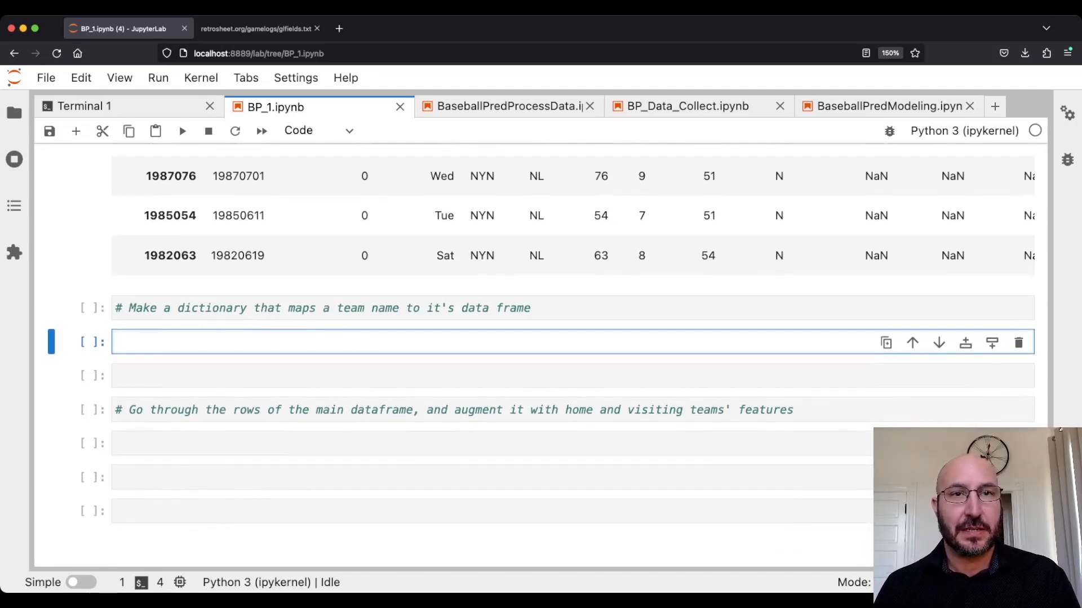
pyautogui.click(276, 341)
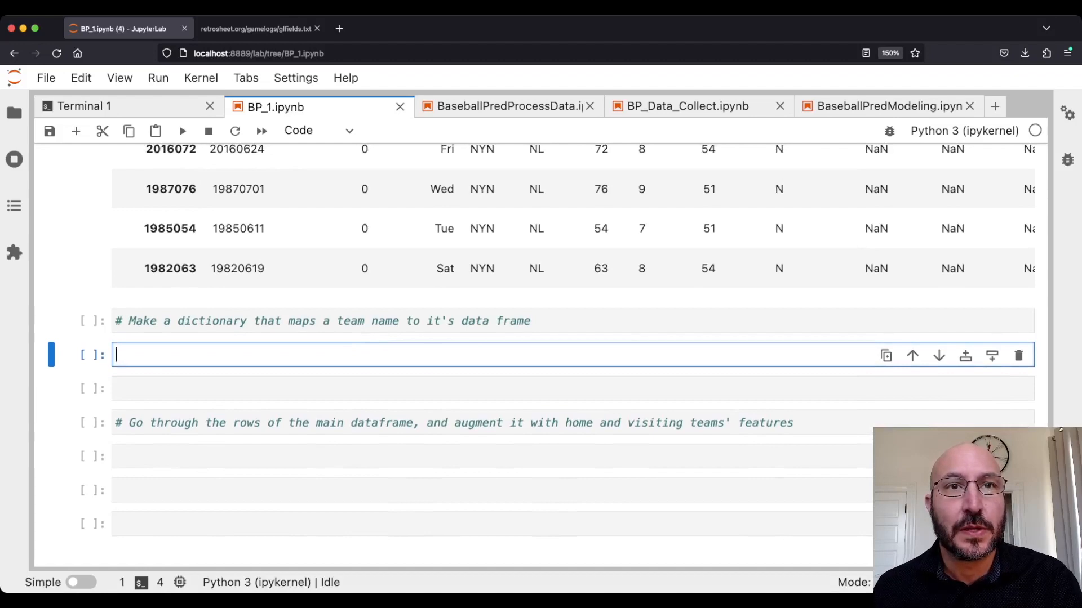
pyautogui.click(508, 106)
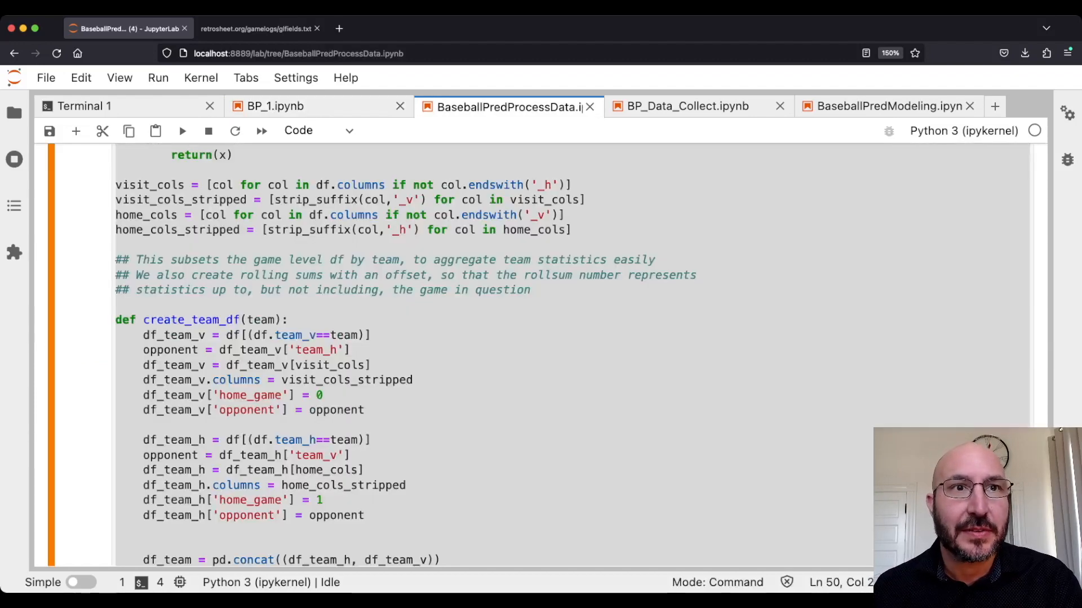
# Select the team_data_dict loop code in BaseballPredProcessData to copy into BP_1.
pyautogui.scroll(-3)
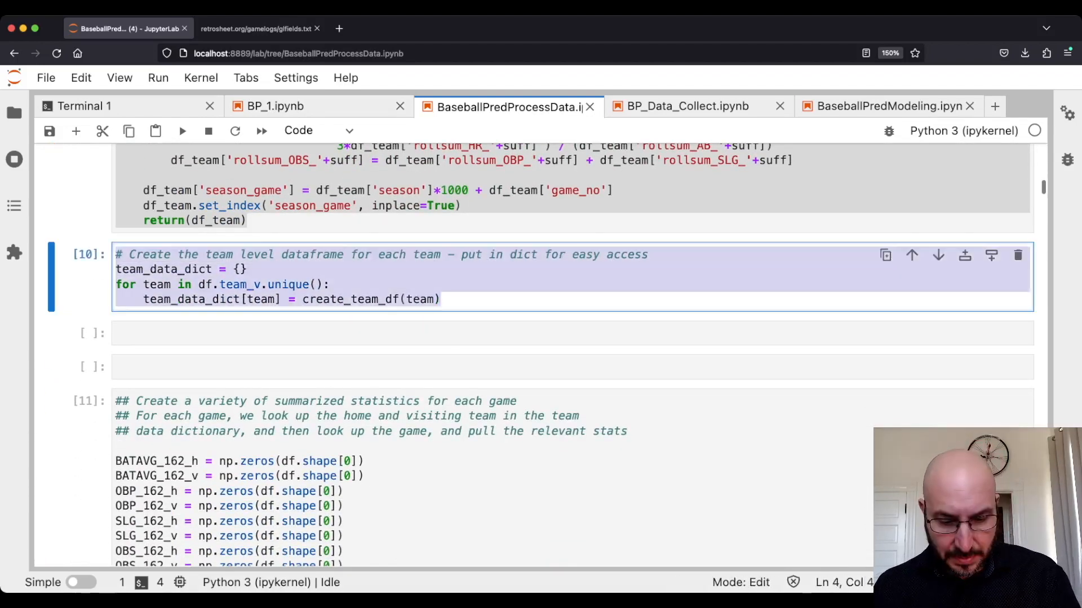
pyautogui.click(276, 107)
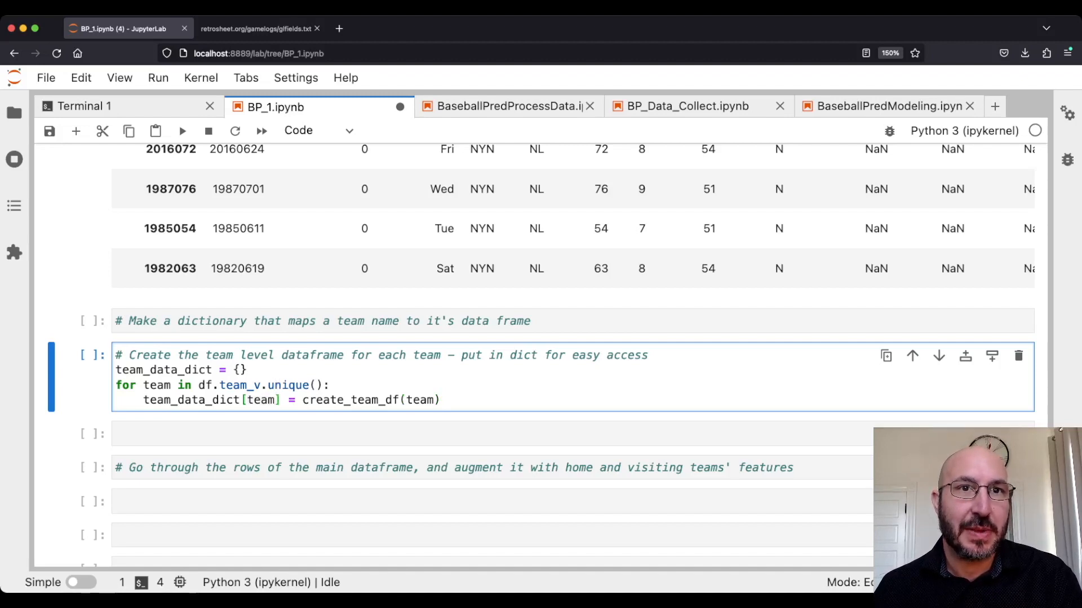
# Run the pasted team_data_dict loop in BP_1, then bring up the per-game statistics reference code.
pyautogui.doubleClick(261, 400)
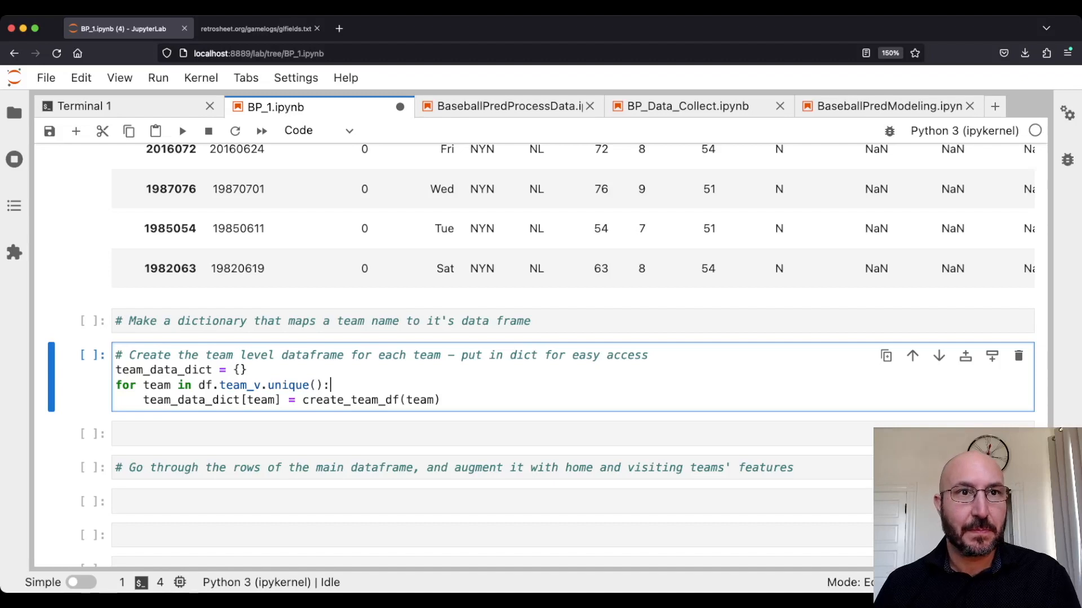
pyautogui.press('shift+enter')
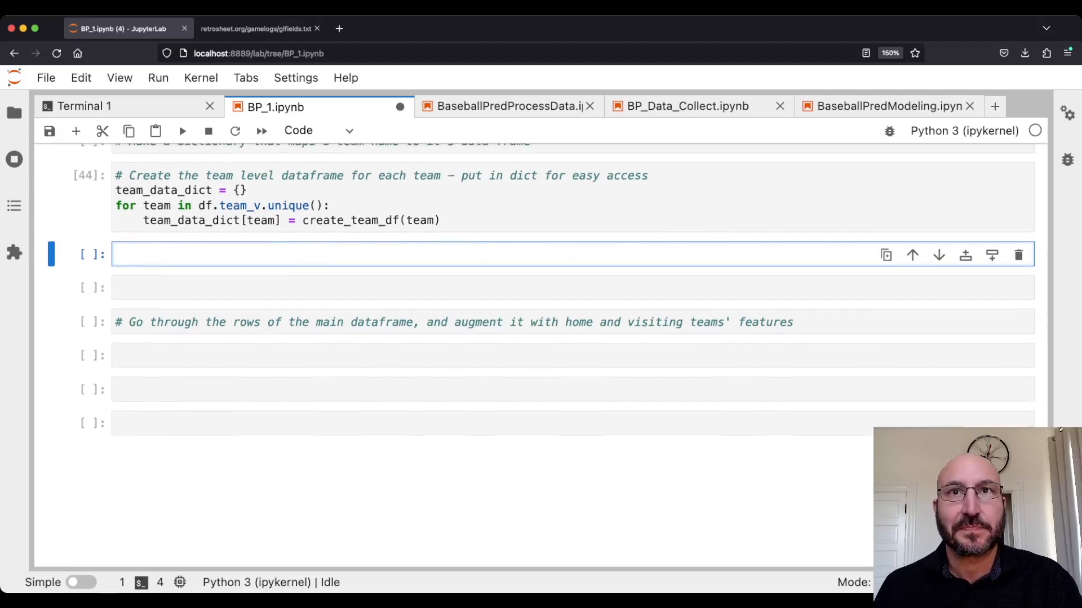
pyautogui.click(507, 106)
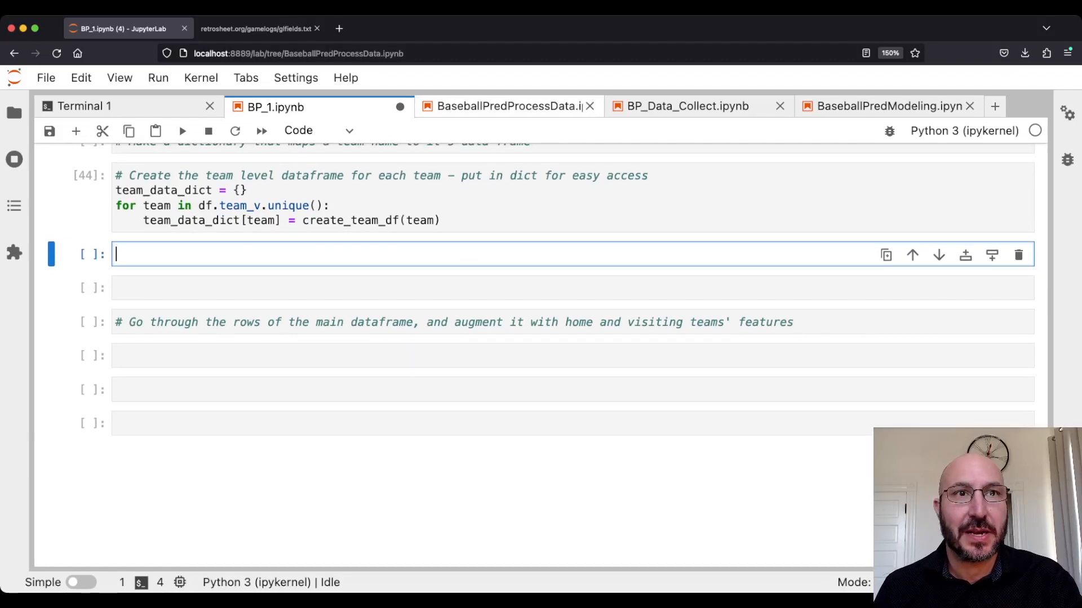
pyautogui.click(508, 106)
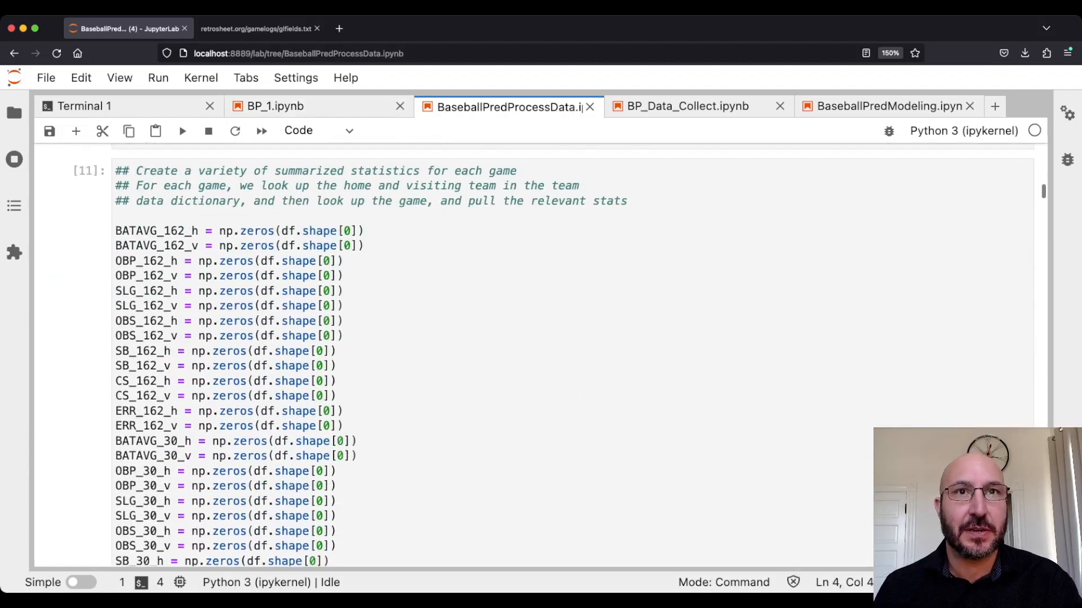
# Copy the 162- and 30-game home/visitor batting stat array code into BP_1.
pyautogui.scroll(-3)
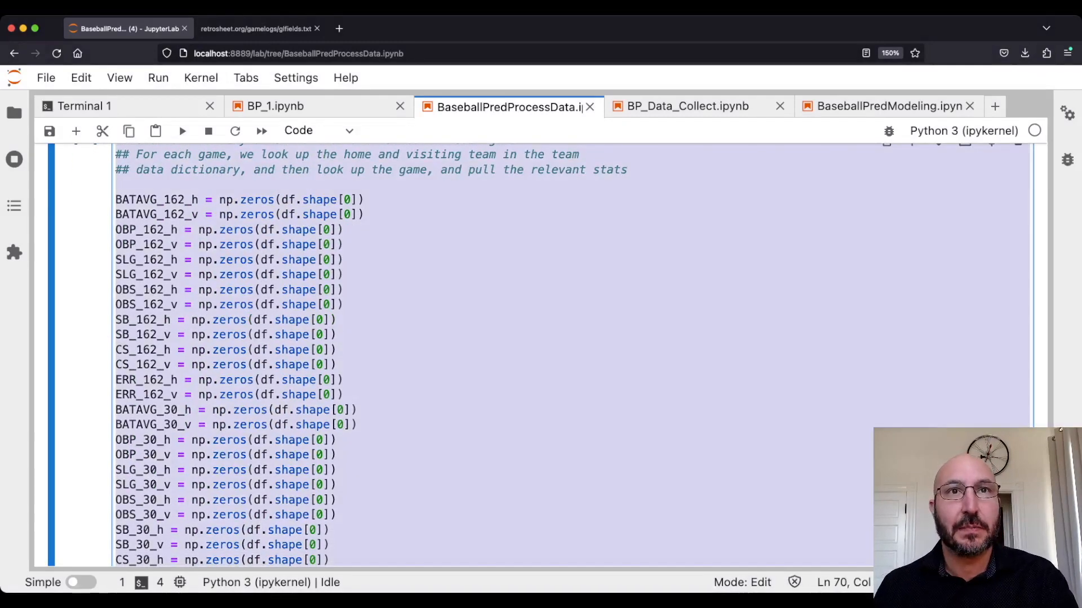
pyautogui.click(272, 107)
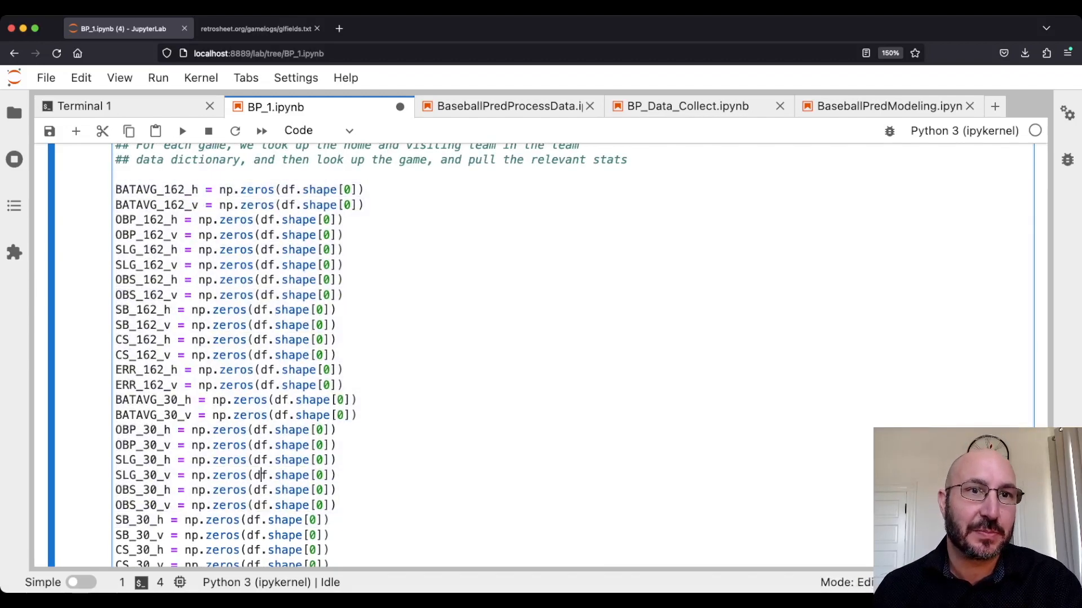
pyautogui.scroll(-3)
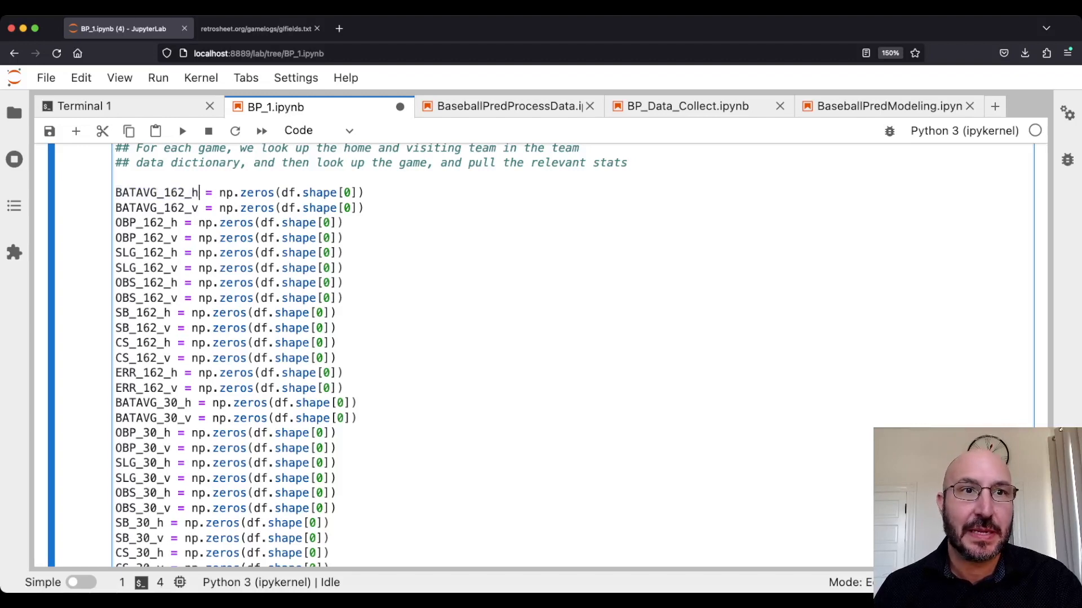
pyautogui.scroll(-3)
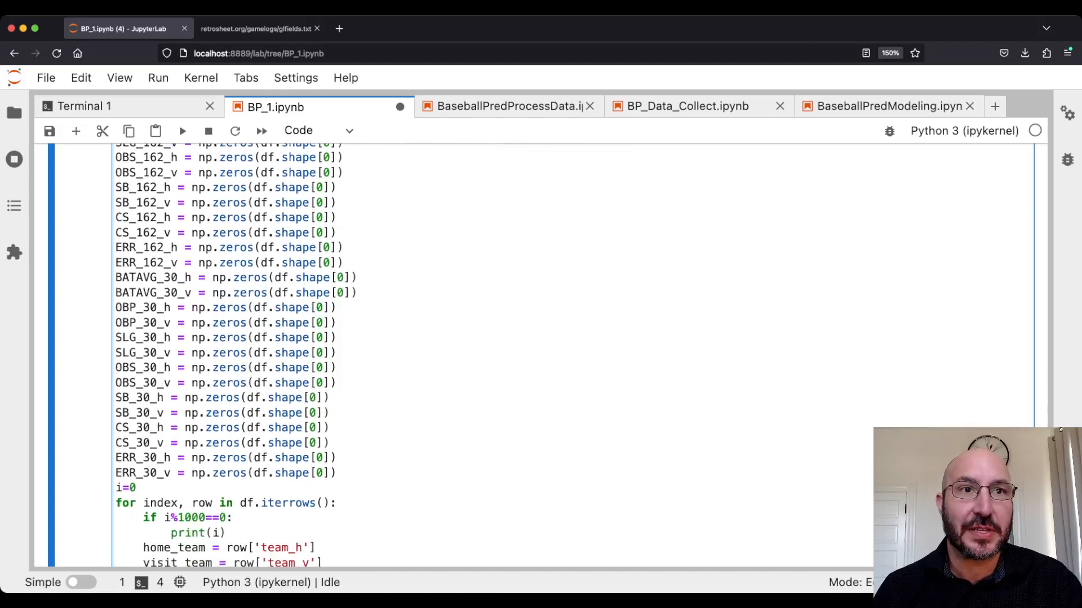
pyautogui.scroll(-3)
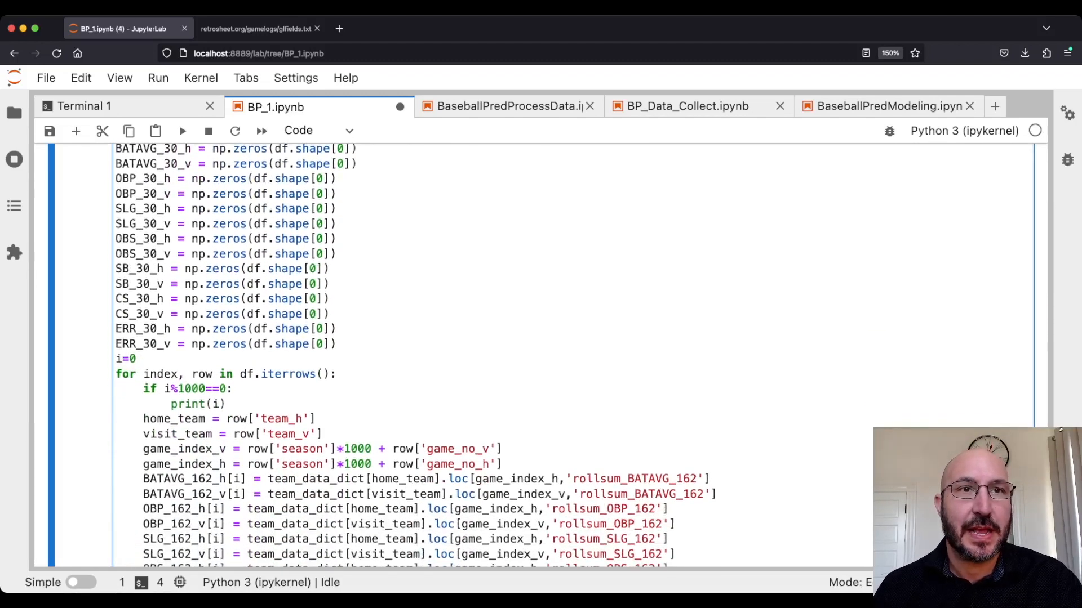
pyautogui.scroll(-3)
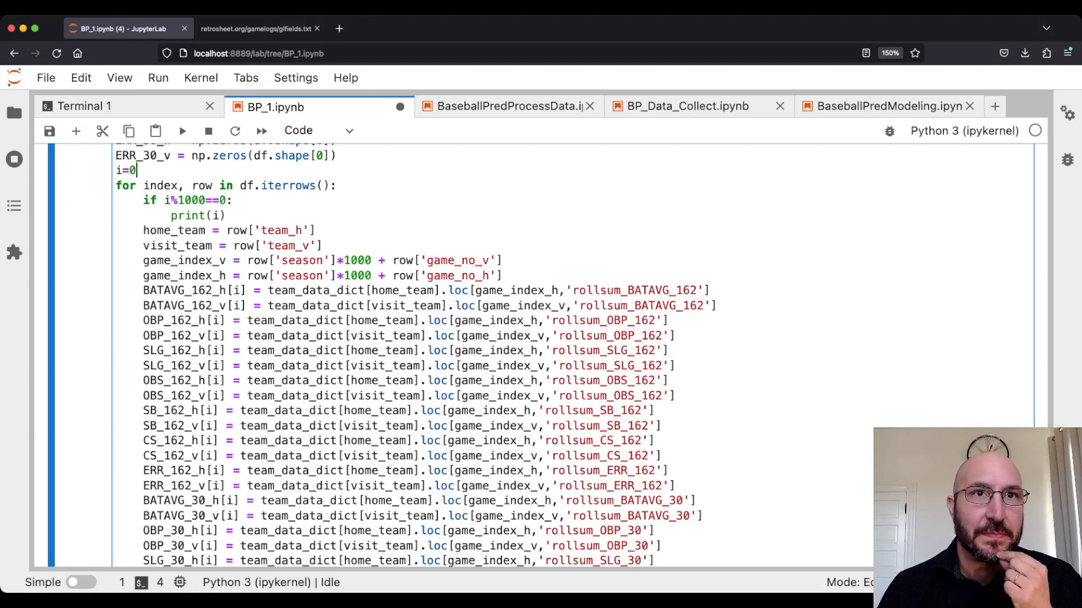
pyautogui.scroll(-3)
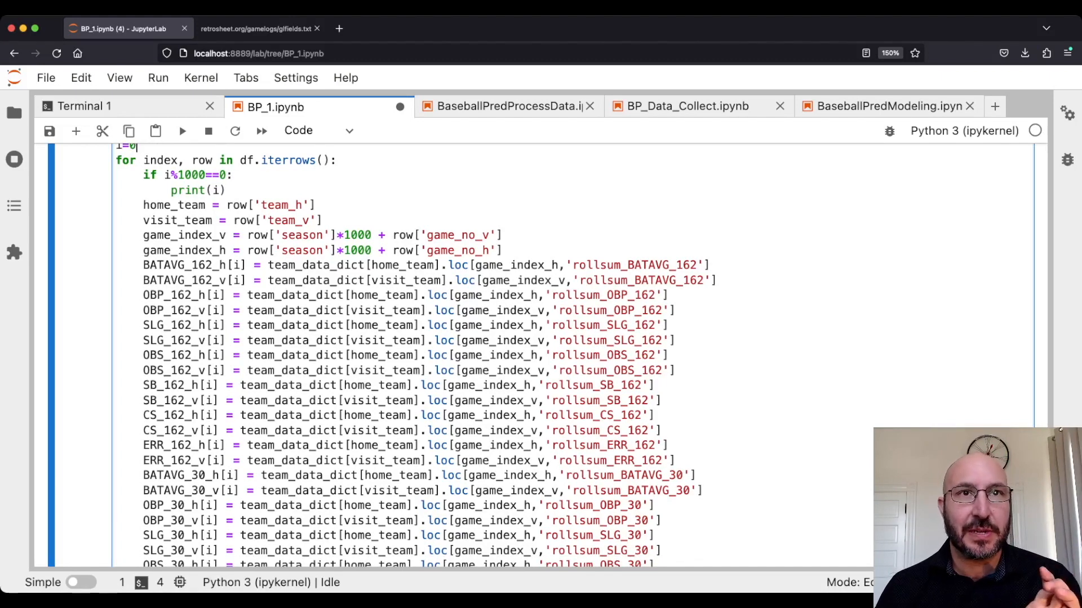
pyautogui.doubleClick(174, 205)
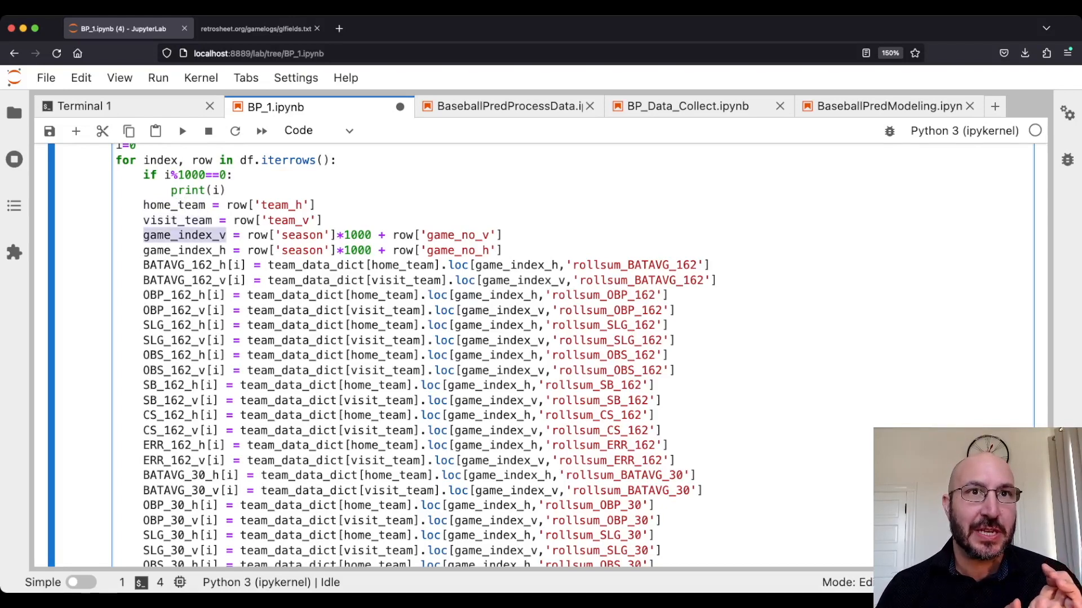
pyautogui.scroll(-3)
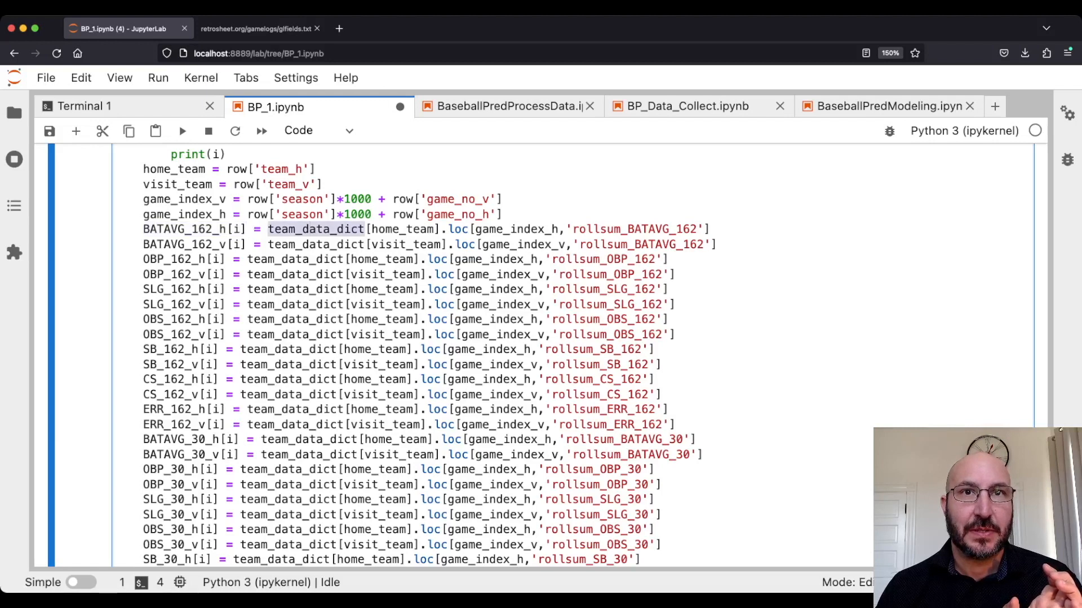
pyautogui.click(282, 230)
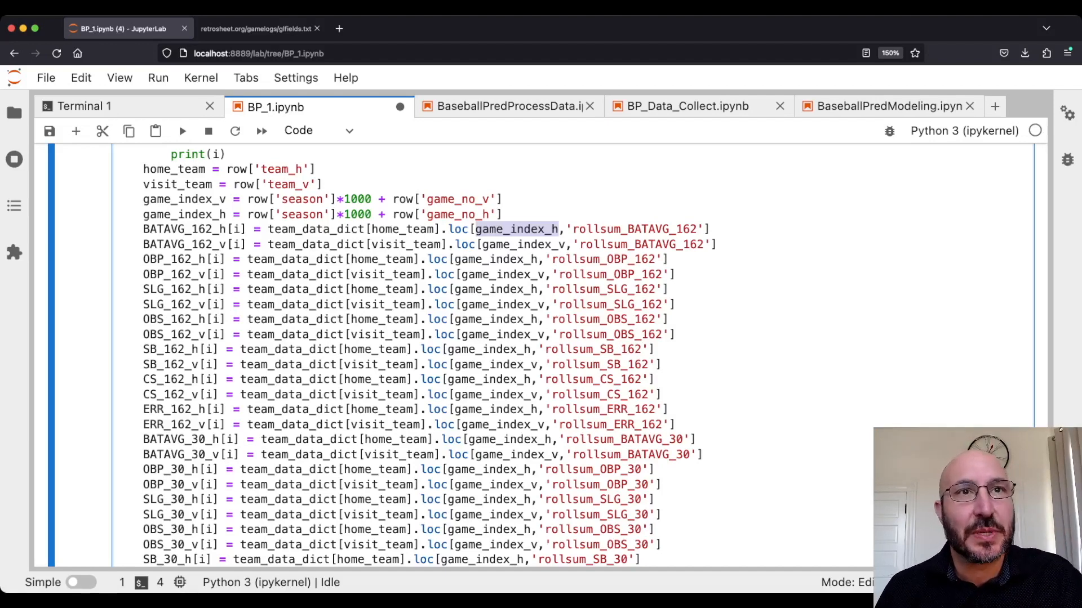
pyautogui.scroll(-3)
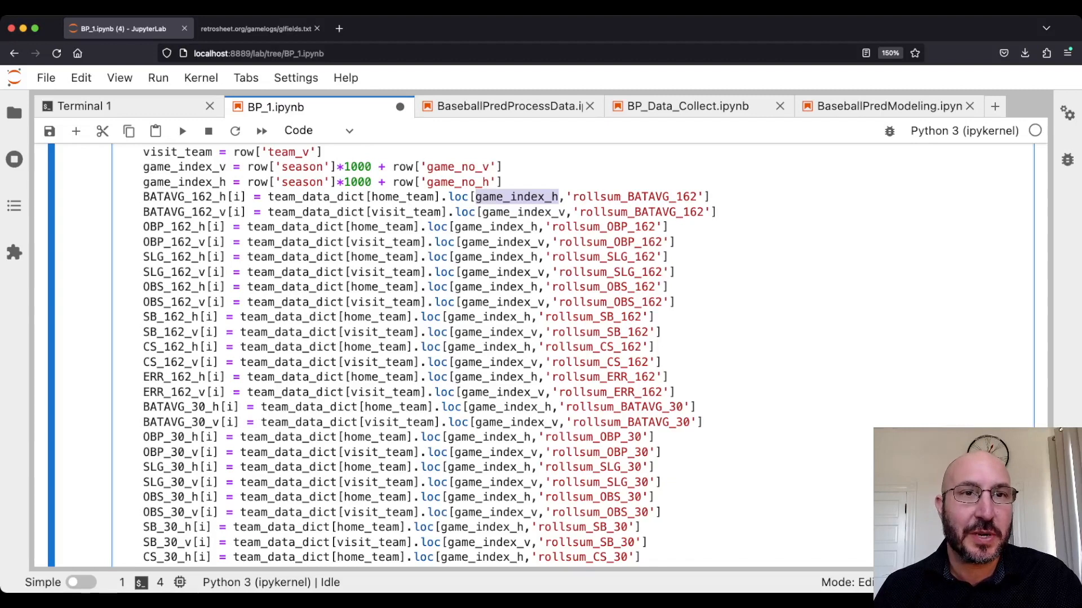
pyautogui.scroll(-3)
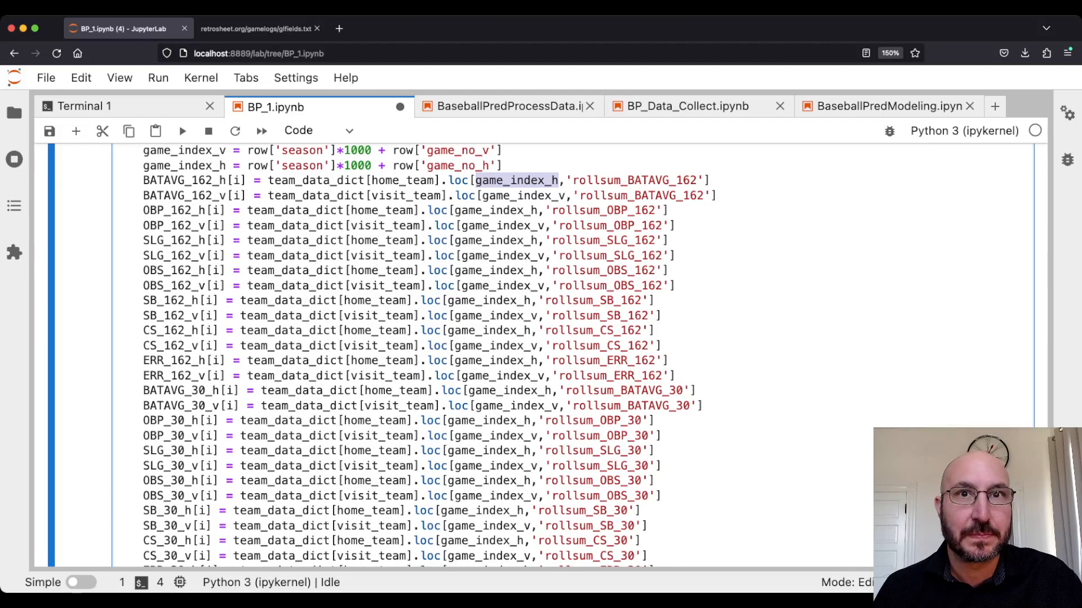
pyautogui.scroll(-3)
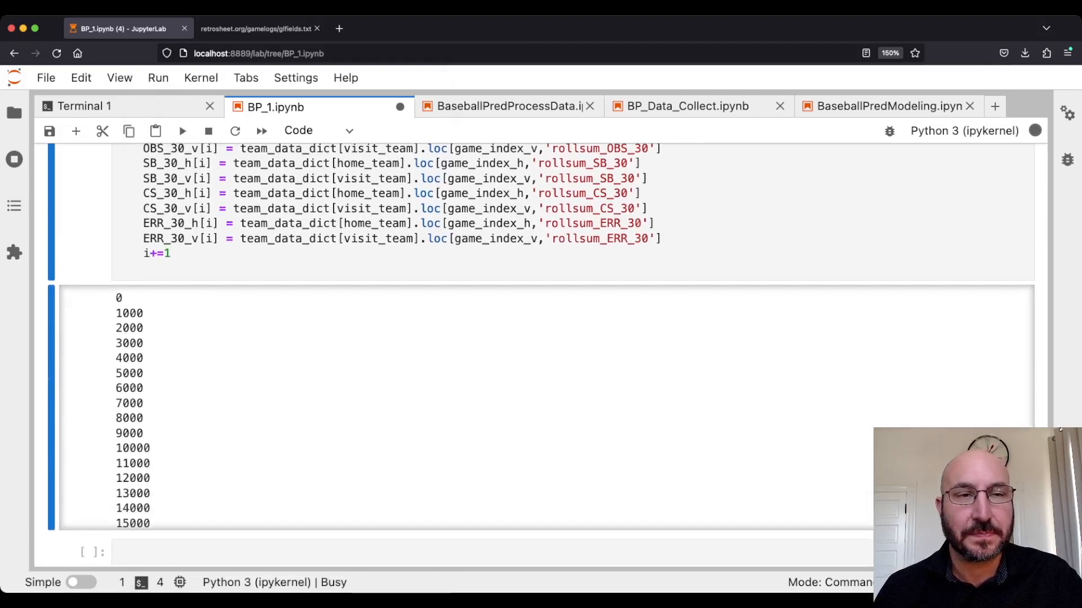
# Scroll through the statistics loop's progress counts, printed in steps of 1000.
pyautogui.scroll(-3)
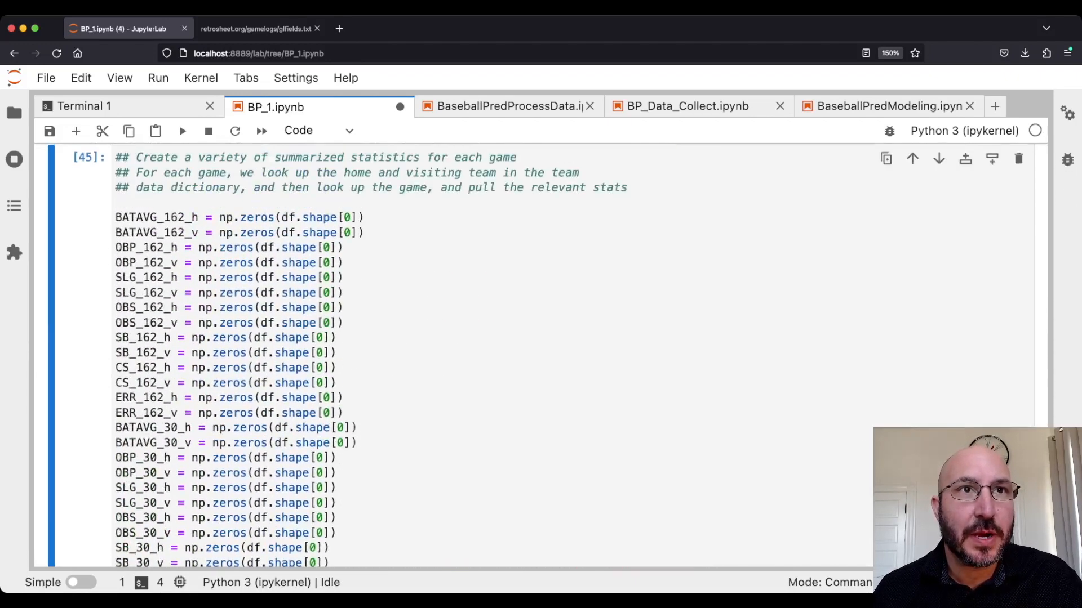
pyautogui.scroll(-3)
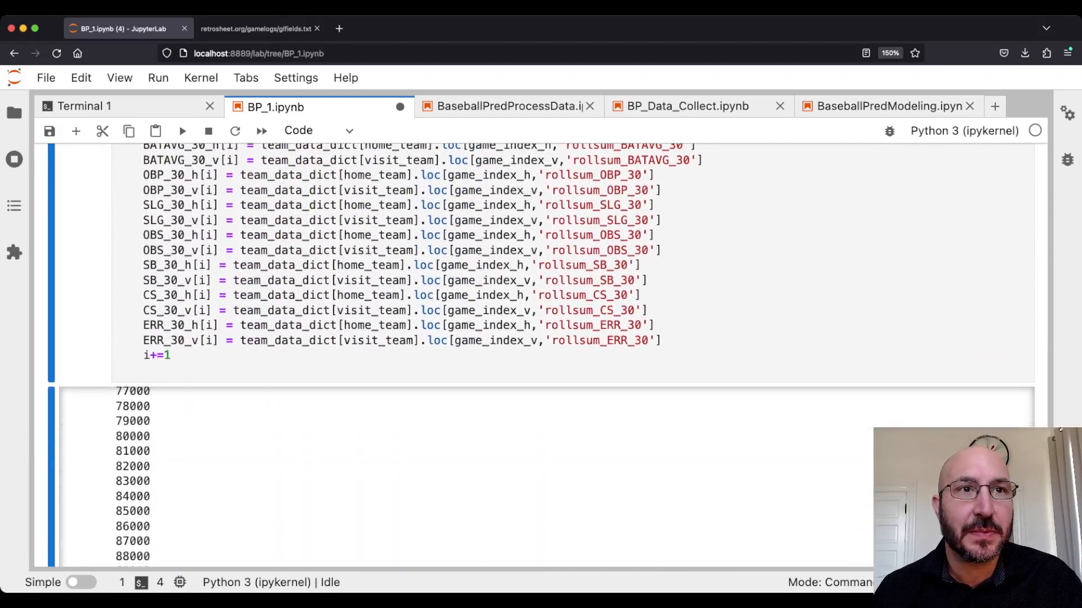
pyautogui.scroll(-3)
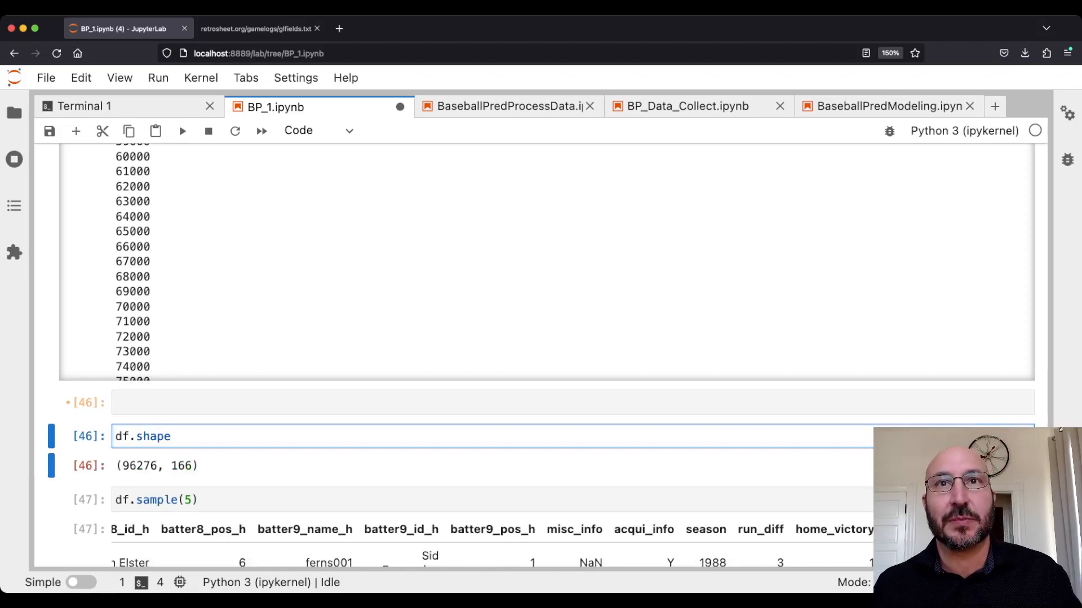
# Add the 28 stat arrays as df columns from the reference notebook, giving shape (96276, 194).
pyautogui.click(507, 105)
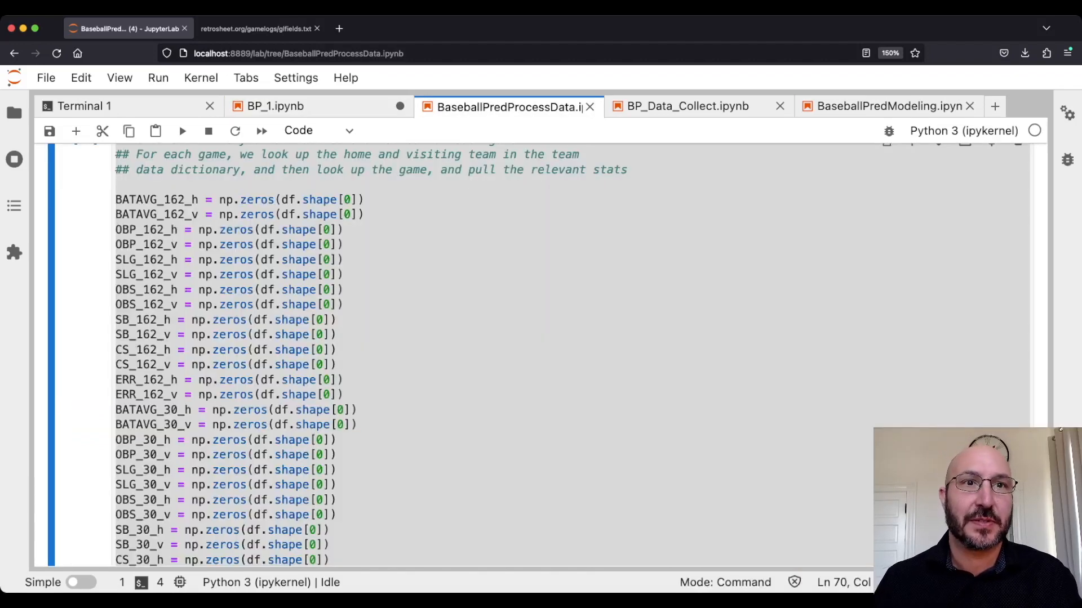
pyautogui.scroll(-3)
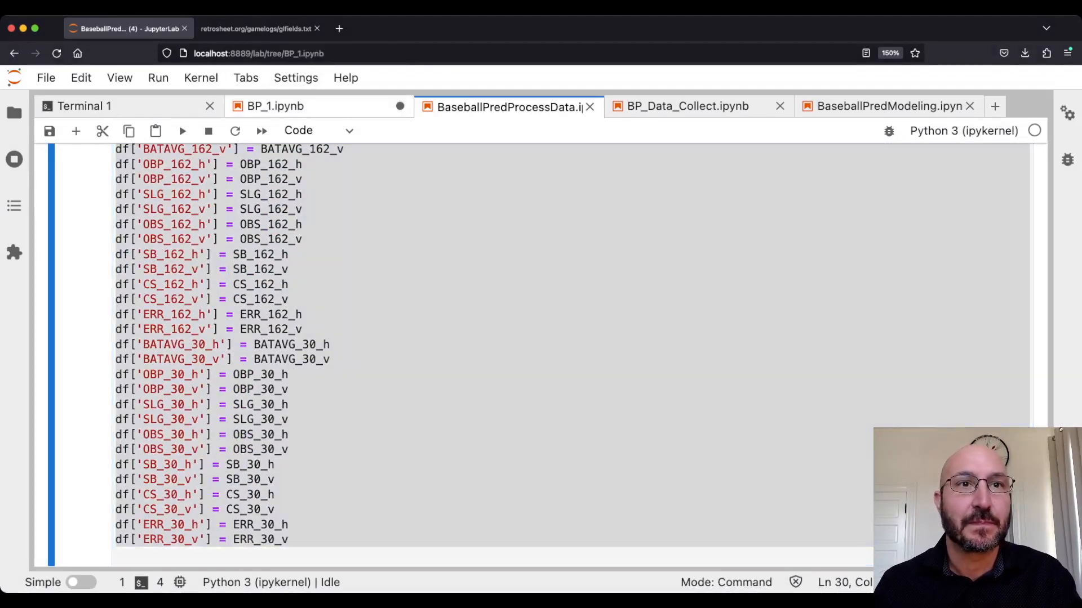
pyautogui.click(273, 106)
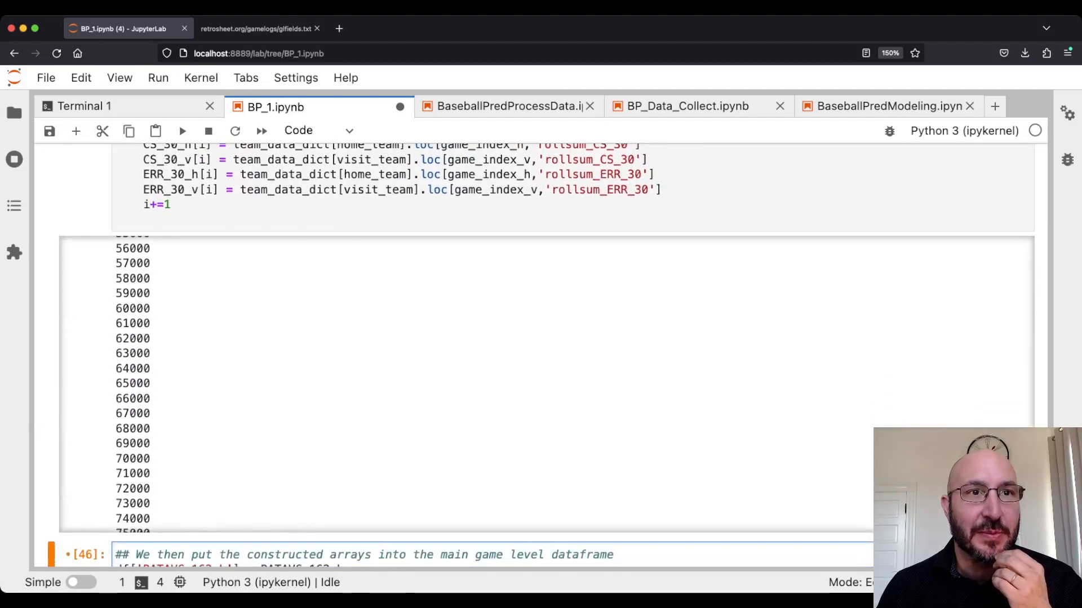
pyautogui.scroll(-3)
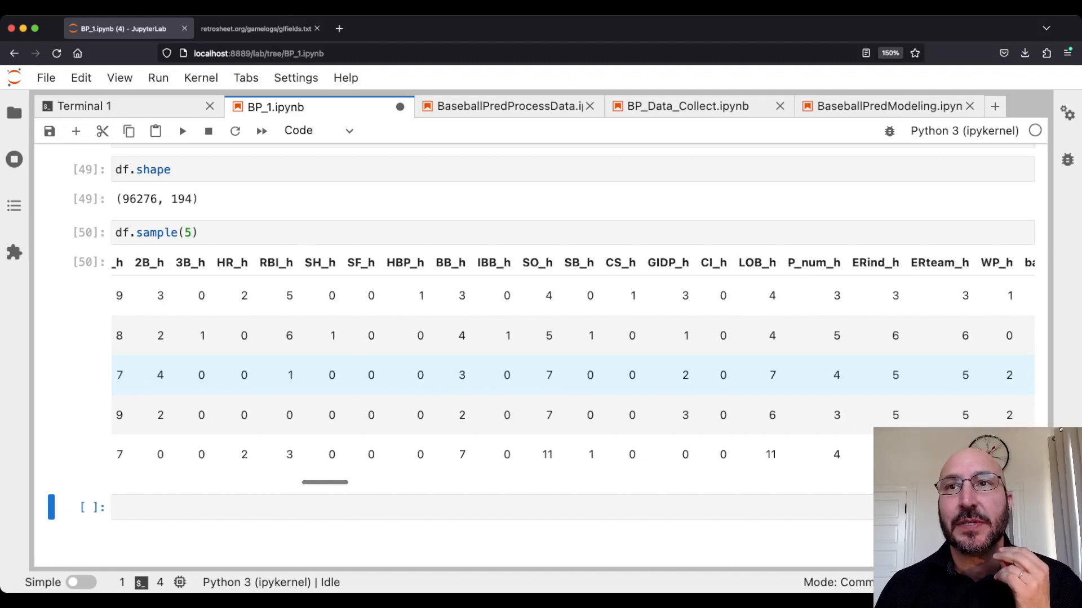
pyautogui.hscroll(3)
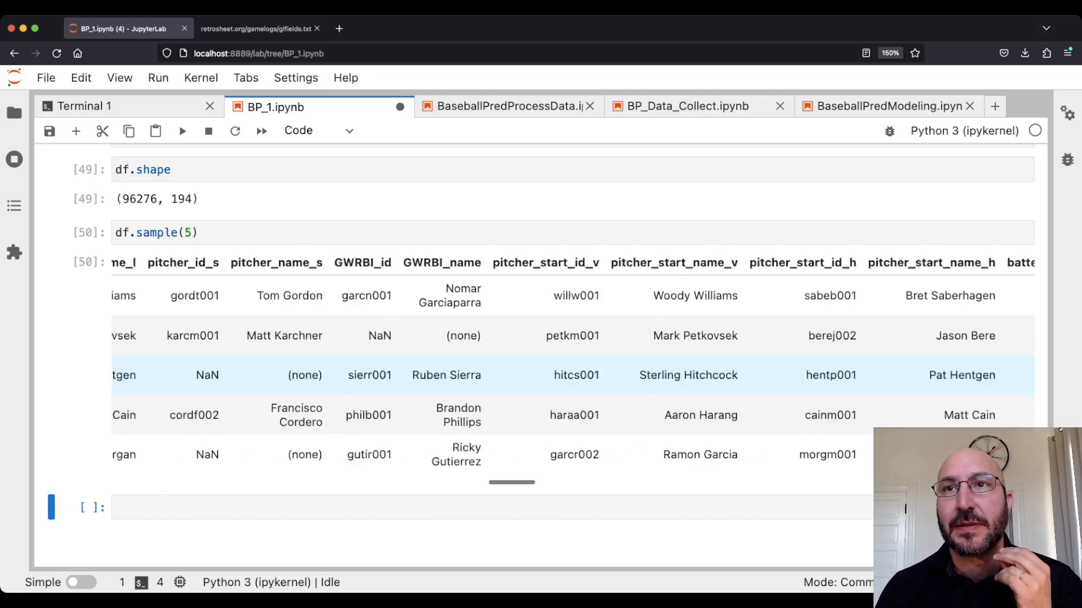
pyautogui.hscroll(3)
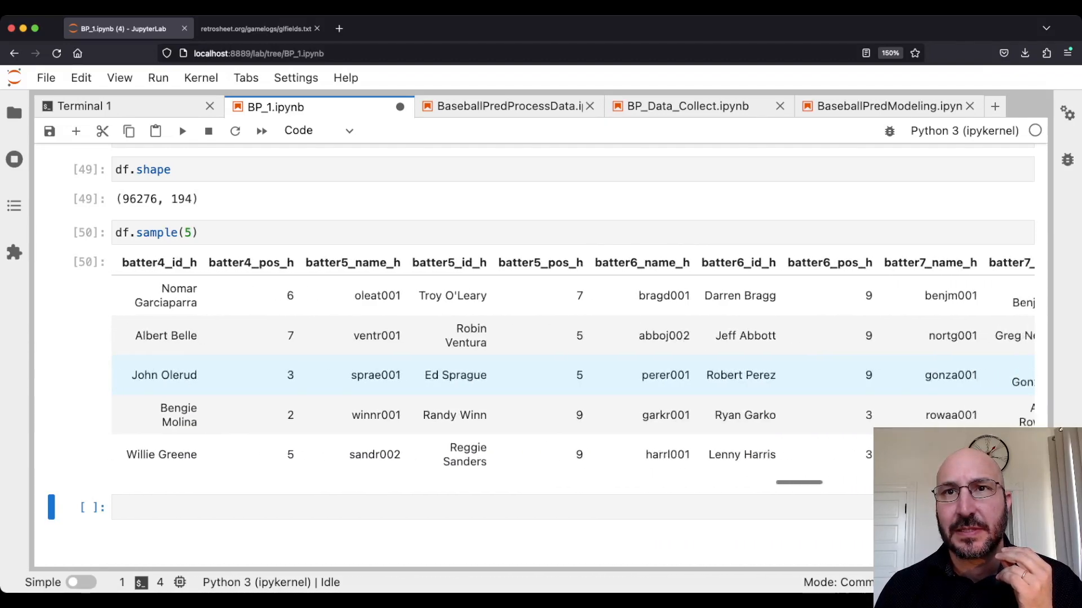
pyautogui.hscroll(3)
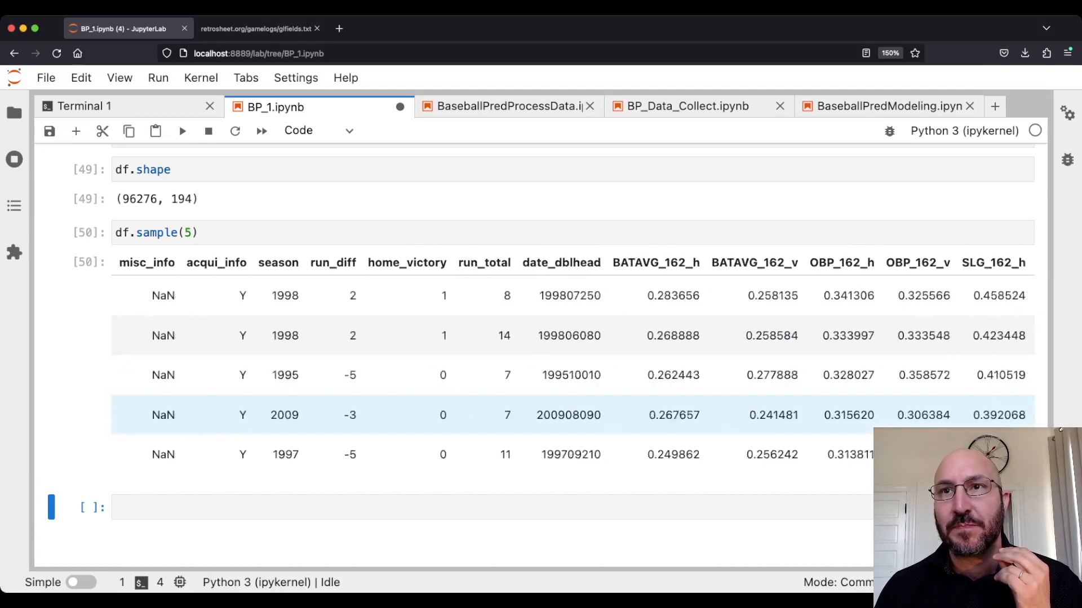
pyautogui.hscroll(3)
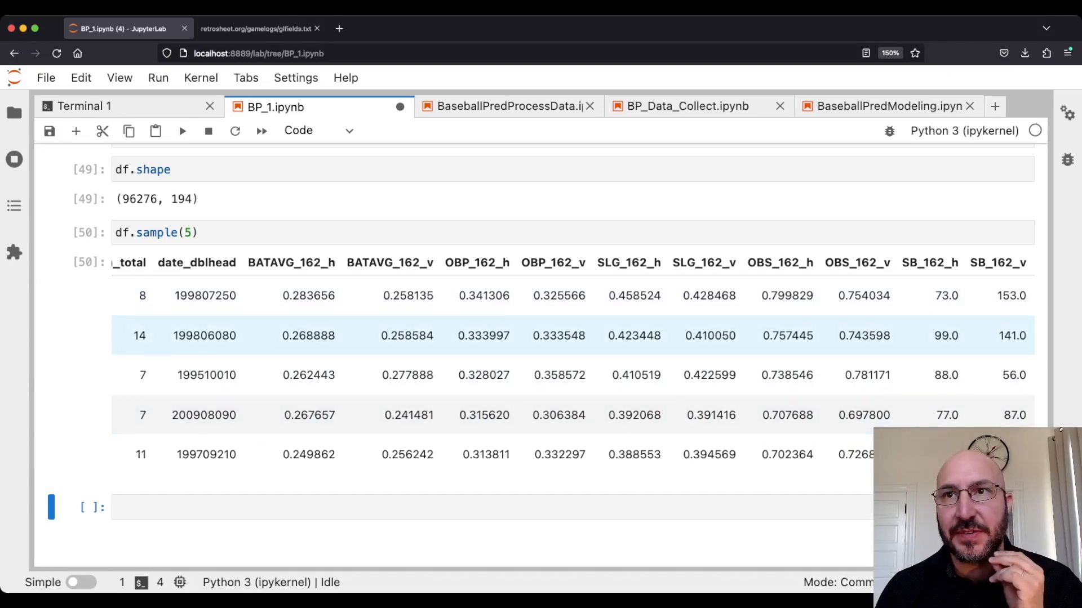
pyautogui.hscroll(3)
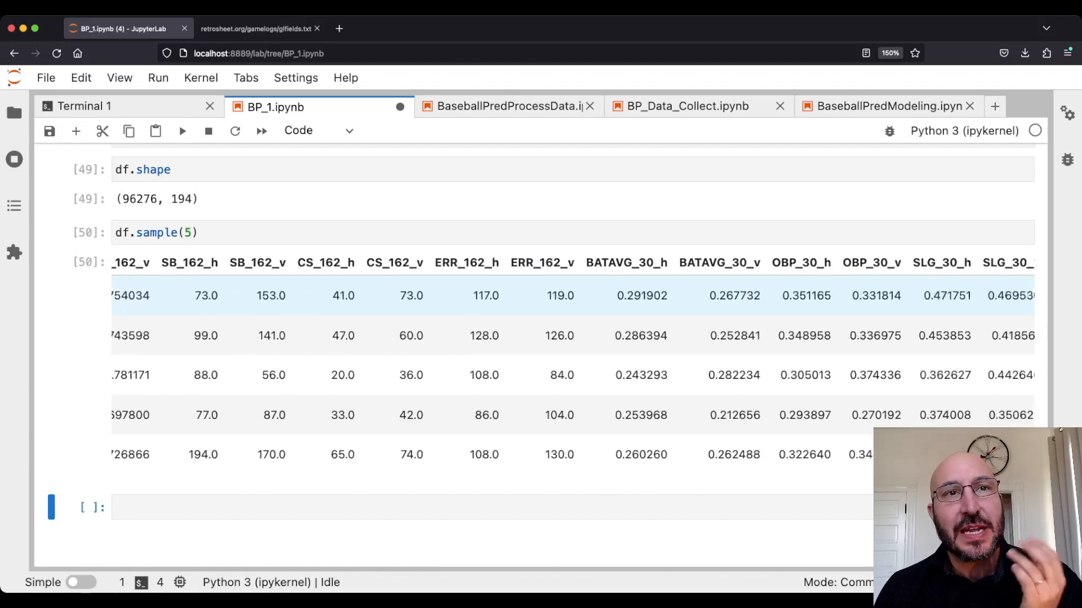
pyautogui.hscroll(-3)
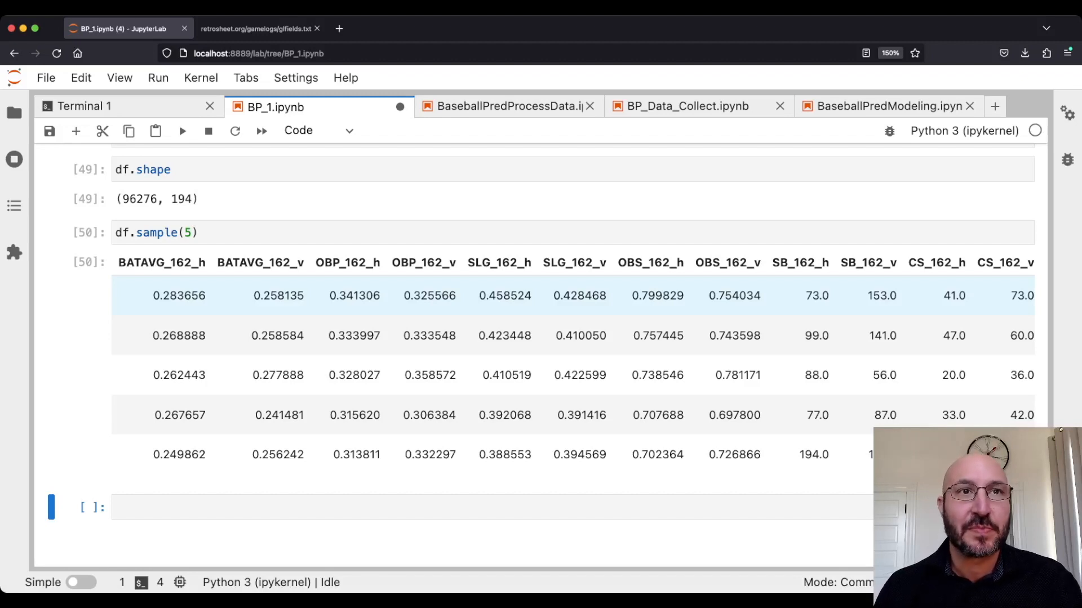
pyautogui.hscroll(3)
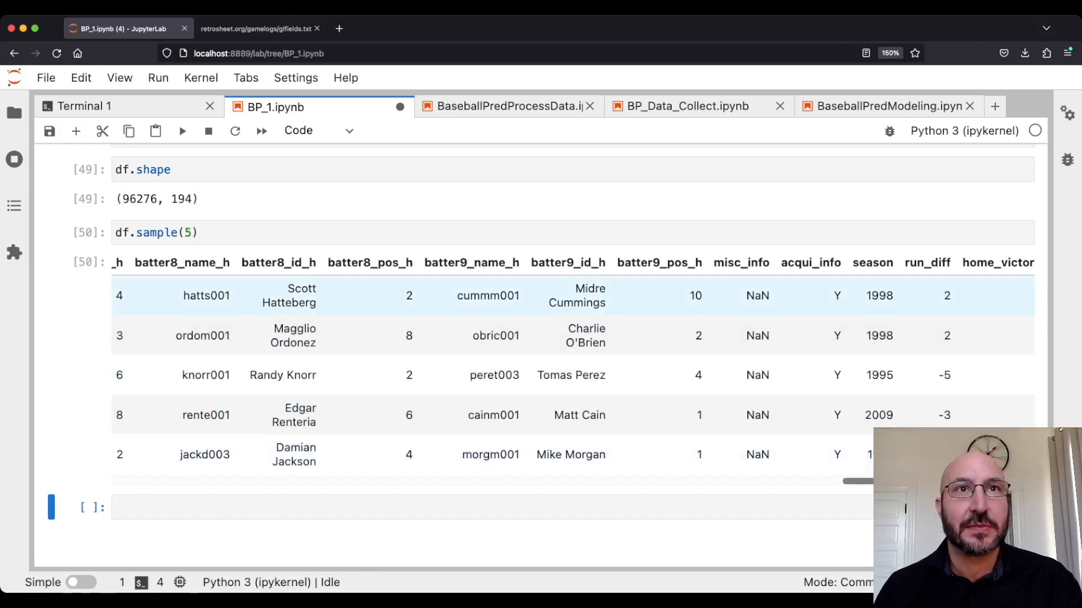
# Save df to df_bp1.csv without the index using df.to_csv.
pyautogui.write("df.to_csv('df_bp1.csv', index=False)")
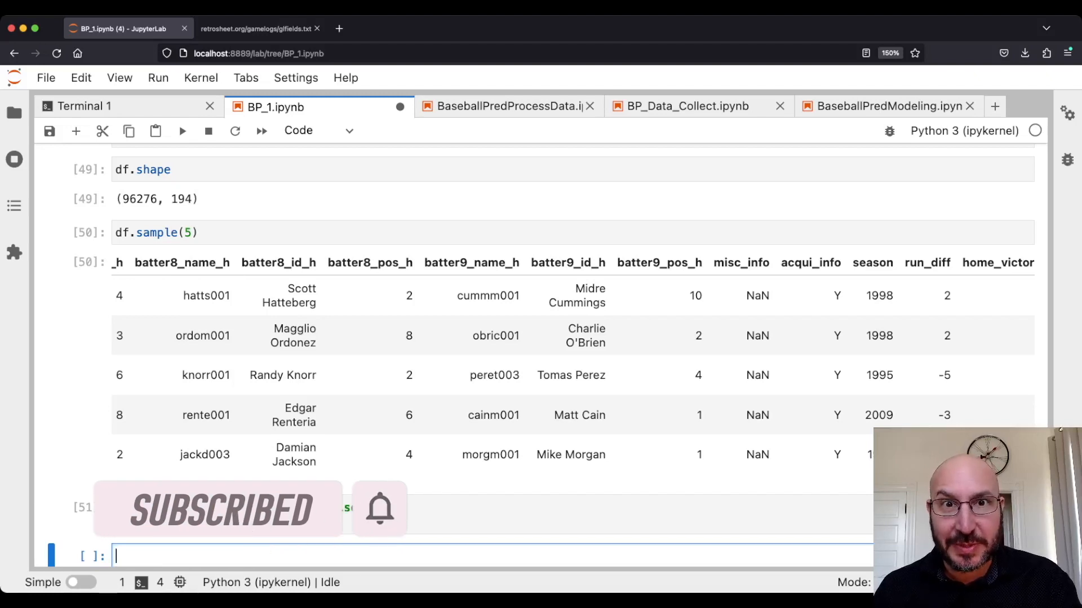
pyautogui.write("df.to_csv('df_bp1.csv', index=False)")
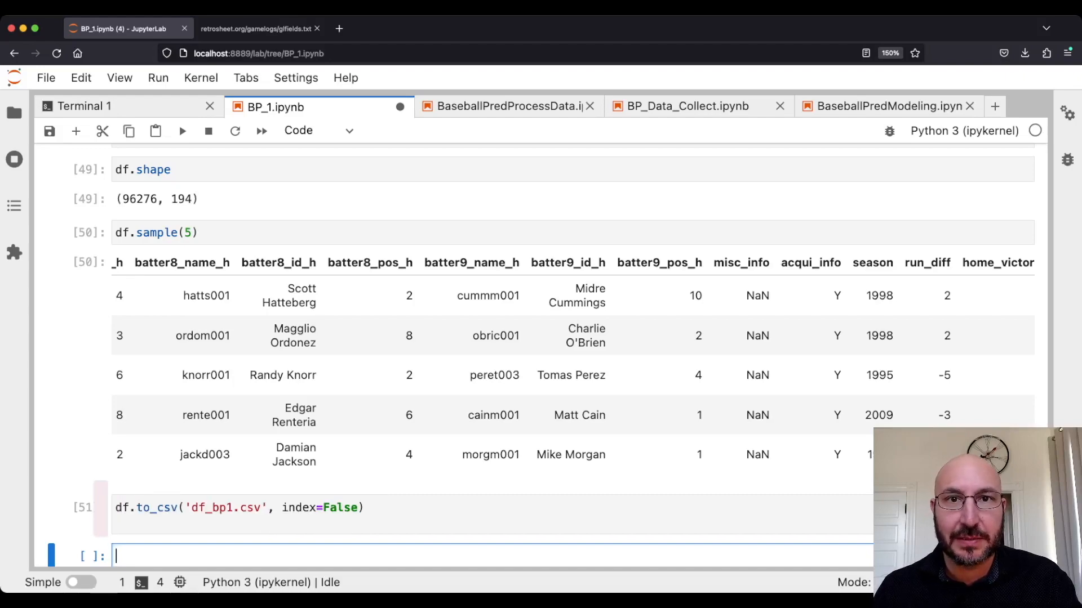